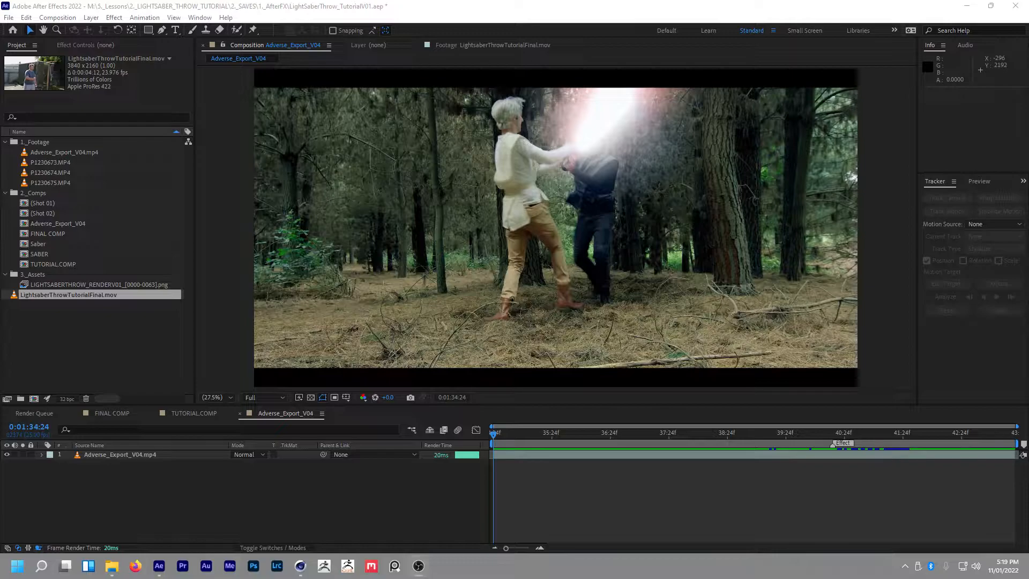
Step: Scrub and play through the finished forest saber-fight composite to review the clashes
click(543, 432)
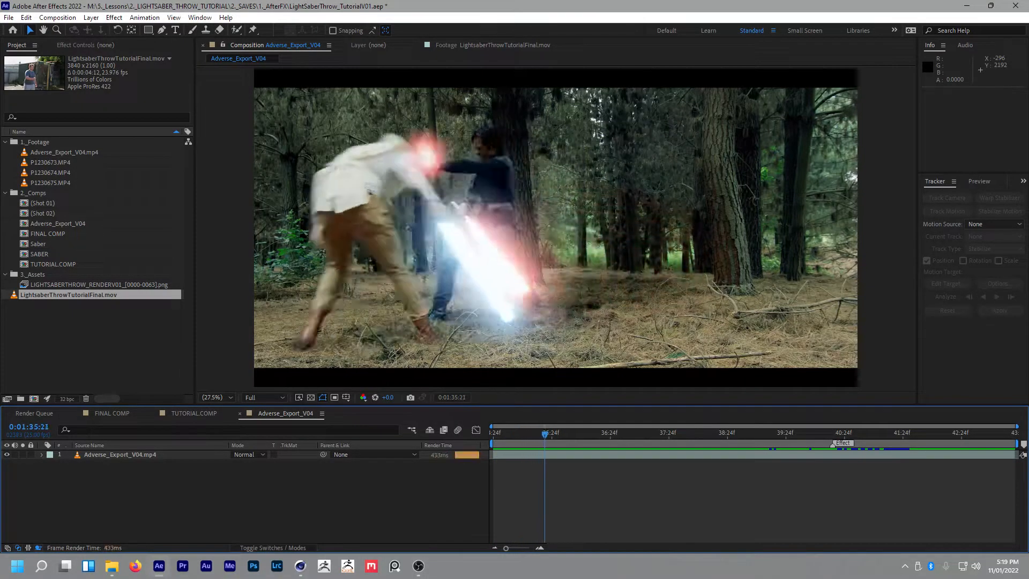
click(596, 432)
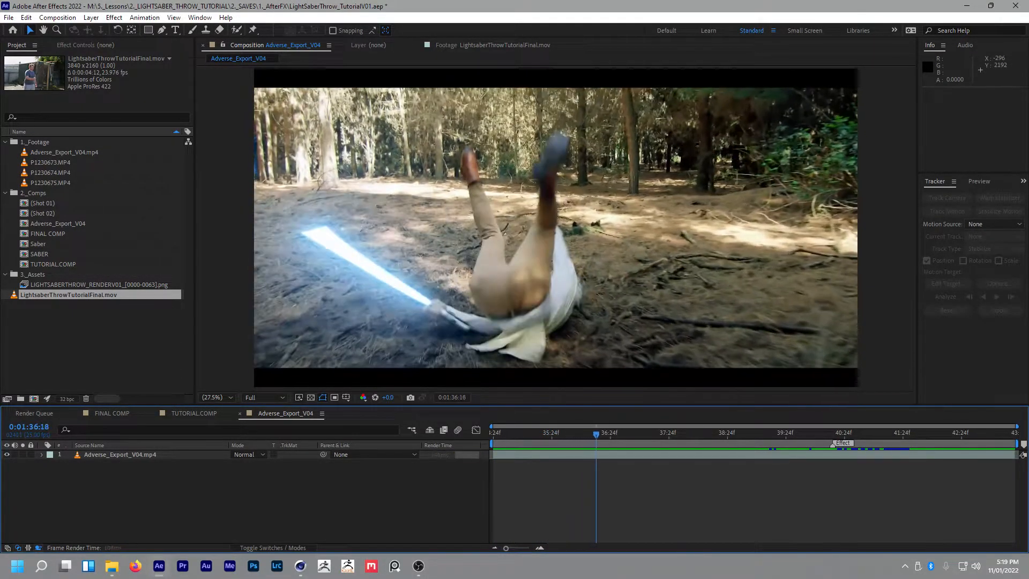
click(820, 432)
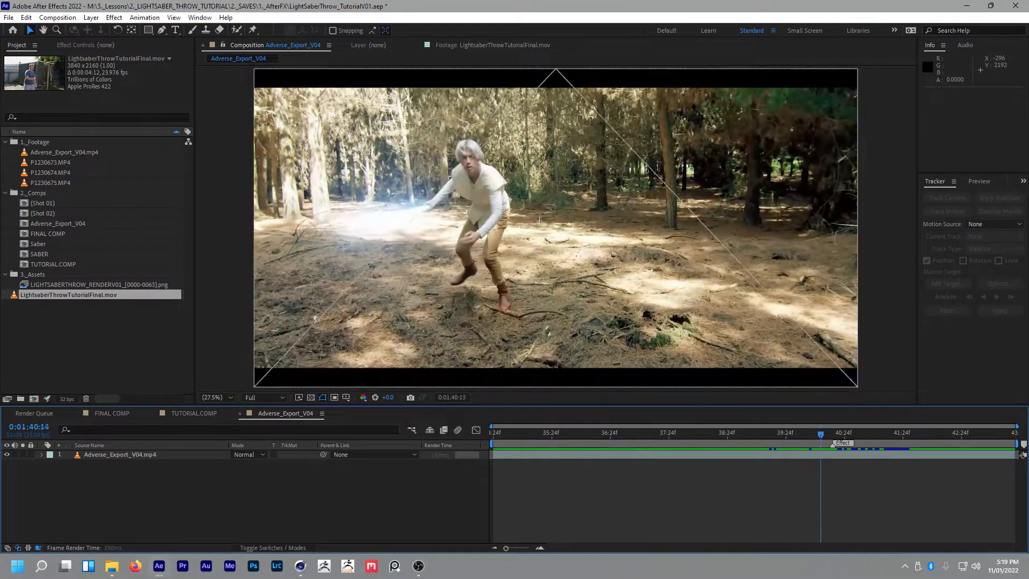
click(854, 432)
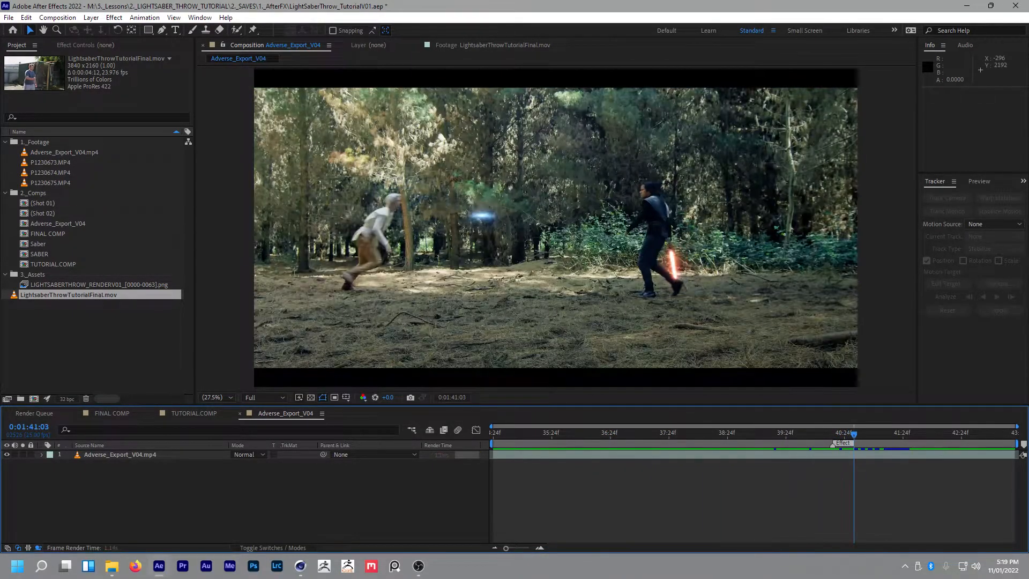
click(887, 432)
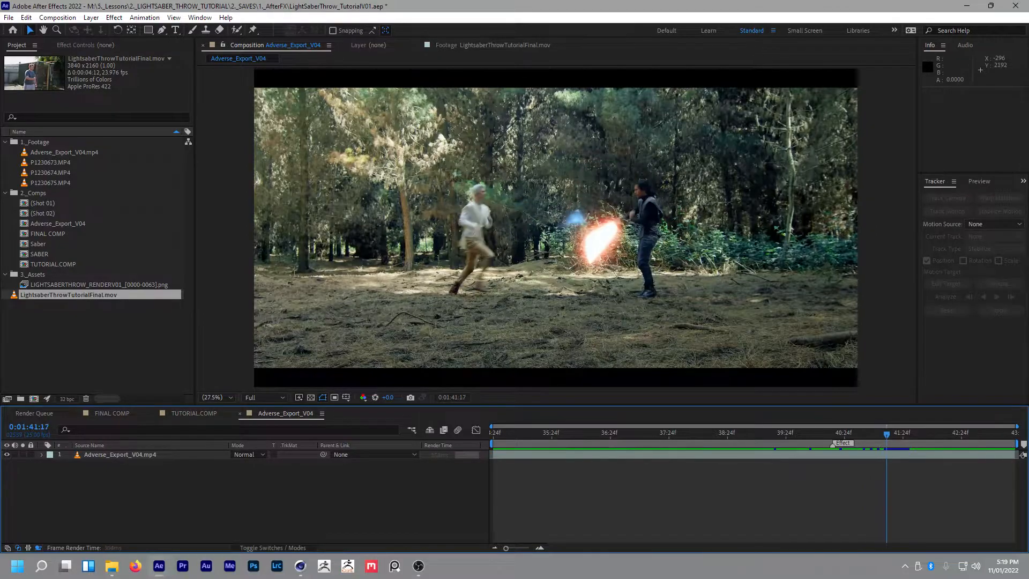
click(909, 432)
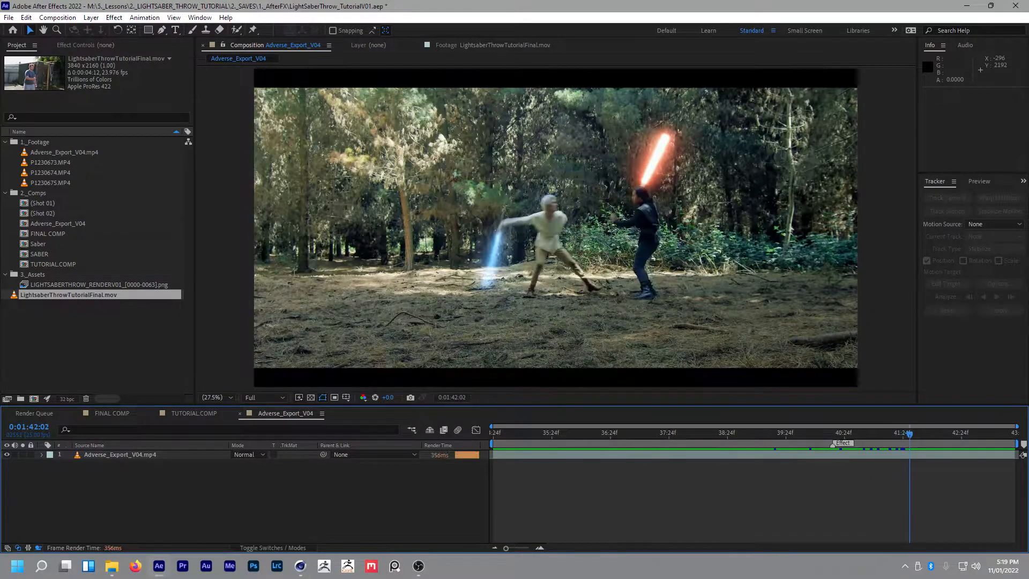
click(721, 432)
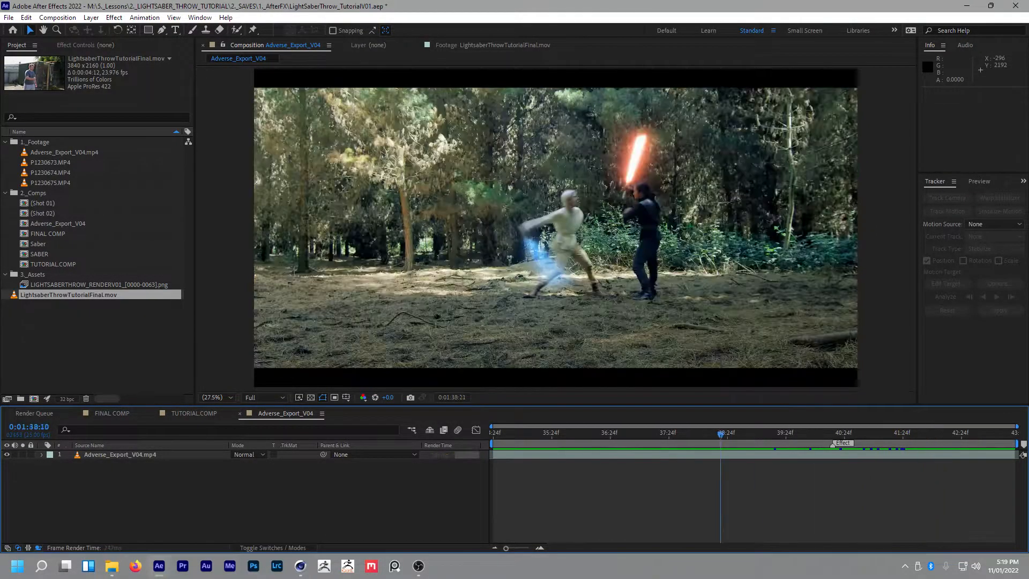
key(space)
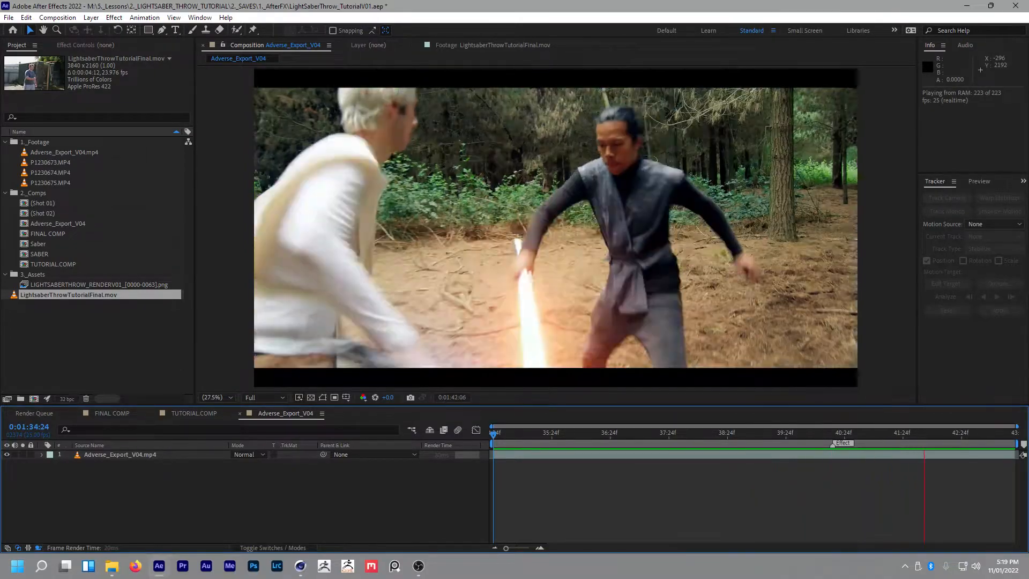
click(516, 444)
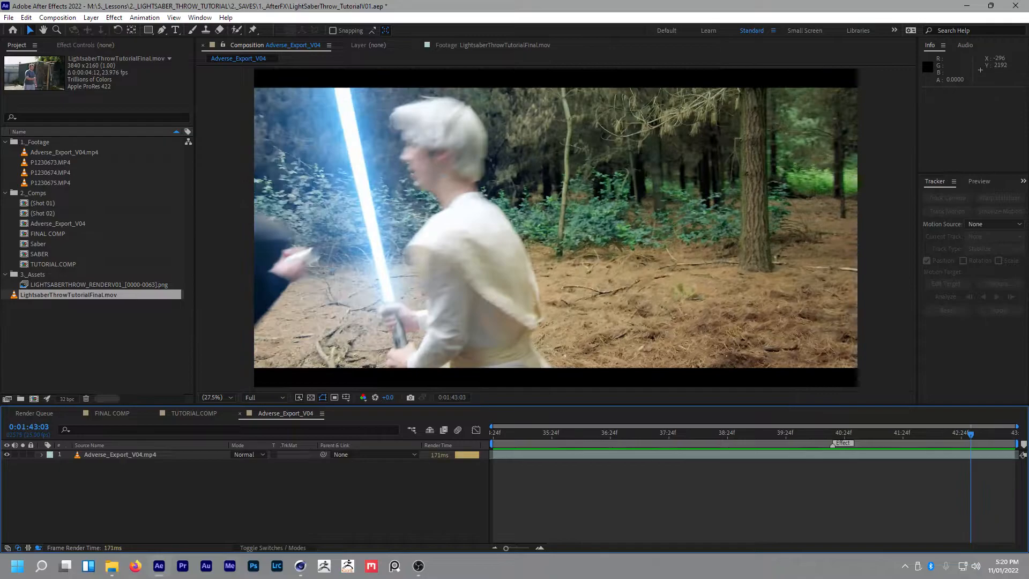
click(883, 432)
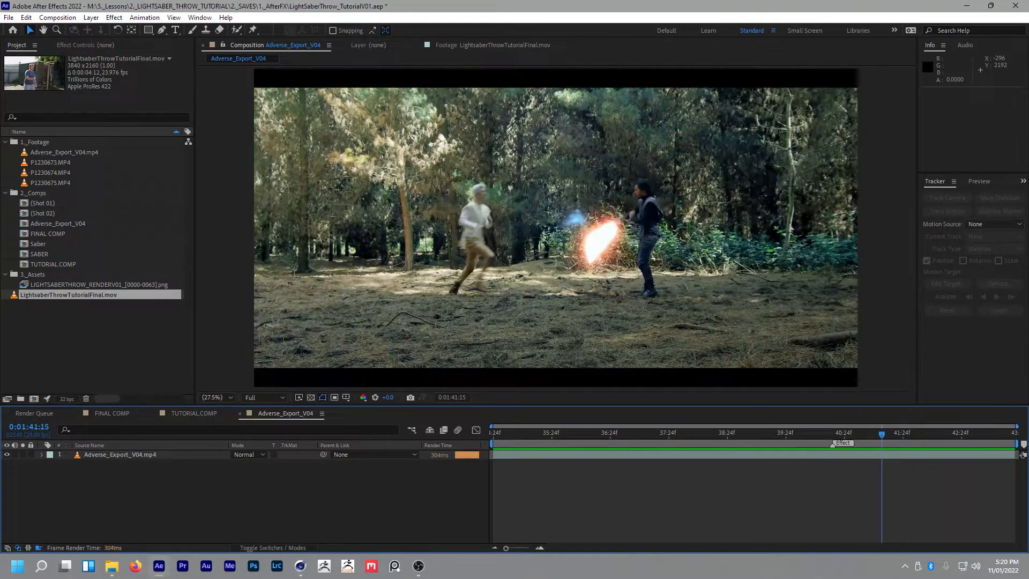
click(876, 432)
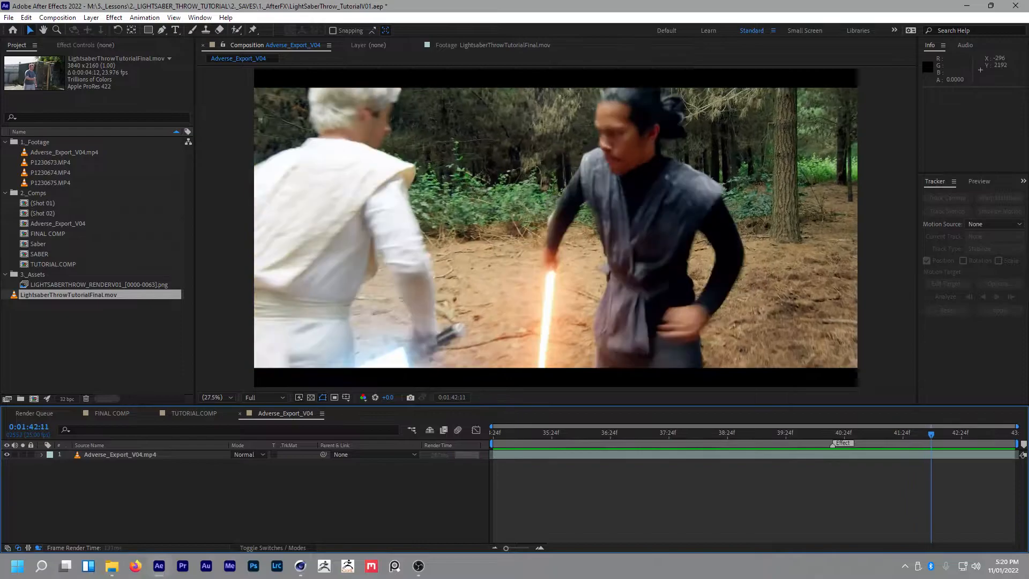
click(918, 433)
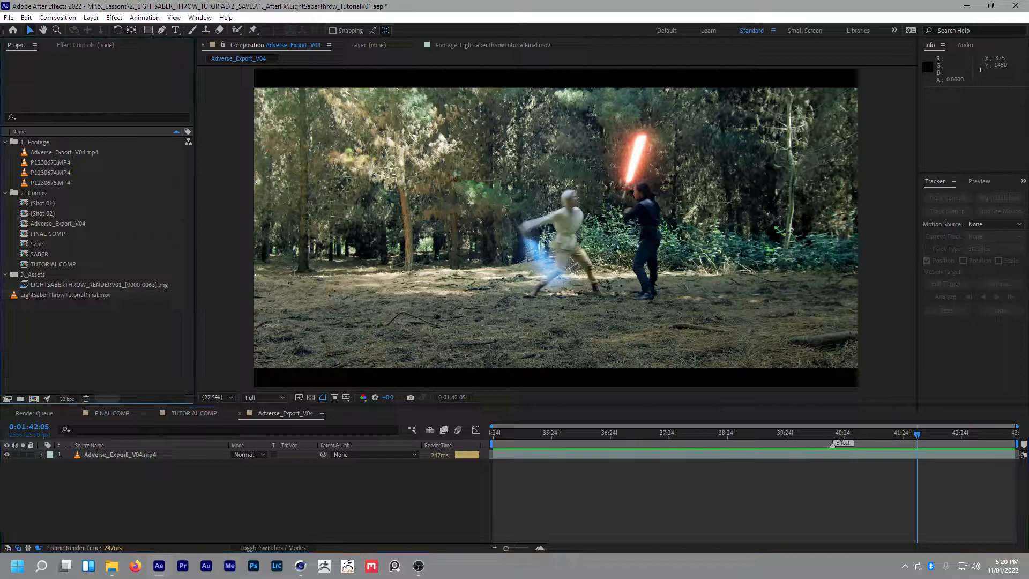
Step: View the final backyard throw footage, checking frames with the glowing saber, then return
double_click(65, 295)
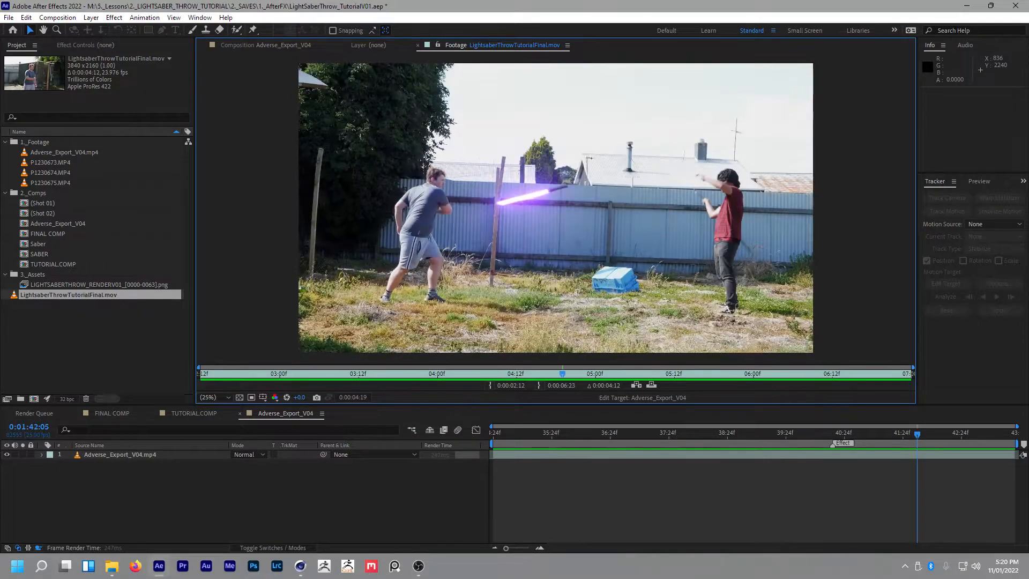
click(616, 373)
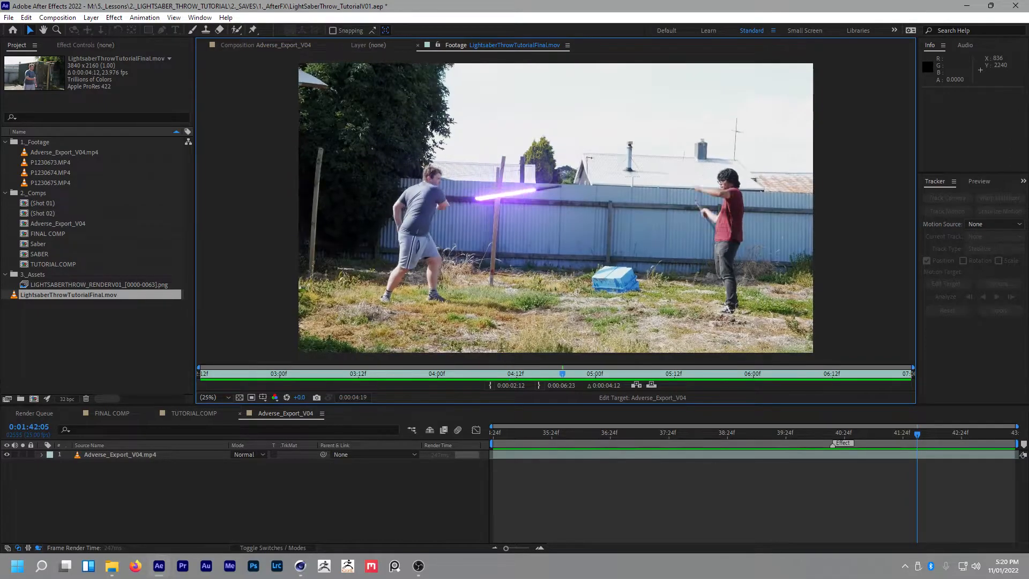
click(792, 373)
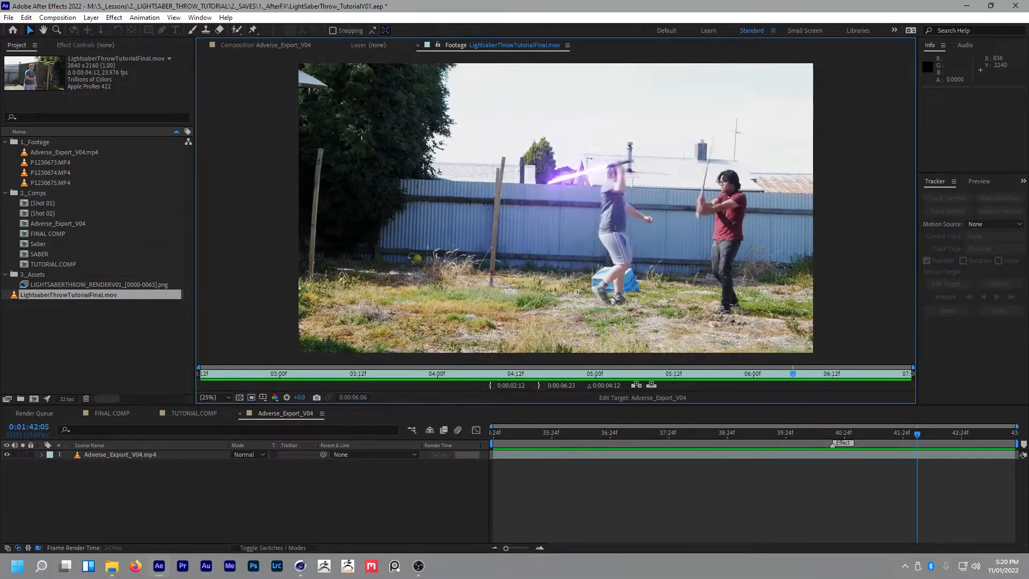
click(281, 373)
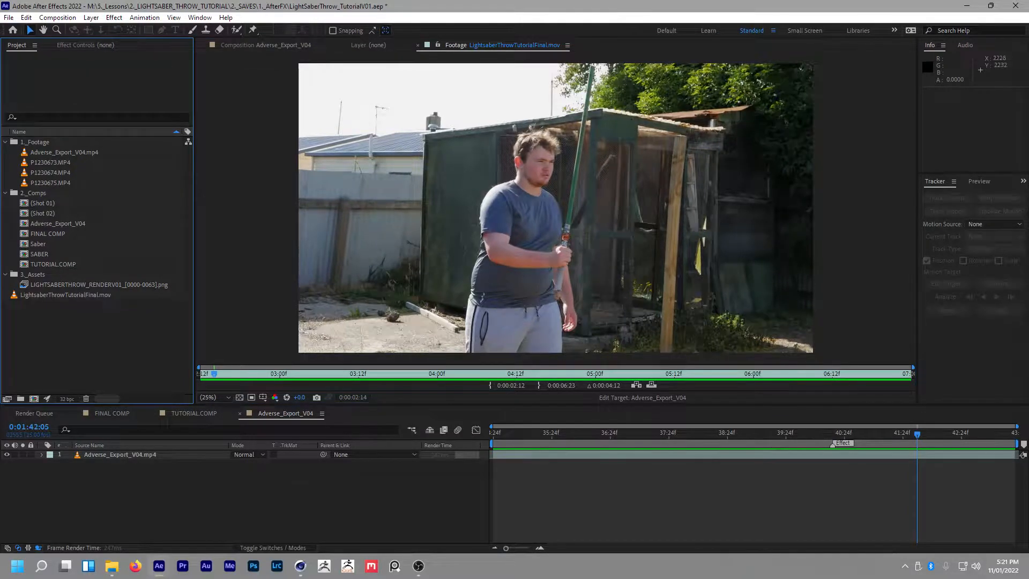
click(266, 45)
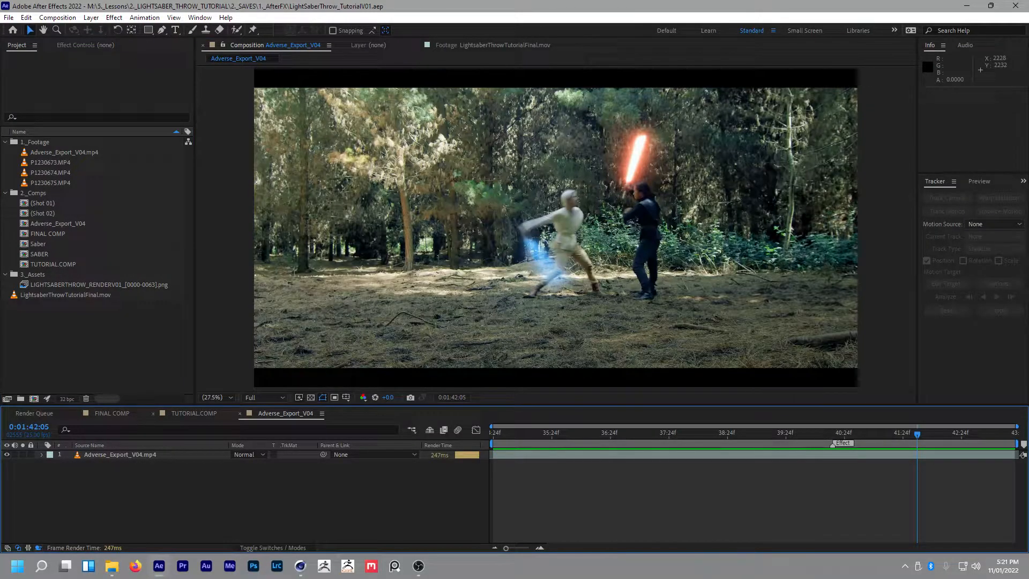
Step: Switch to TUTORIAL.COMP and play and scrub its two raw backyard shots around the throw
click(194, 412)
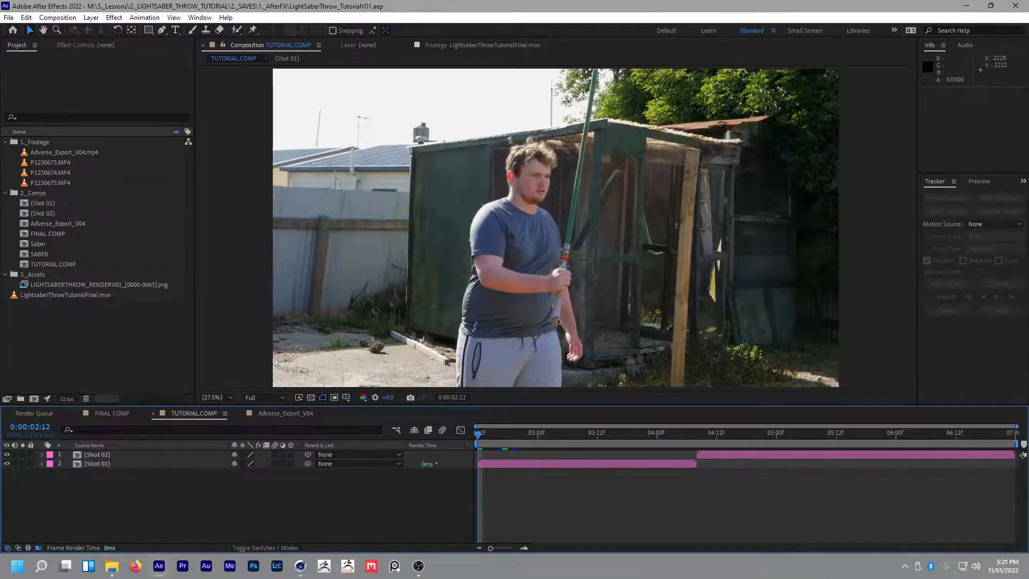
key(space)
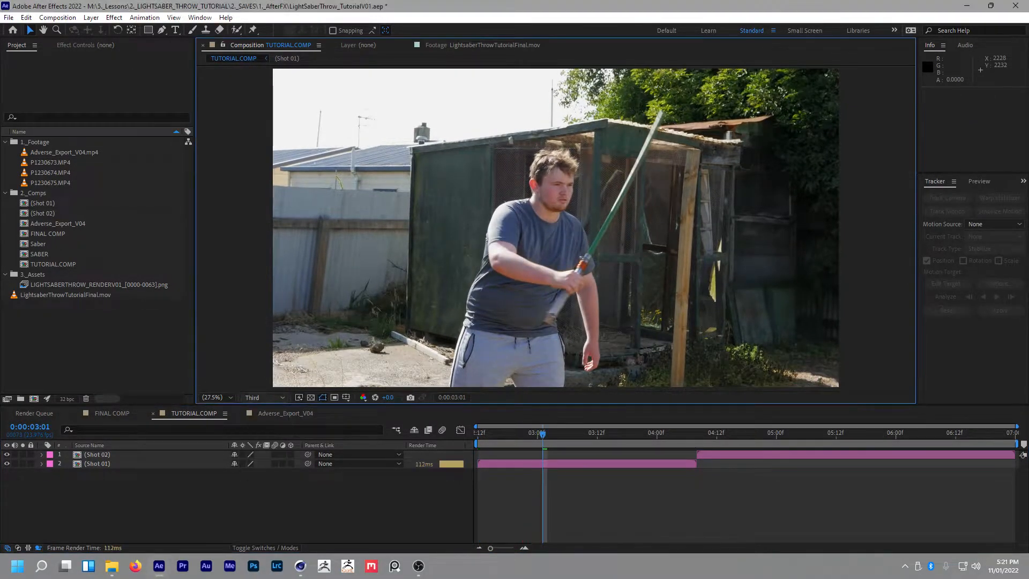
key(space)
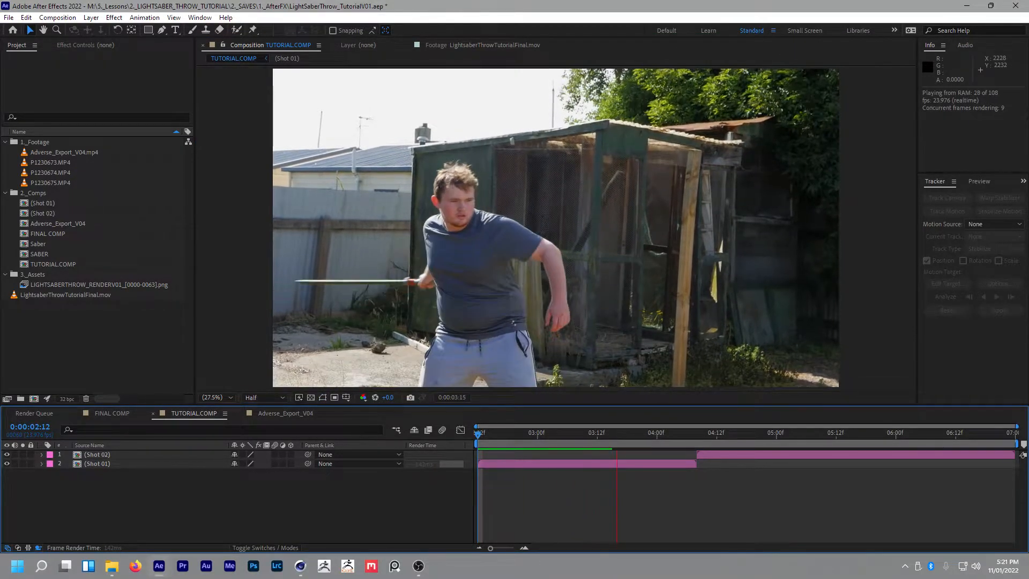
key(Space)
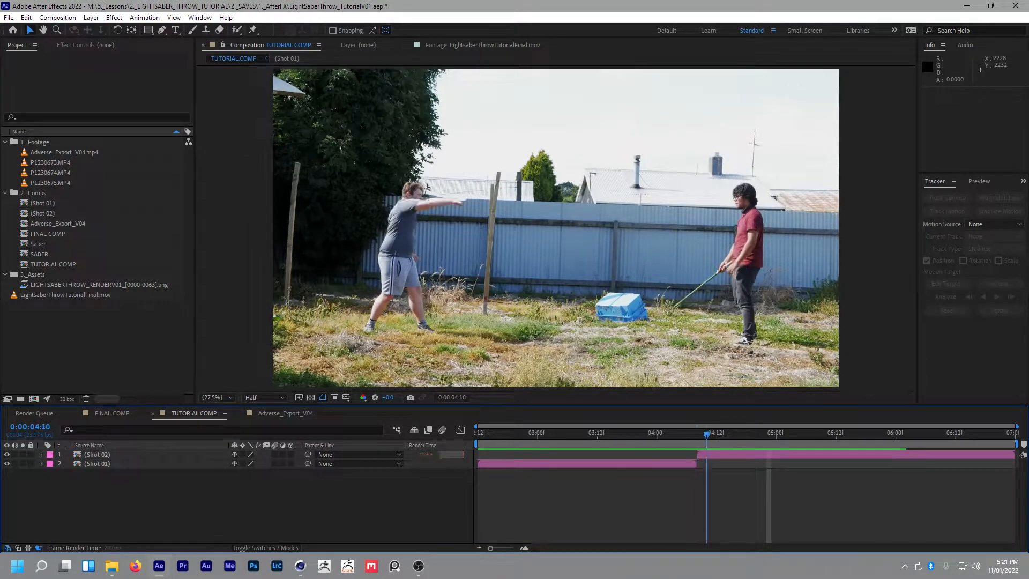
click(771, 432)
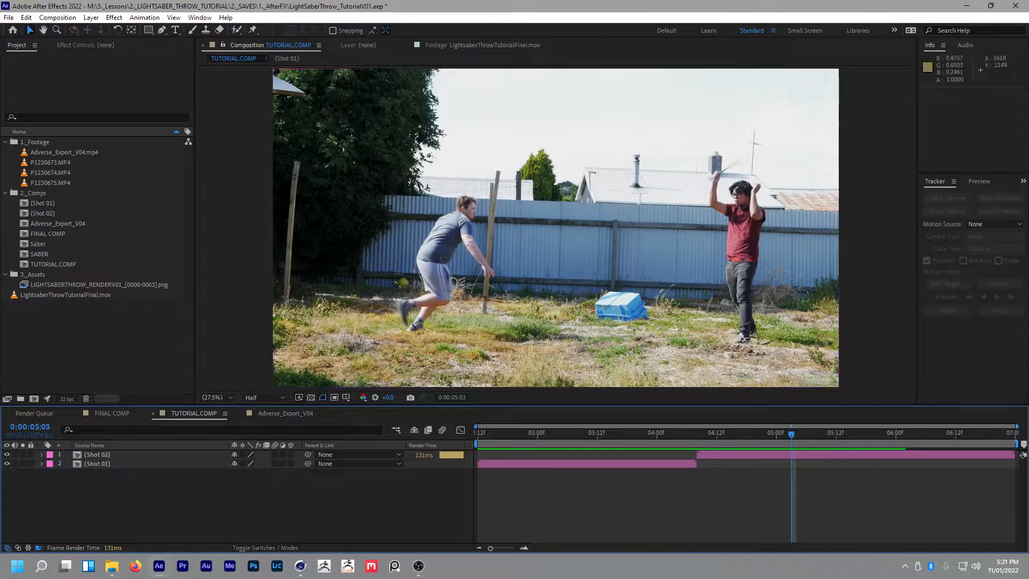
click(812, 432)
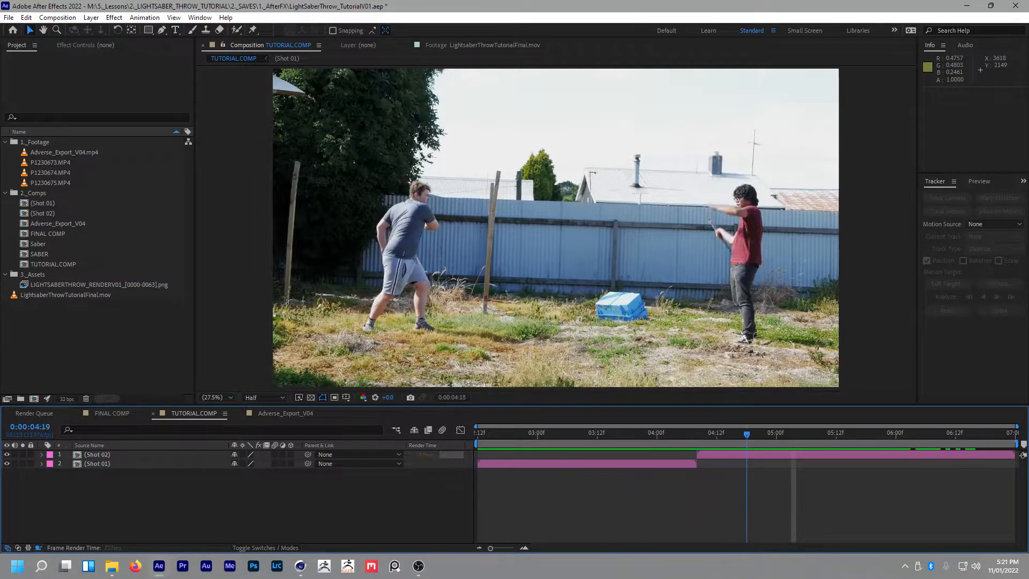
click(861, 433)
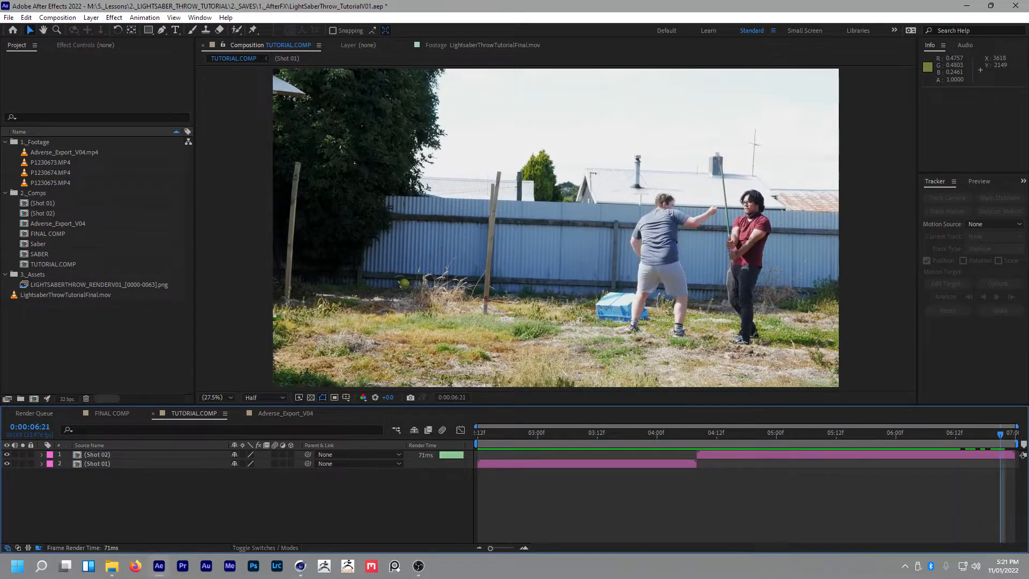
double_click(66, 151)
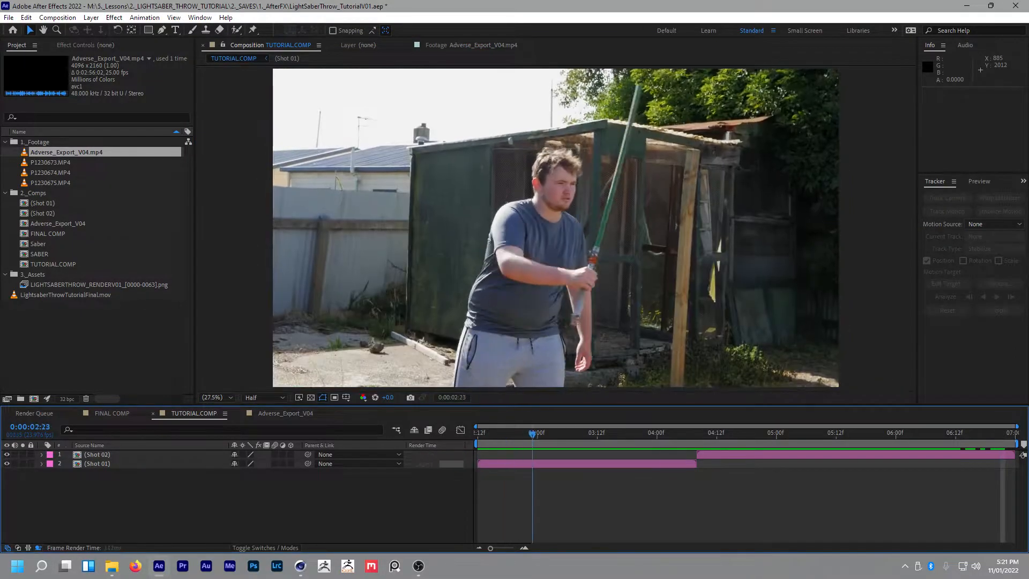
click(696, 432)
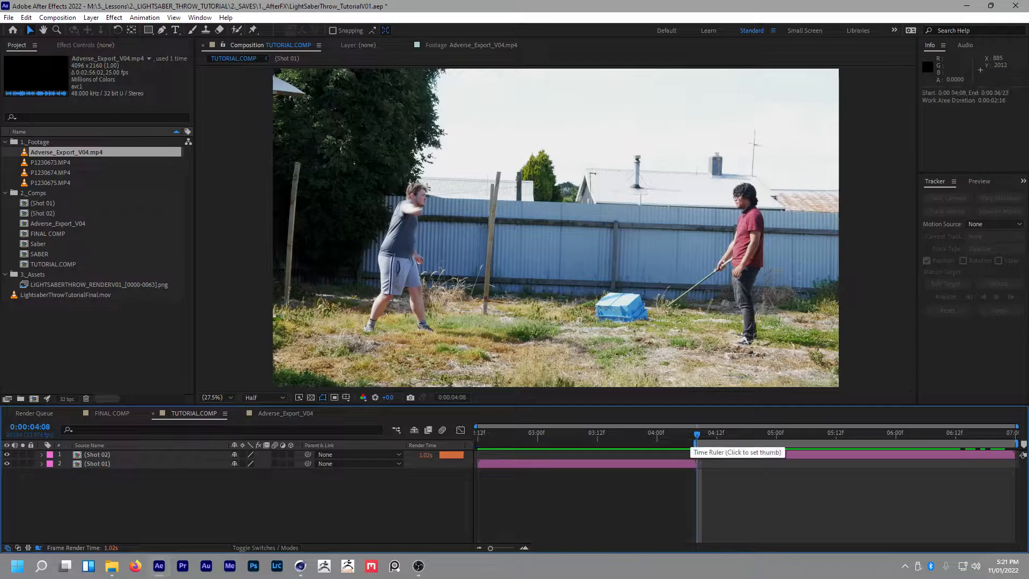
click(756, 433)
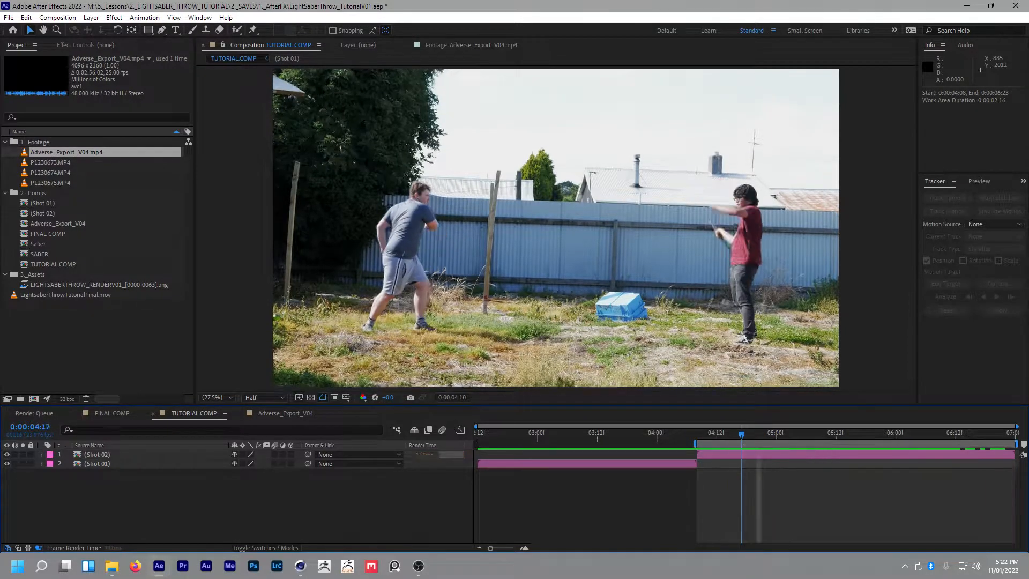
click(1011, 432)
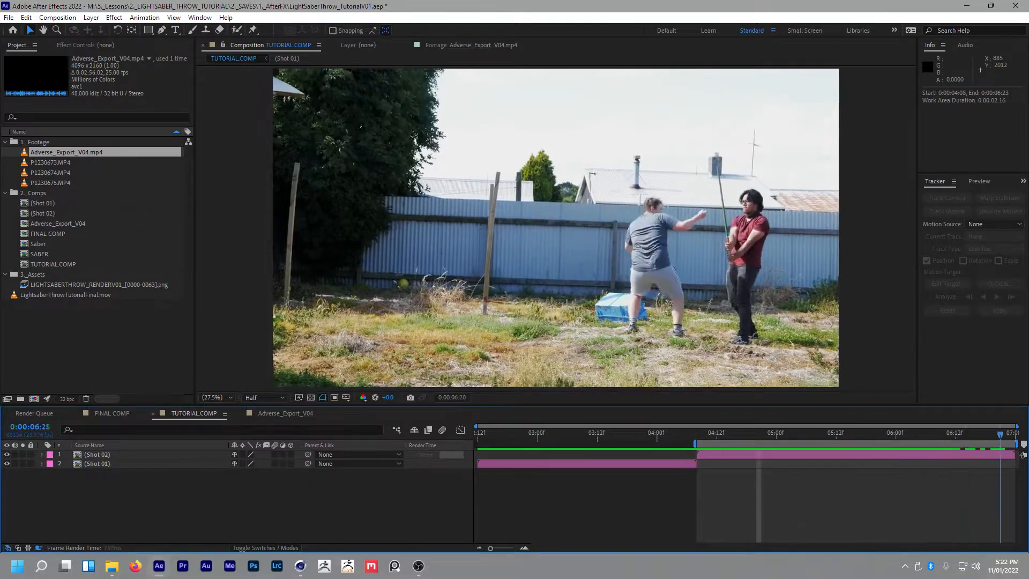
click(715, 432)
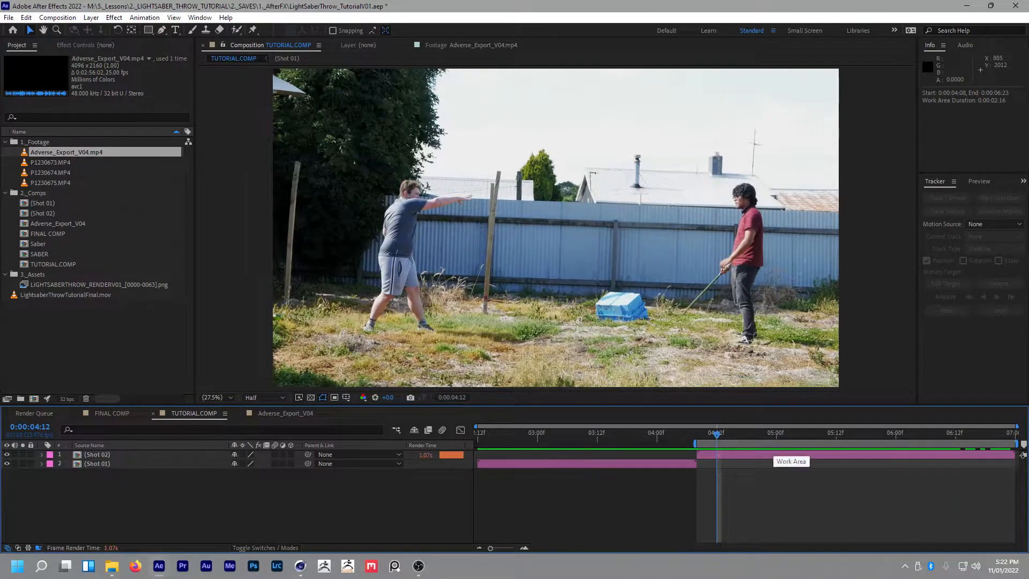
click(835, 432)
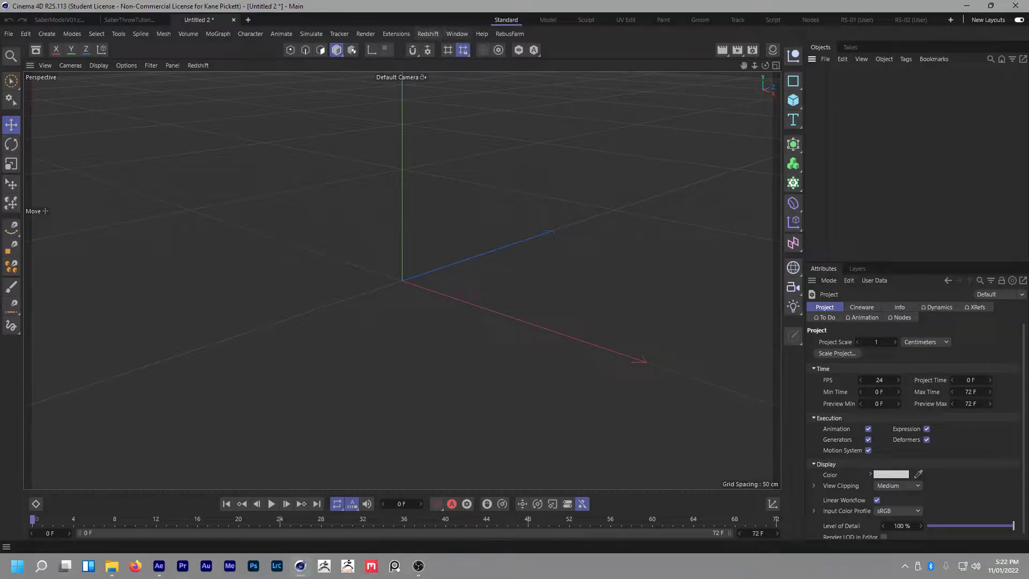
Step: Add a Motion Tracker object with a solved camera from the Tracker menu
click(339, 33)
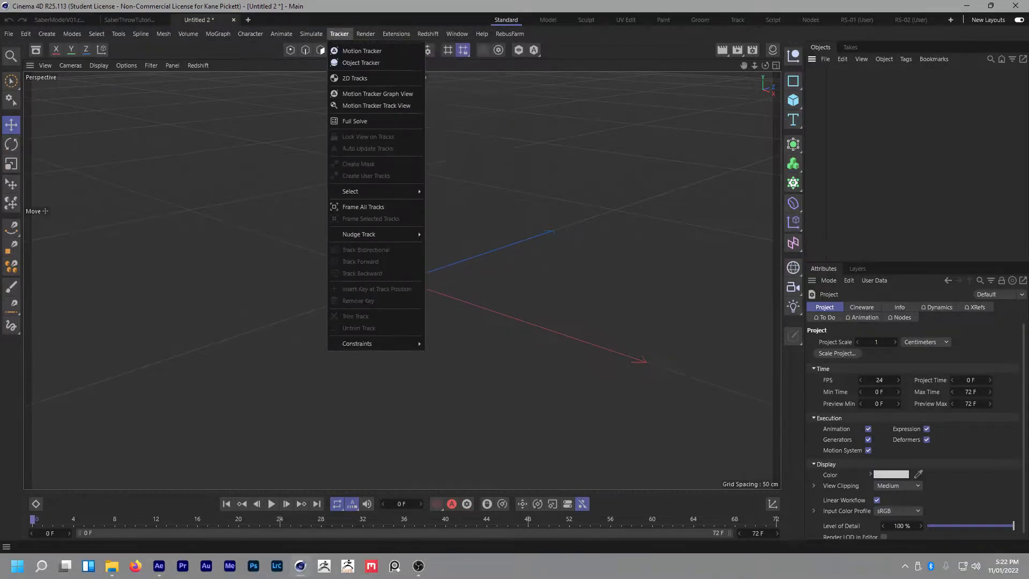
click(361, 51)
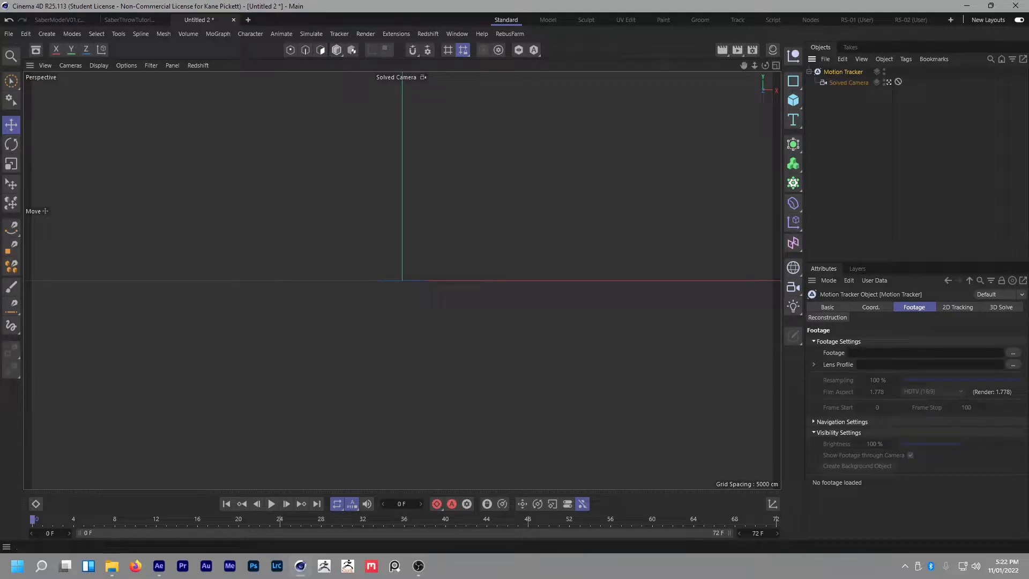
Step: Load the 1_SaberThowIMGSEQ JPG sequence from 1_MEDIA/2_IMG_SEQ as the tracker's footage
click(1013, 352)
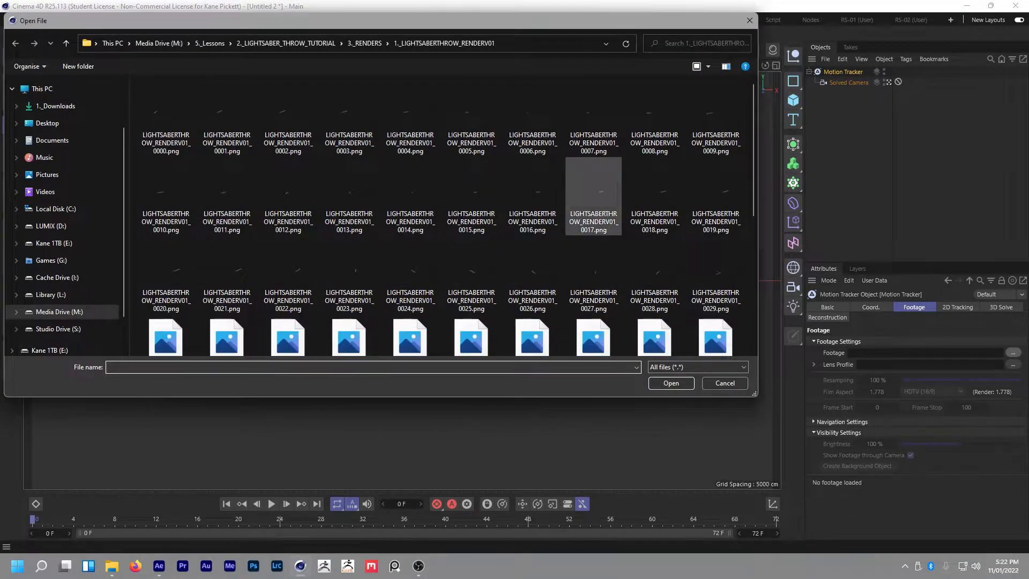
click(285, 43)
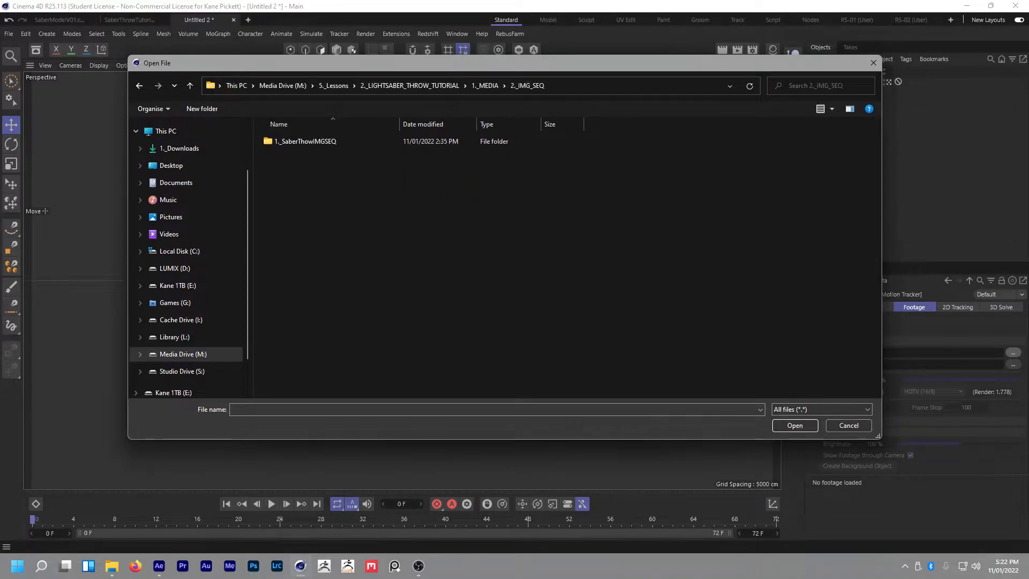
double_click(305, 142)
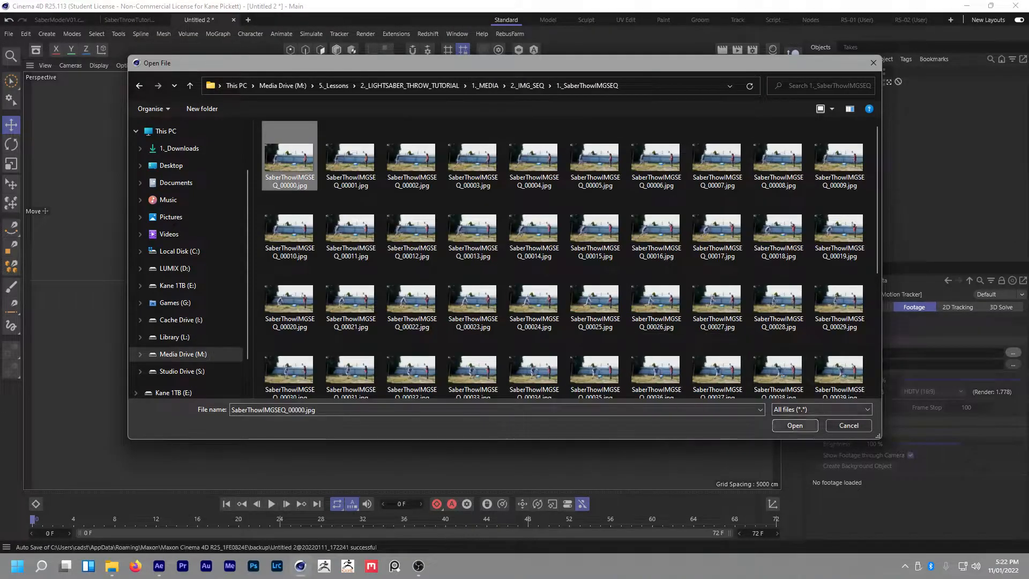
click(793, 425)
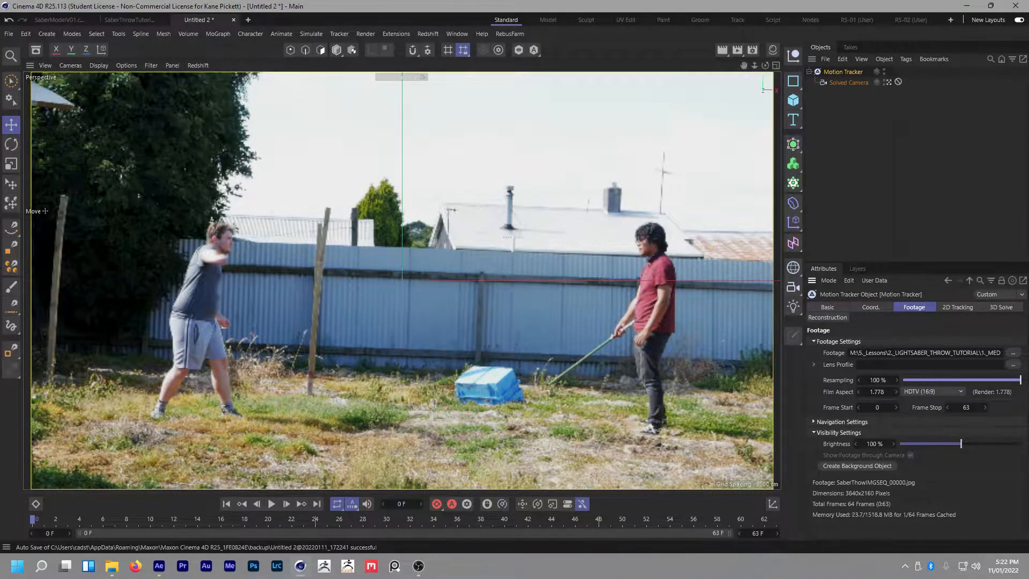
Step: Play the loaded throw footage from frame 0, then switch to the SaberModelV01.c4d document
click(850, 83)
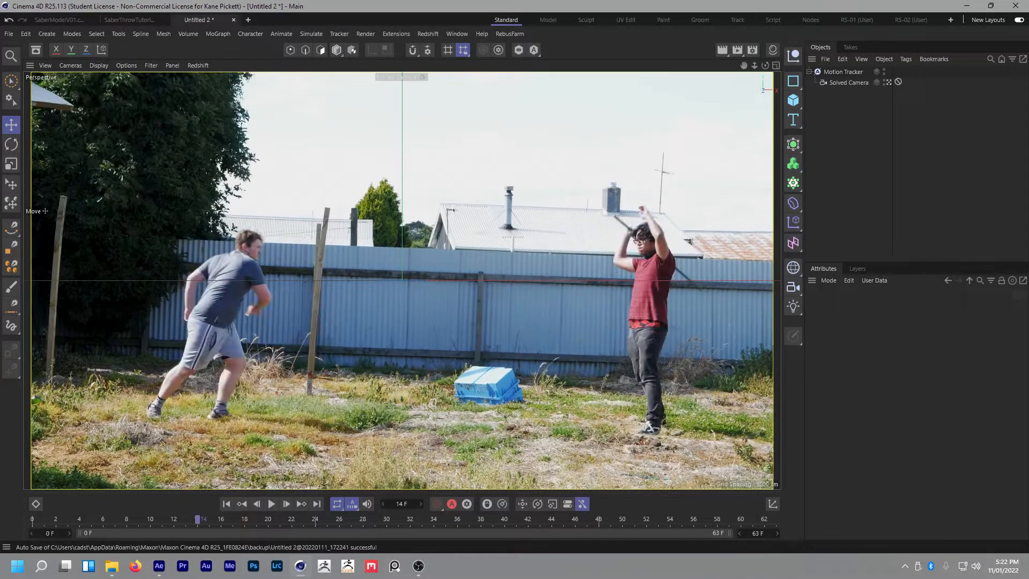
click(271, 504)
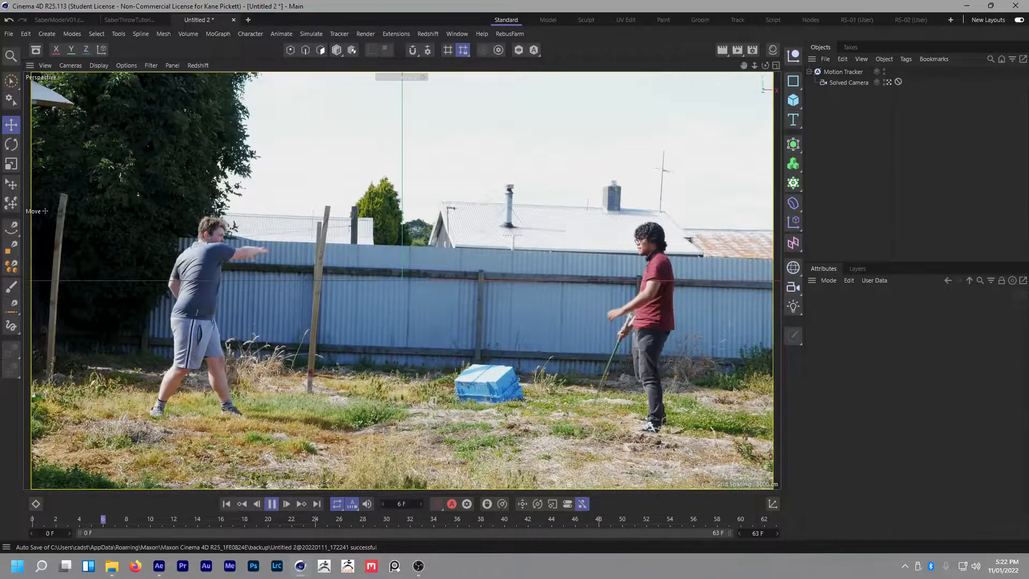
click(272, 504)
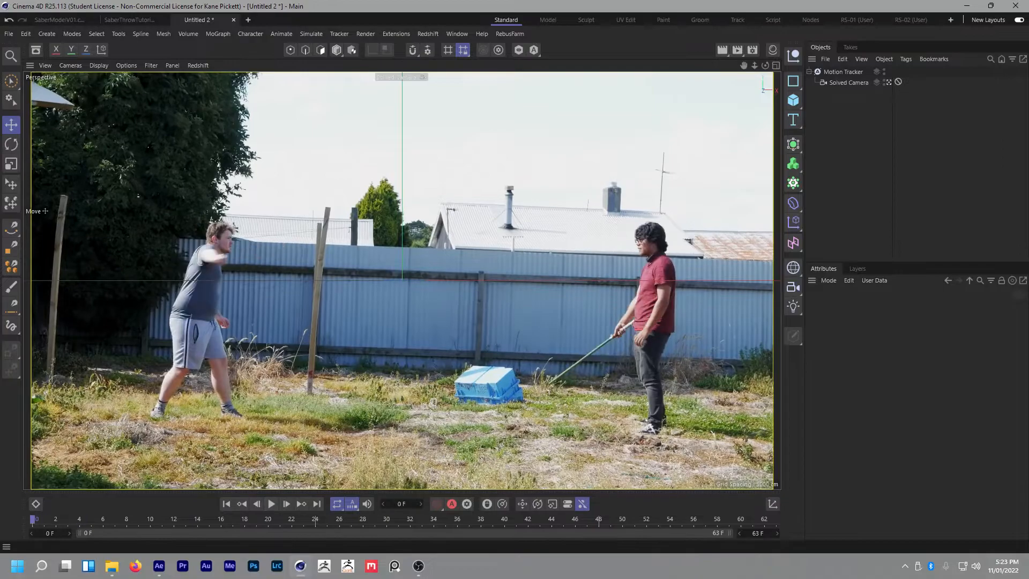
click(427, 519)
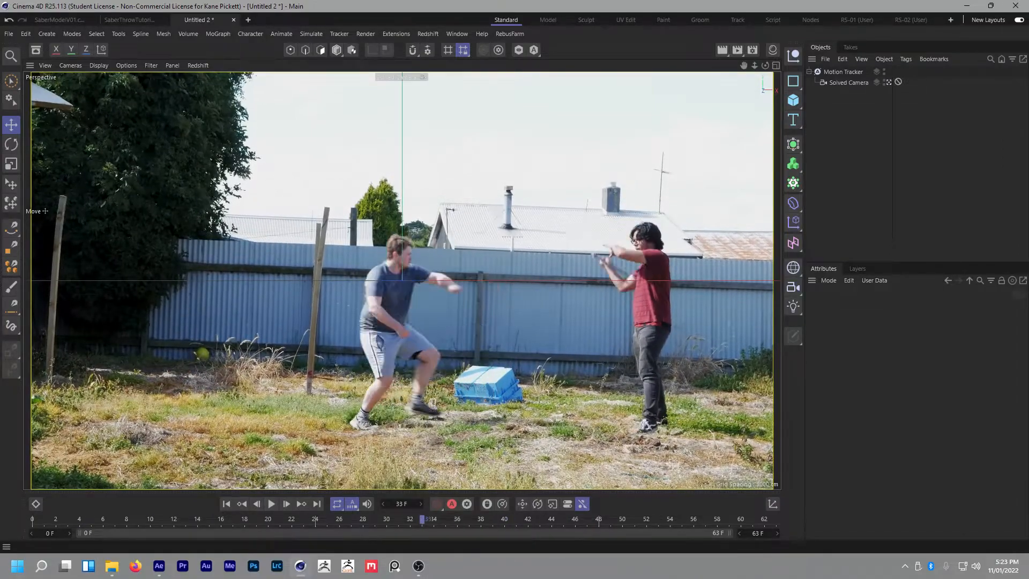
click(226, 504)
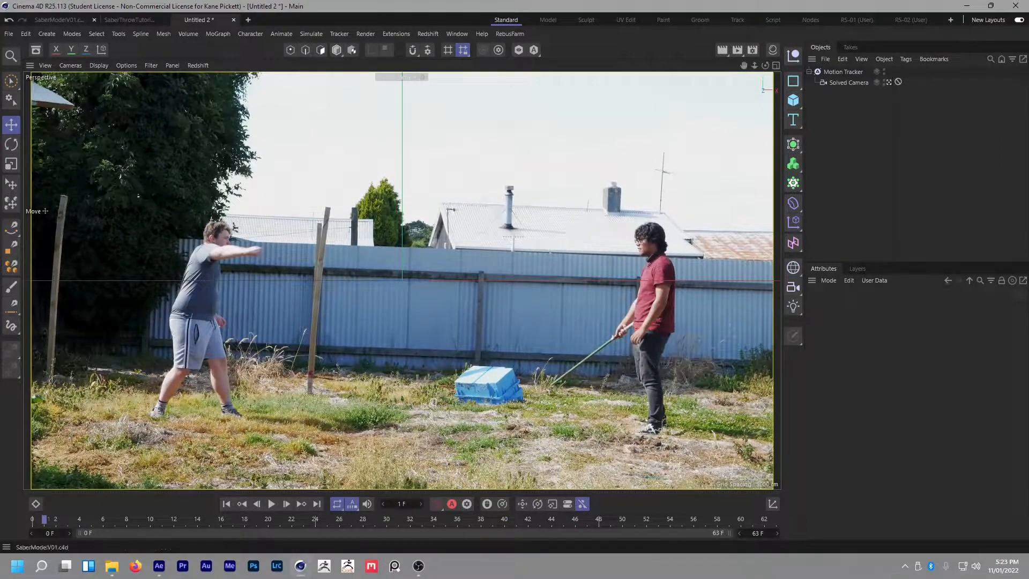
click(59, 19)
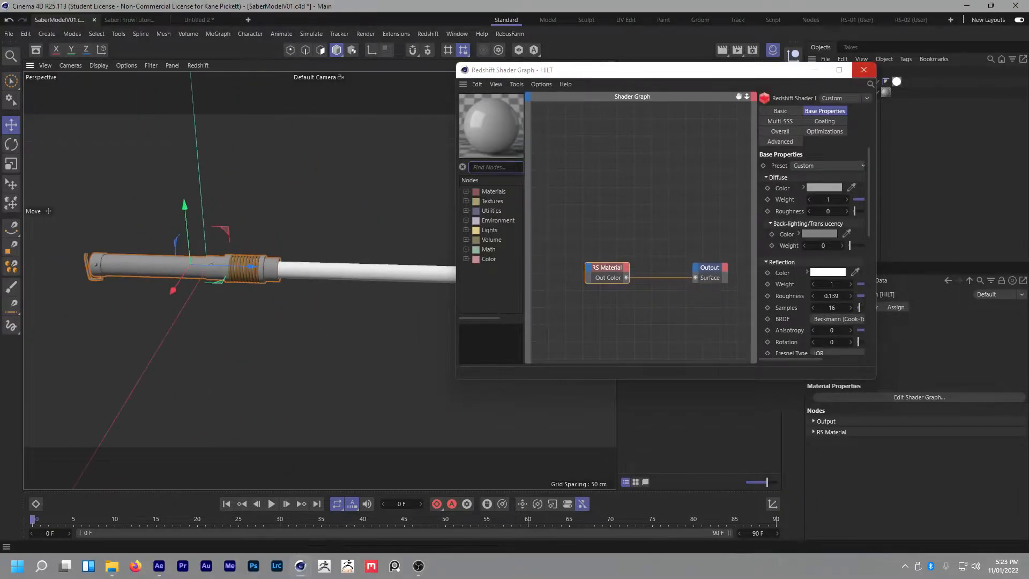
Step: Close the hilt shader graph and inspect the BLADE material's RS Incandescent illumination settings
click(865, 70)
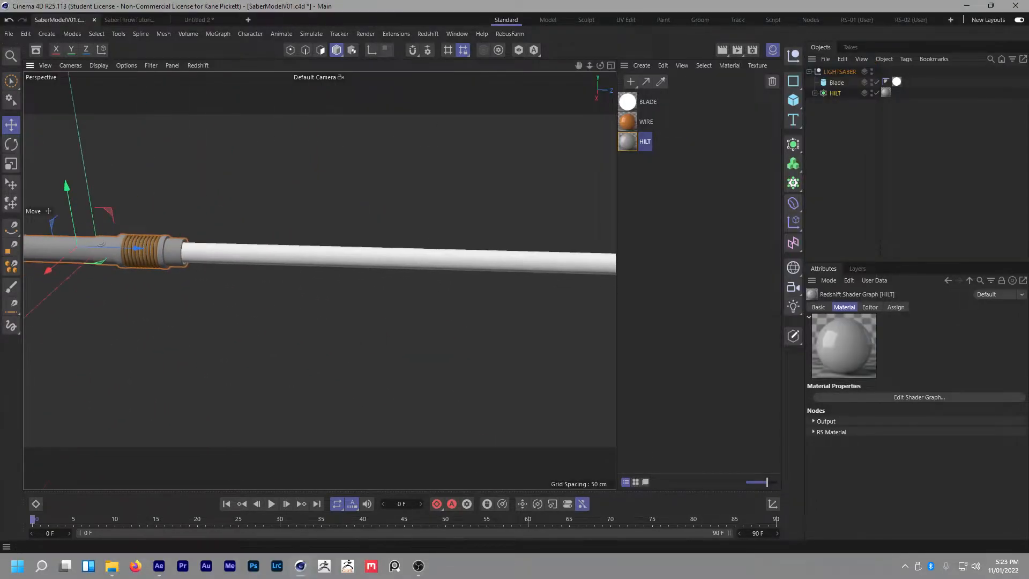
click(648, 102)
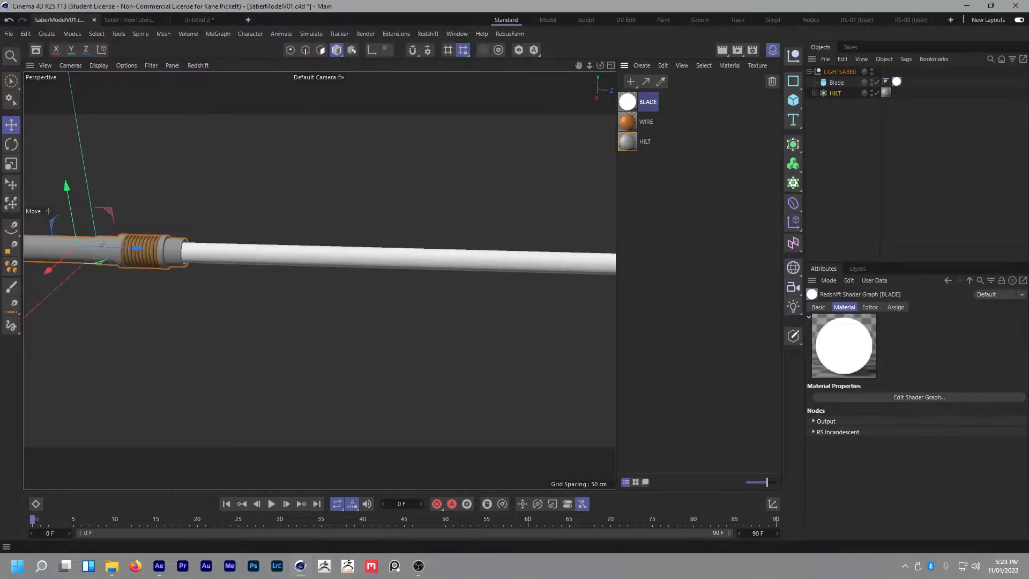
click(641, 65)
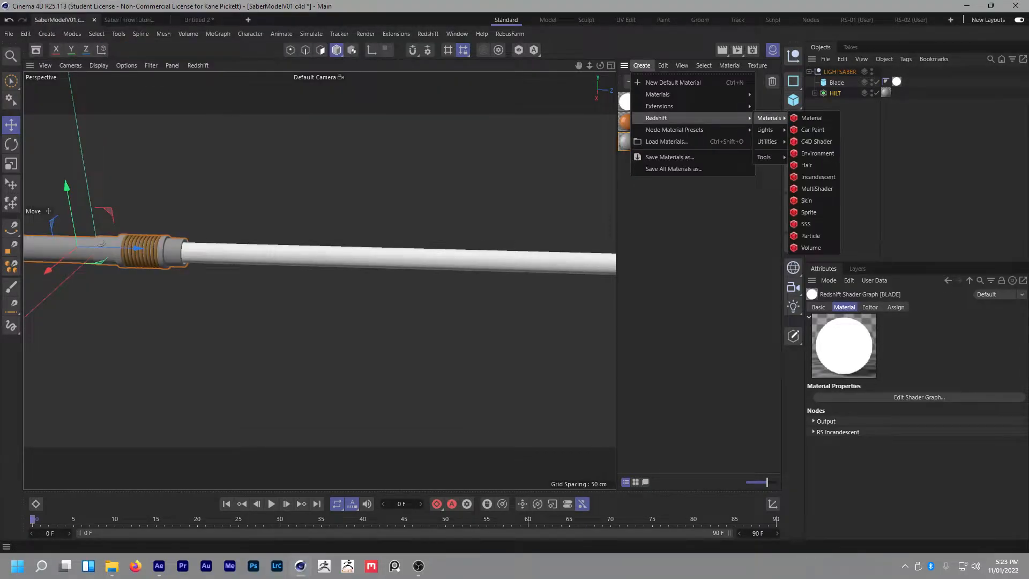
click(818, 177)
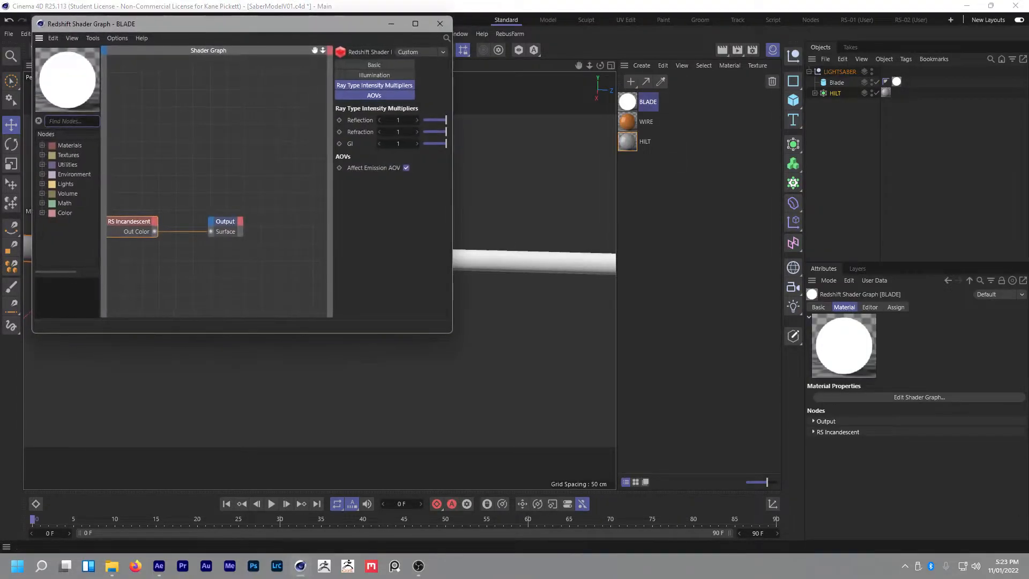
click(130, 221)
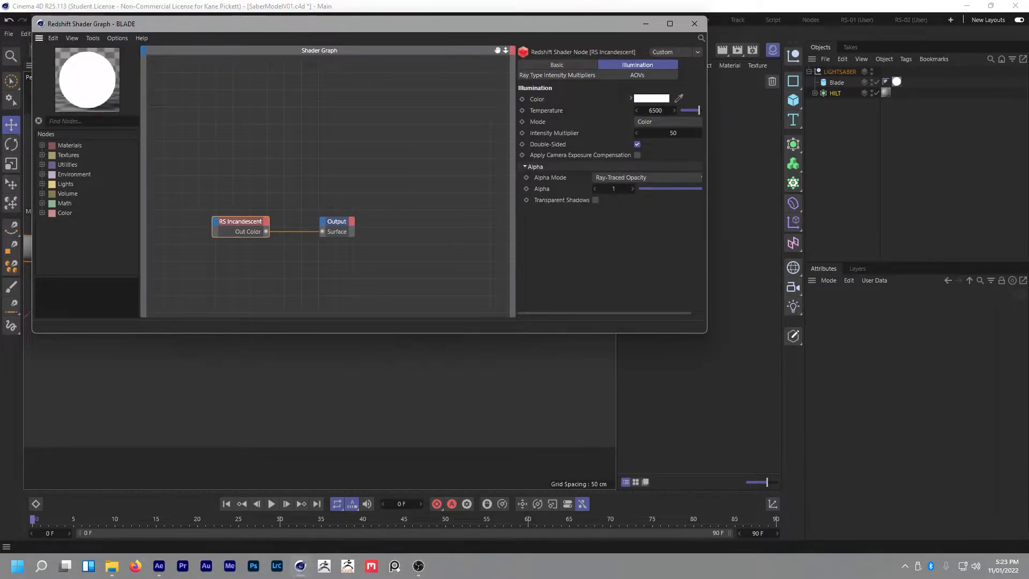
mouse_move(650, 98)
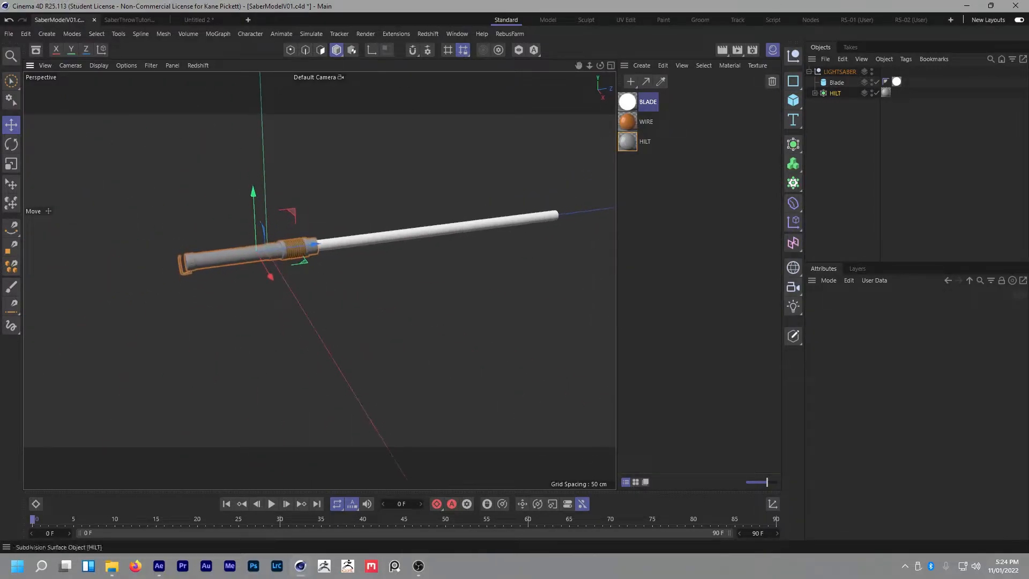
Step: Collapse the LIGHTSABER group and bring it into the tracked footage scene
click(839, 71)
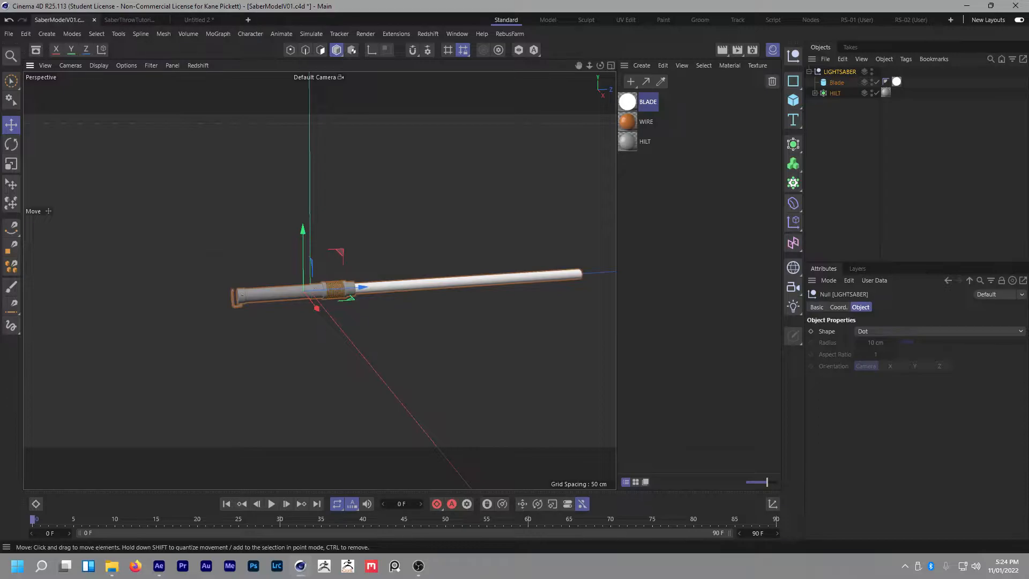
click(818, 70)
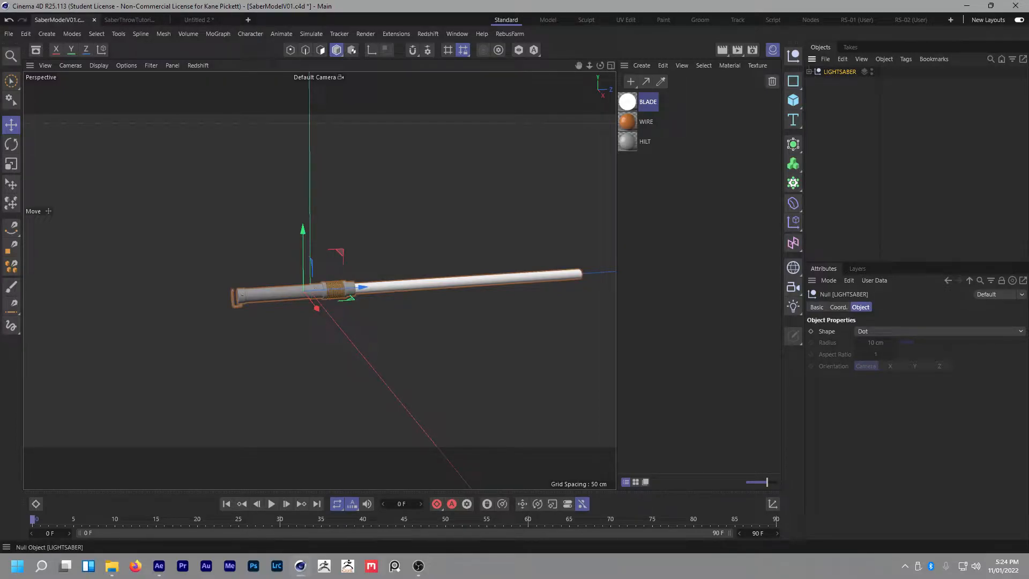
click(198, 19)
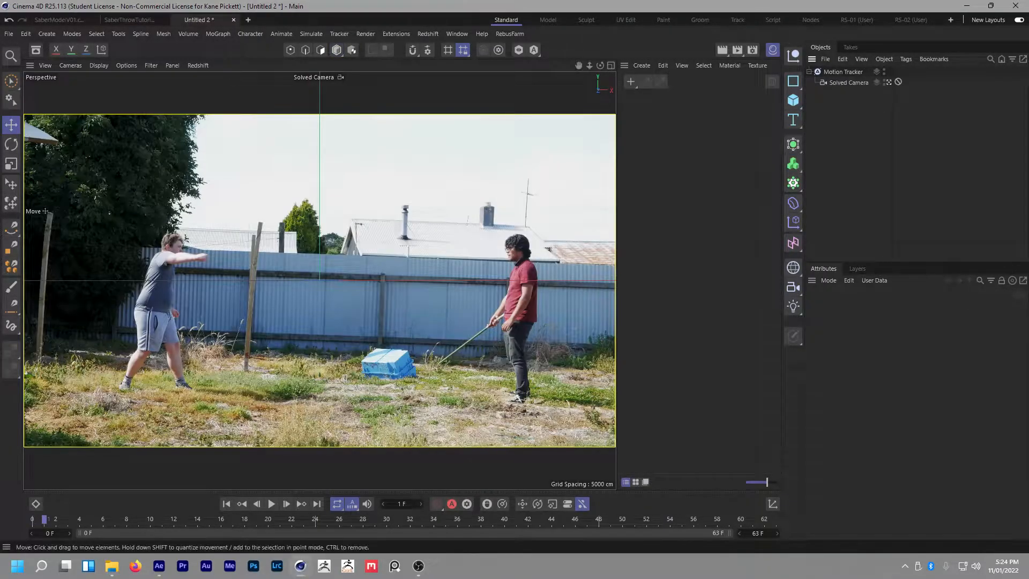
click(627, 102)
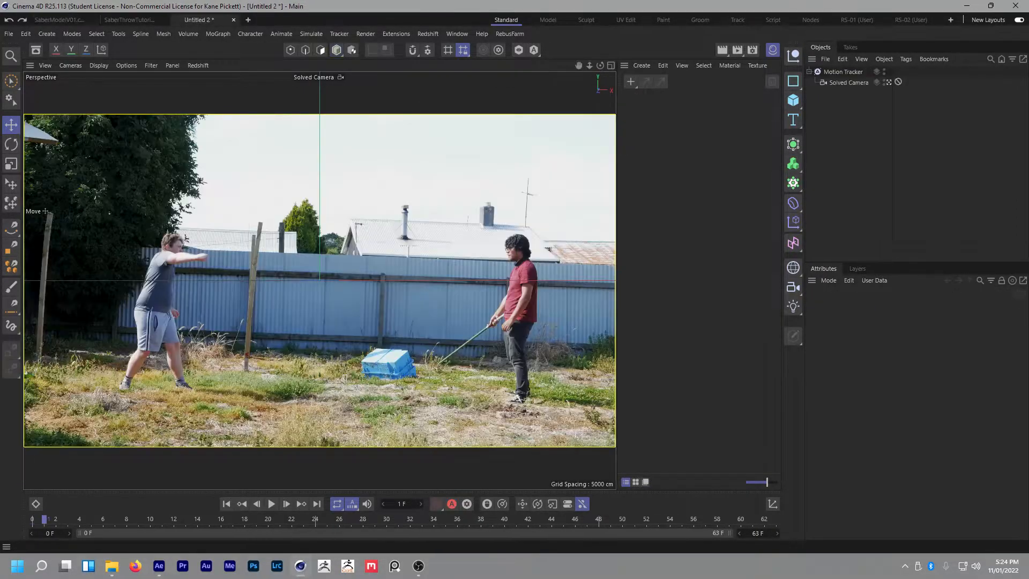
click(11, 163)
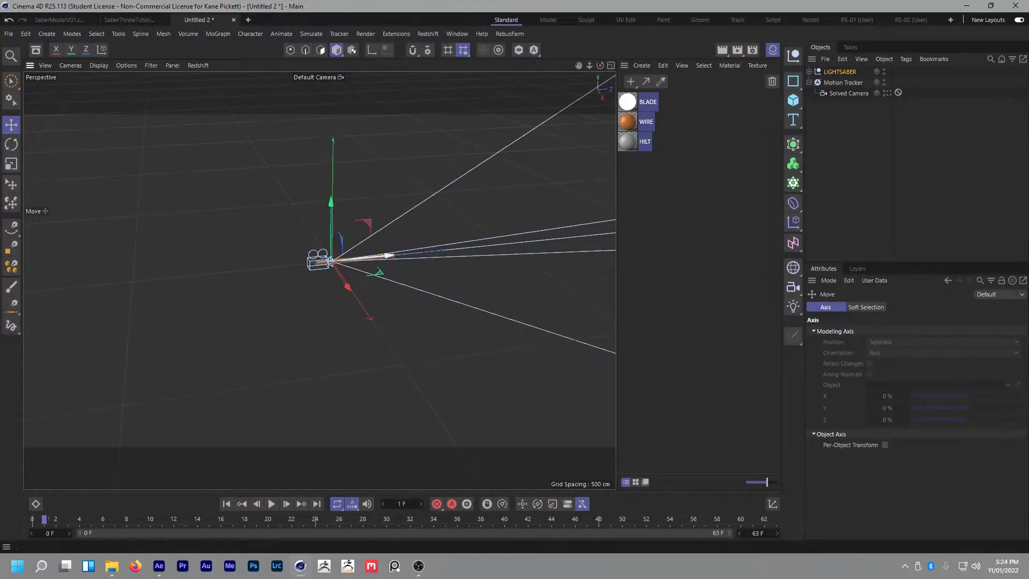
Step: Move, rotate and scale the LIGHTSABER null at frame 0 so the hilt sits in the thrower's hand
click(11, 145)
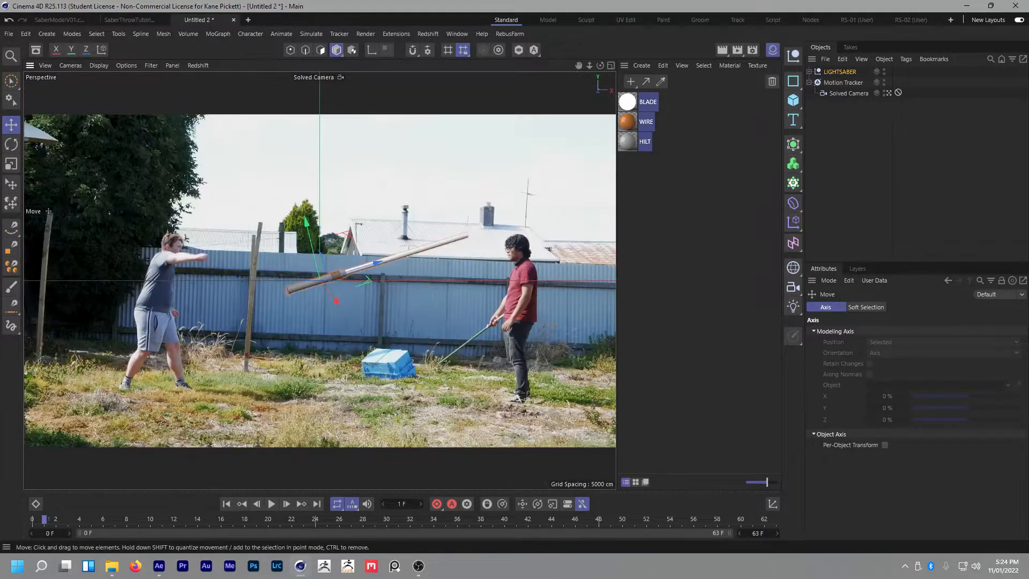
click(11, 164)
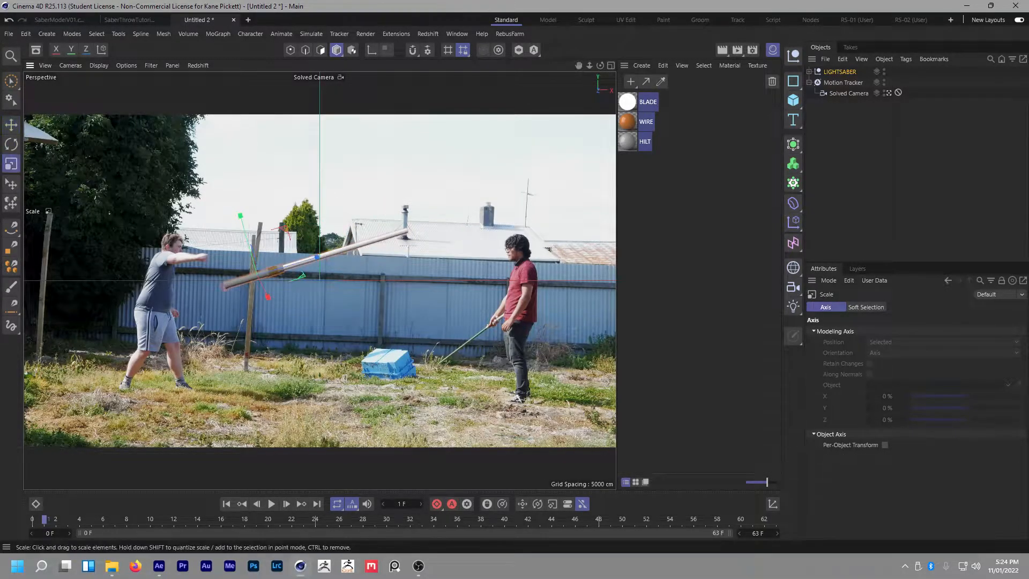
click(11, 124)
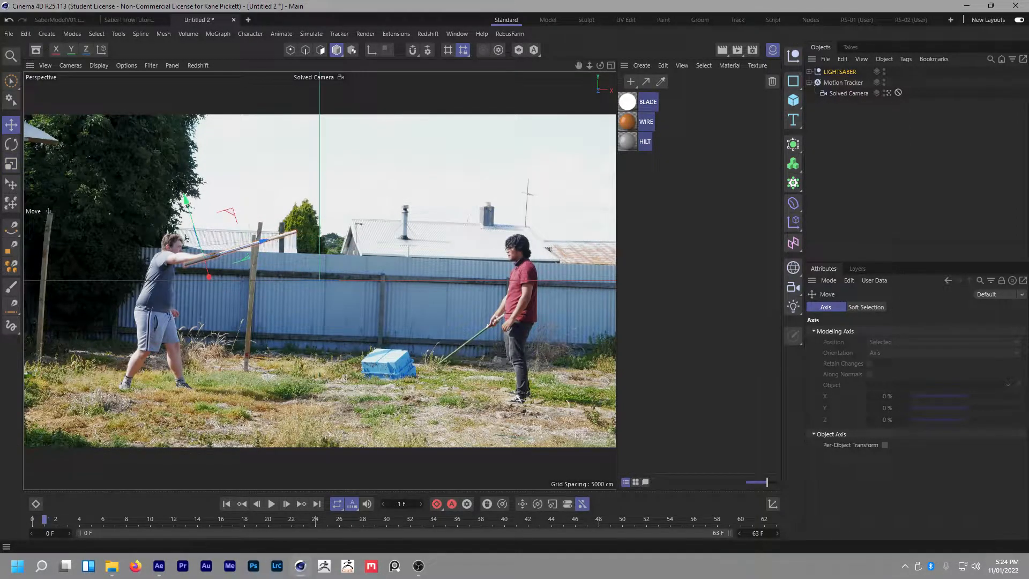
click(10, 144)
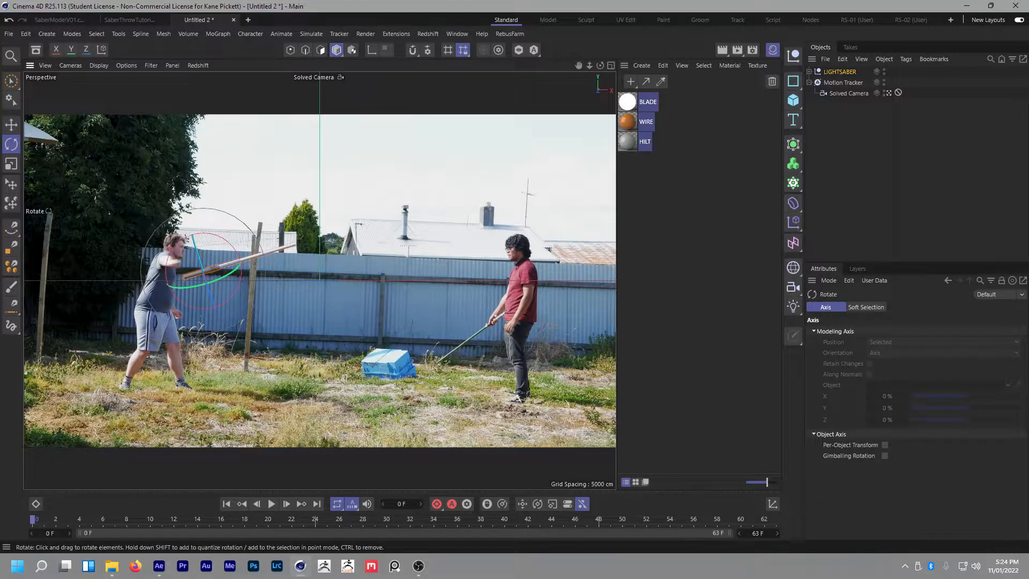
click(10, 164)
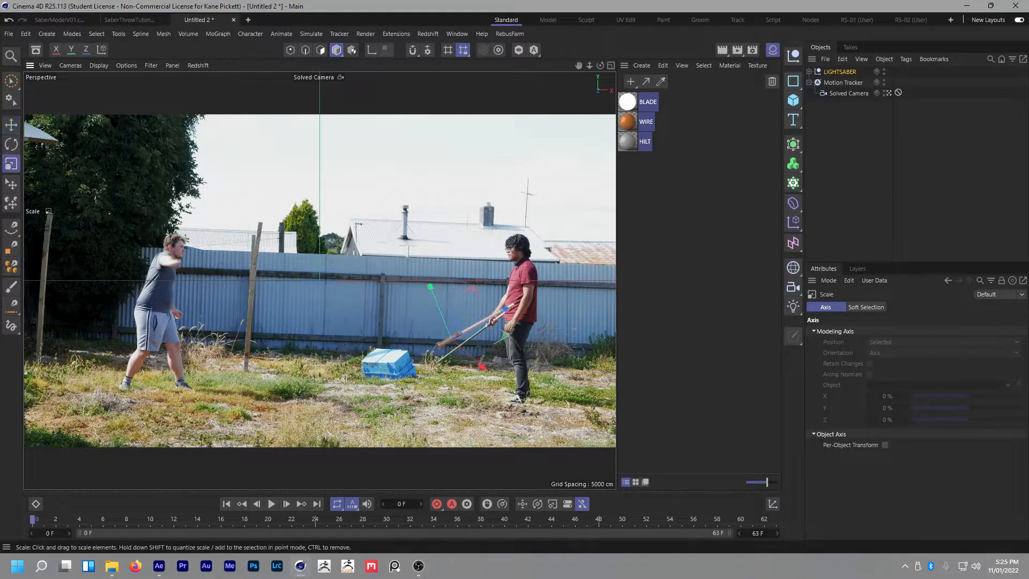
click(10, 125)
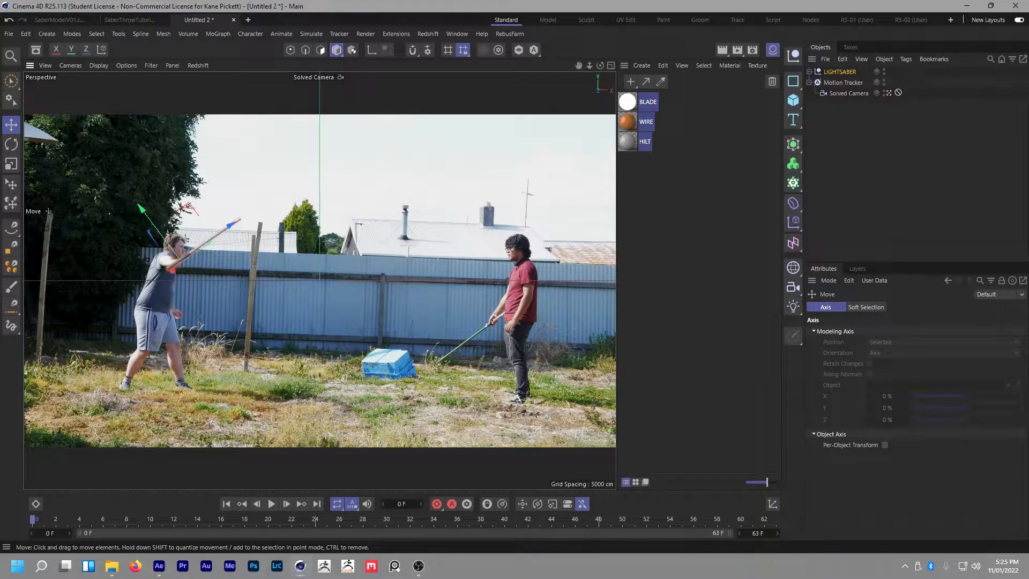
click(159, 565)
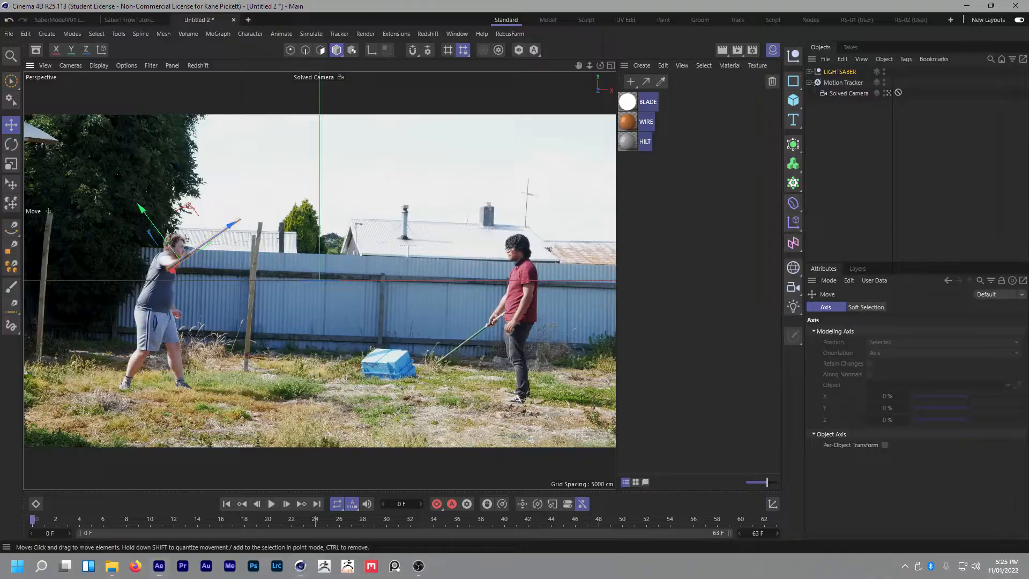
click(11, 144)
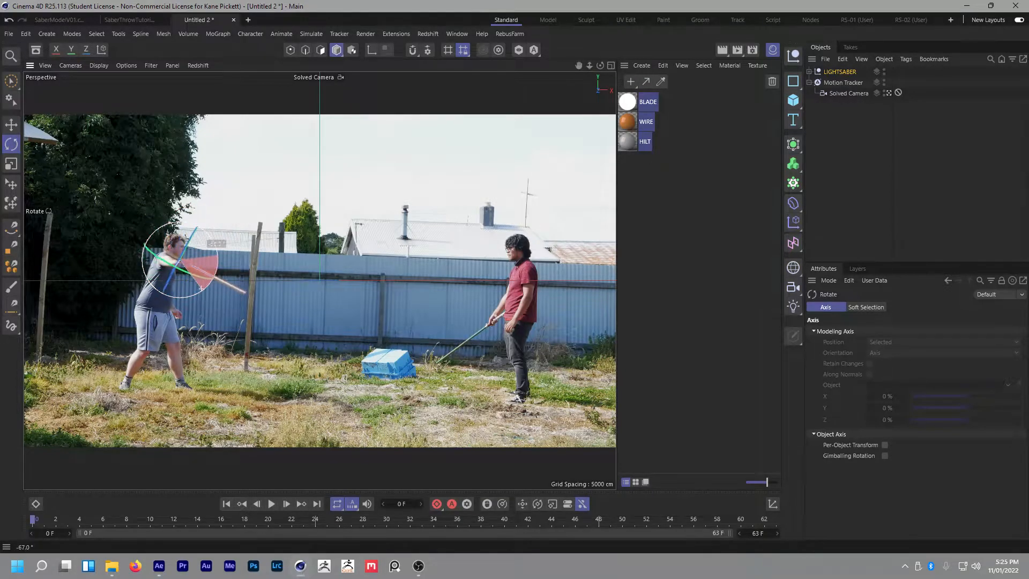
click(11, 125)
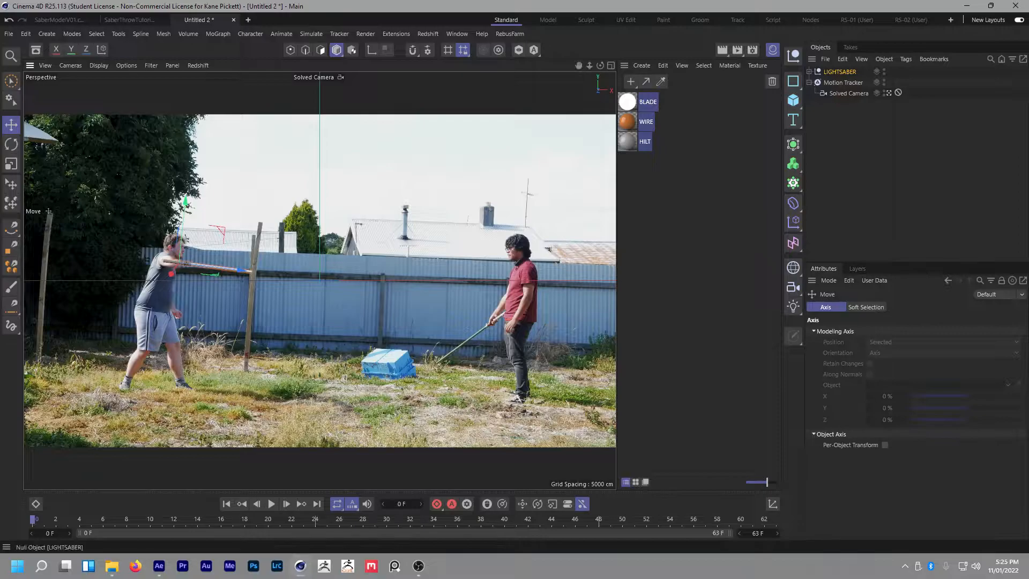
Step: With Autokey on, key the saber's position and spin at frames 1, 21, 27, 29 and 32 of the throw
click(861, 307)
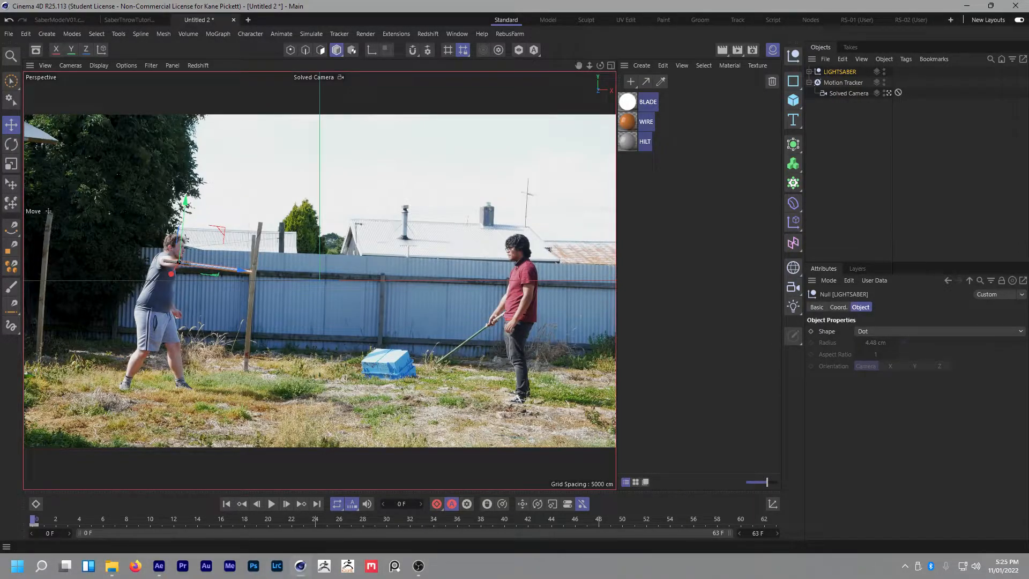
click(11, 143)
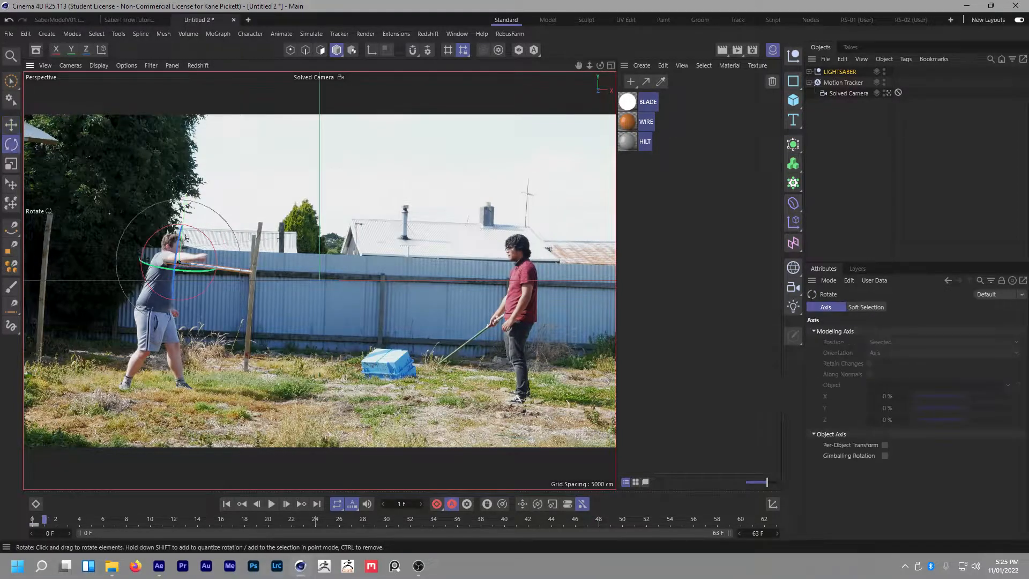
click(10, 124)
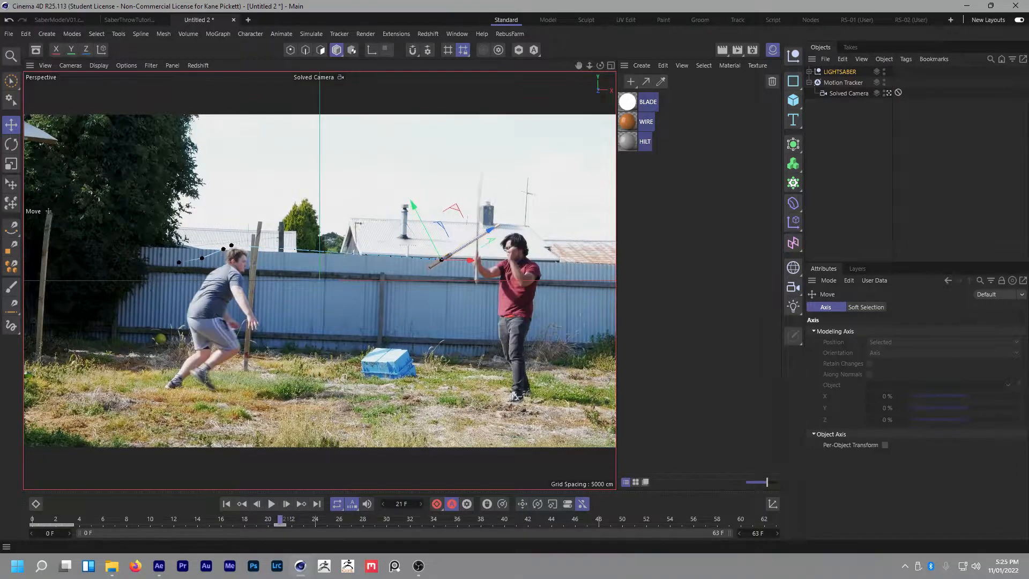
click(11, 144)
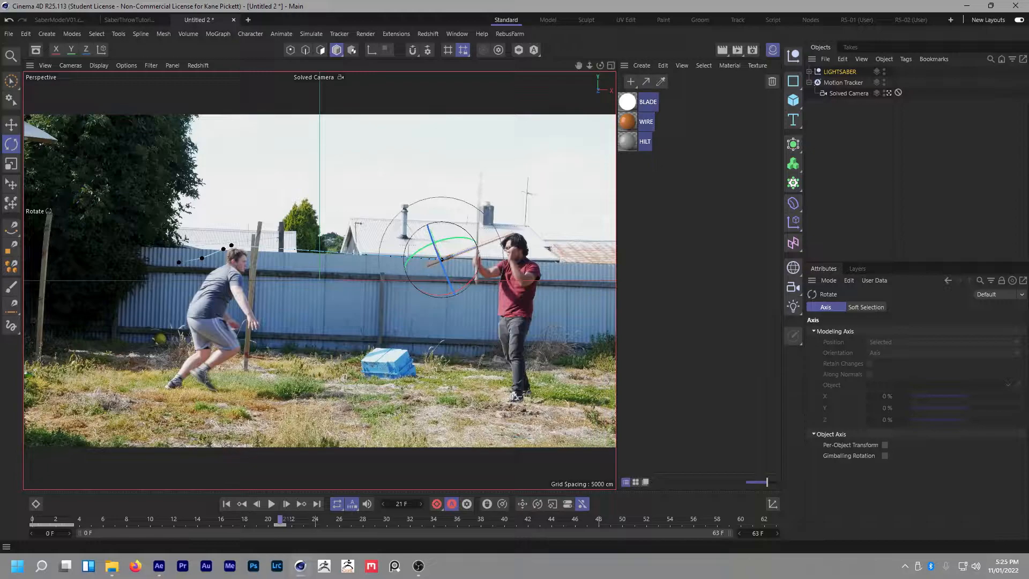
click(368, 519)
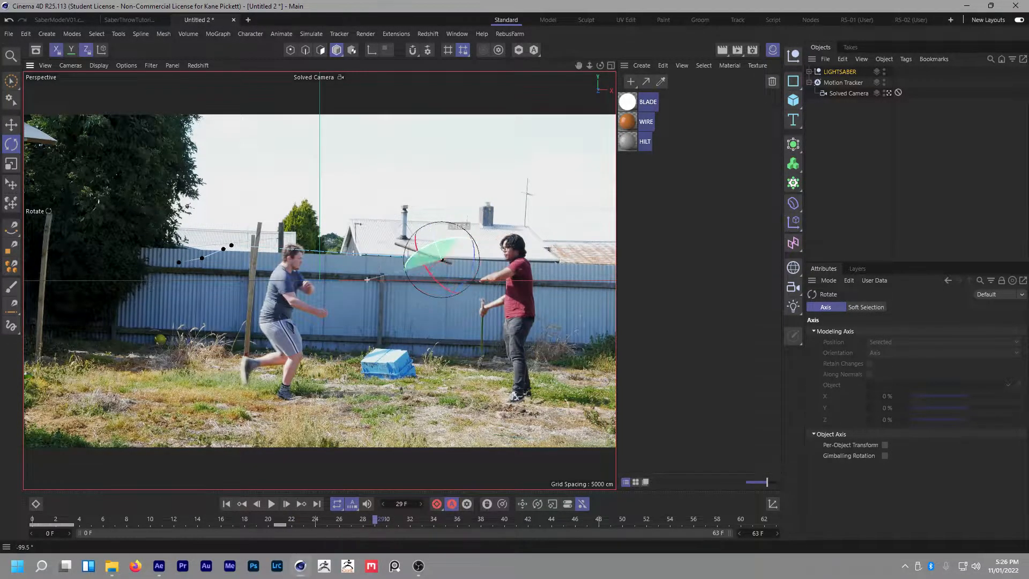
click(11, 124)
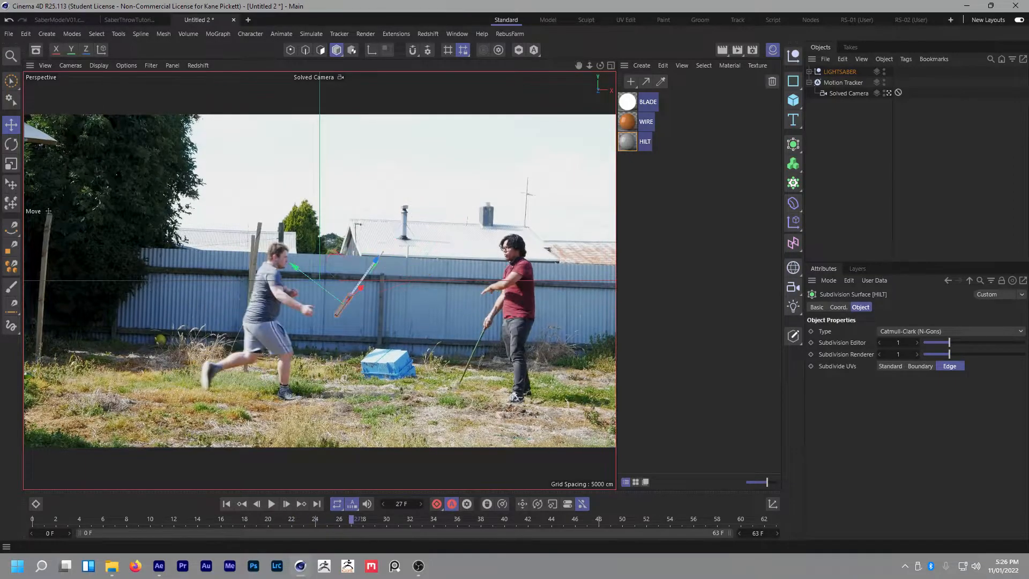
click(10, 144)
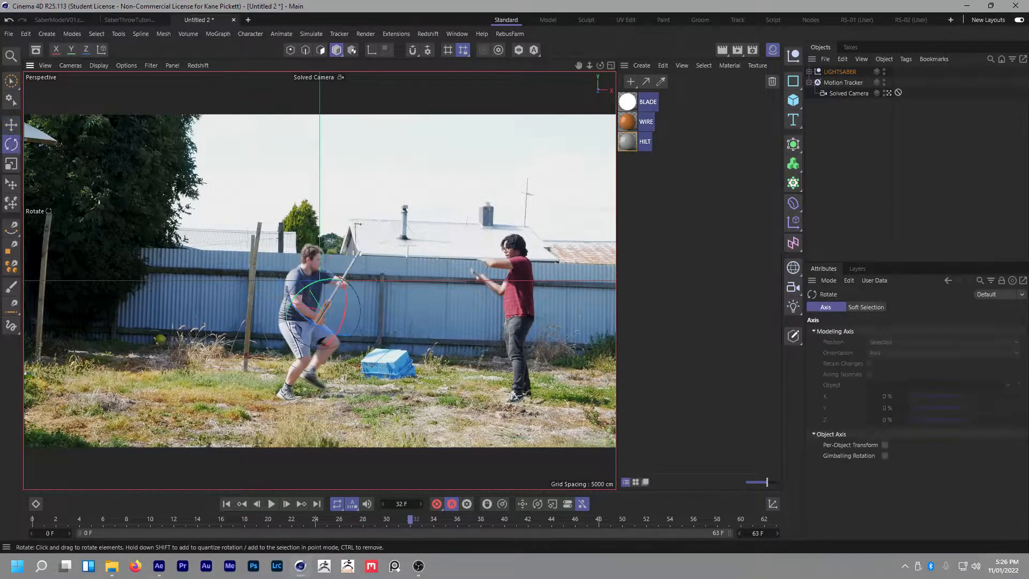
click(10, 124)
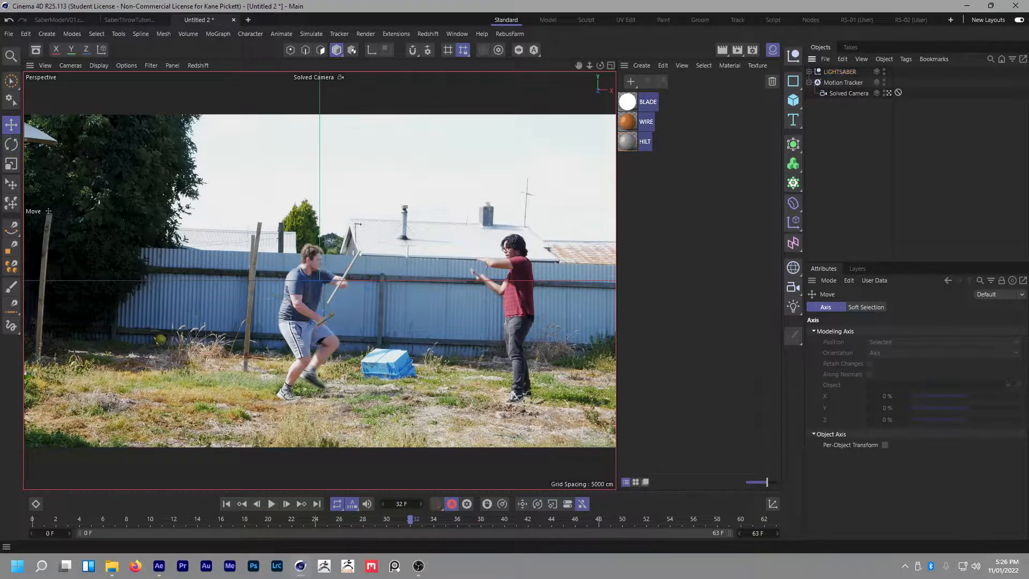
click(58, 19)
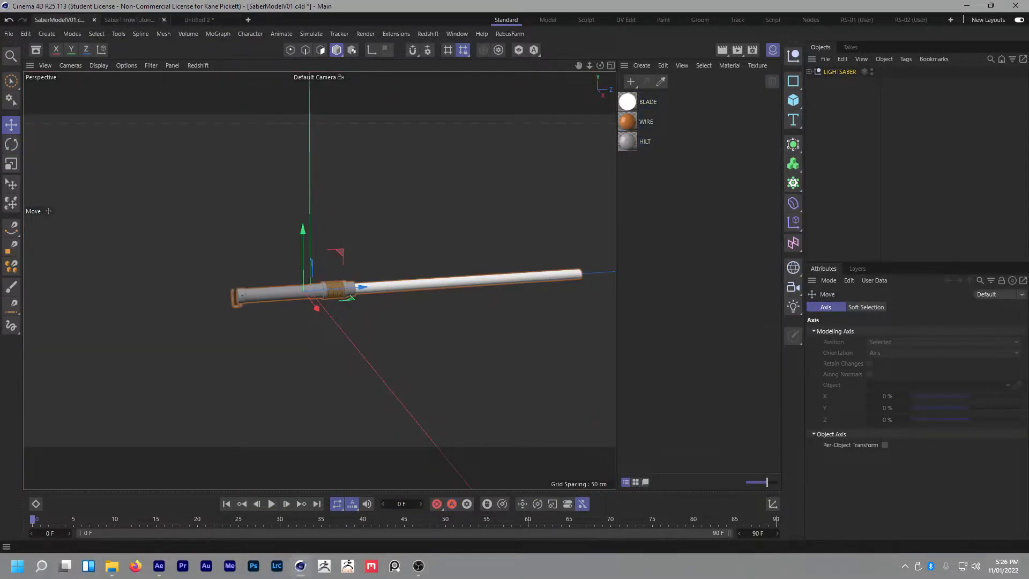
Step: In SaberThrowTutorial_PreDone, give the RS Dome Light the cloud_layers_4k.exr environment texture
click(128, 20)
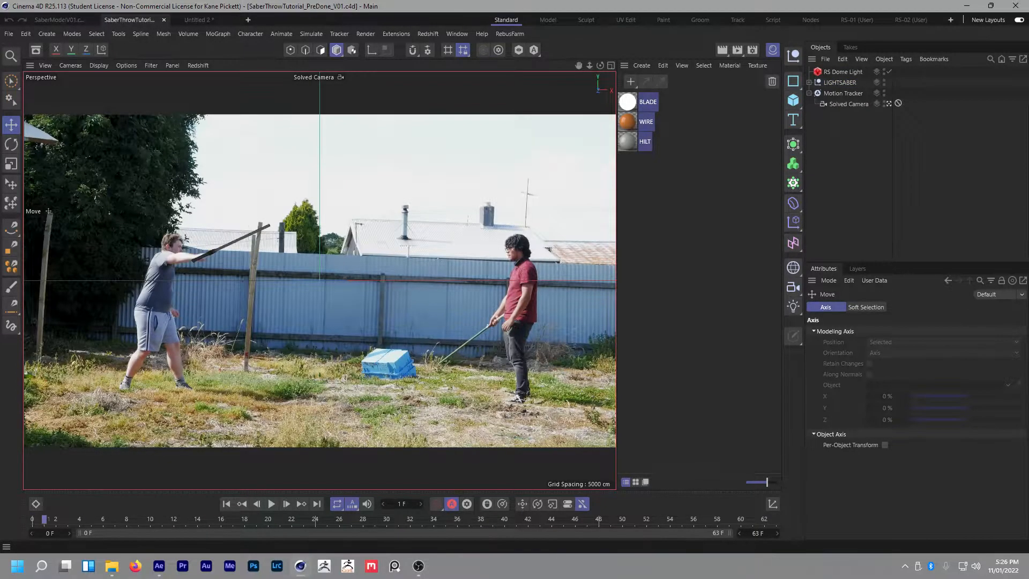
click(390, 519)
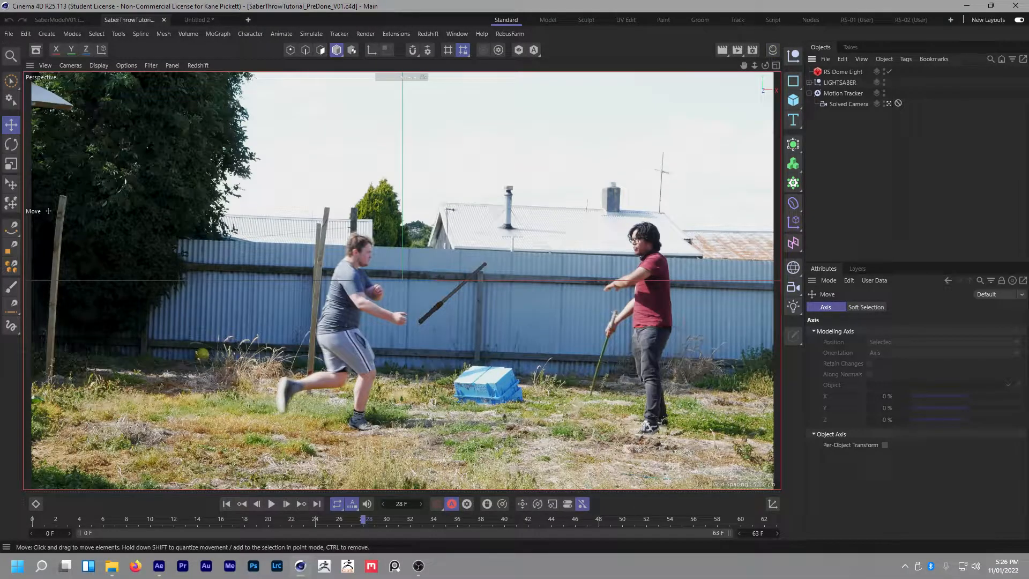
click(844, 71)
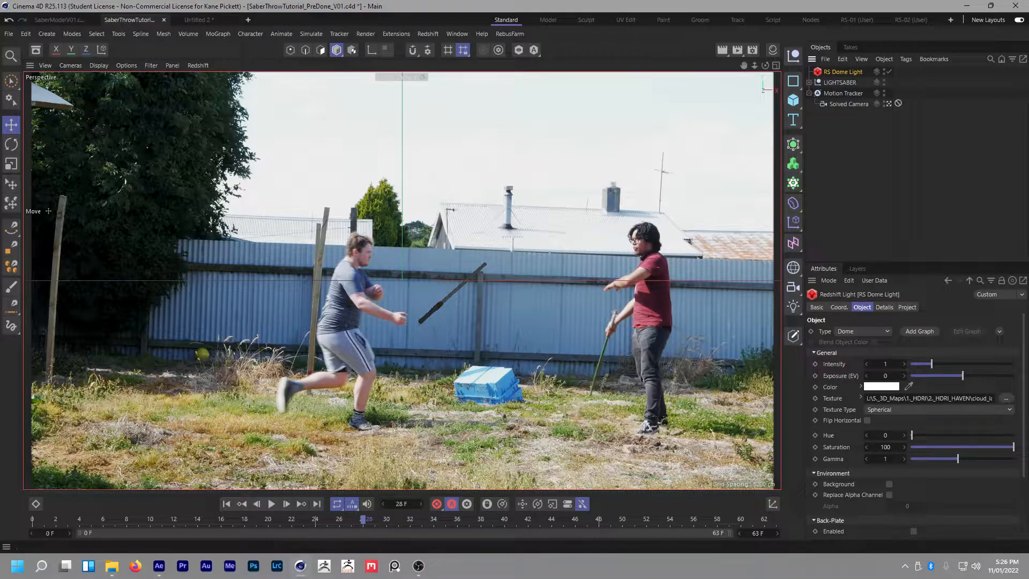
click(1007, 399)
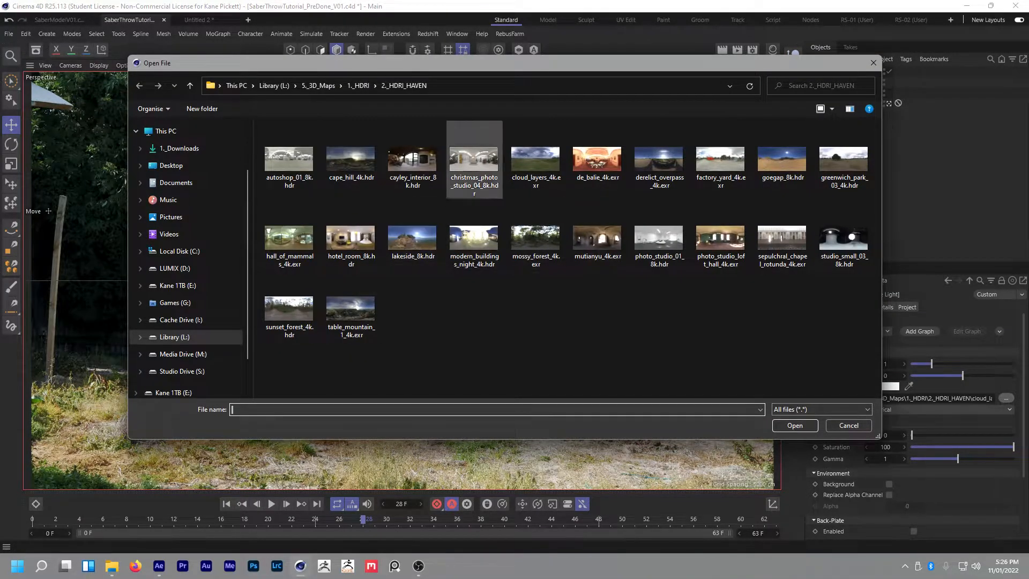
click(535, 161)
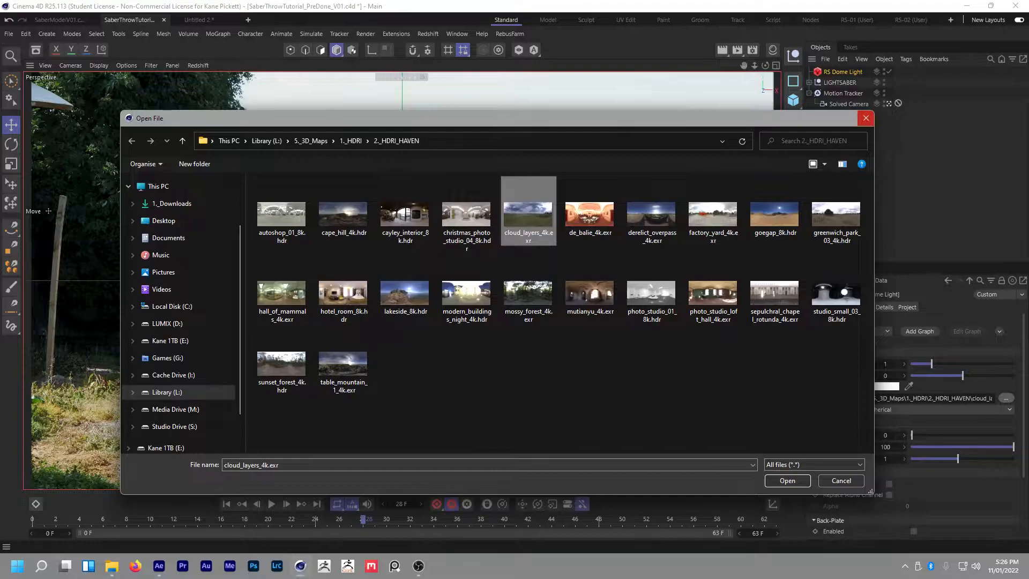
click(786, 480)
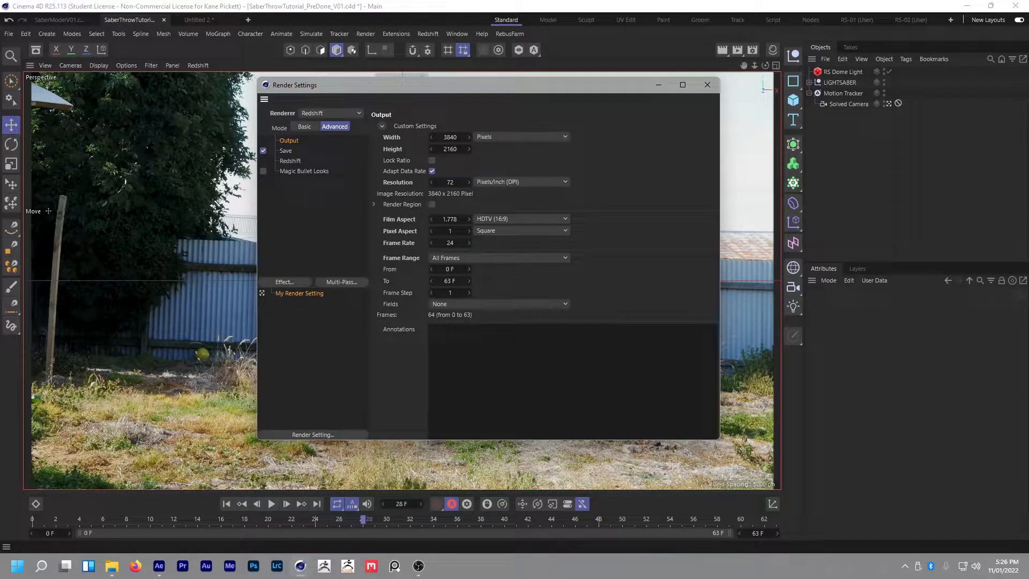
Step: Review the Output settings (3840×2160, 24 fps, frames 0–63) and close Render Settings
click(499, 257)
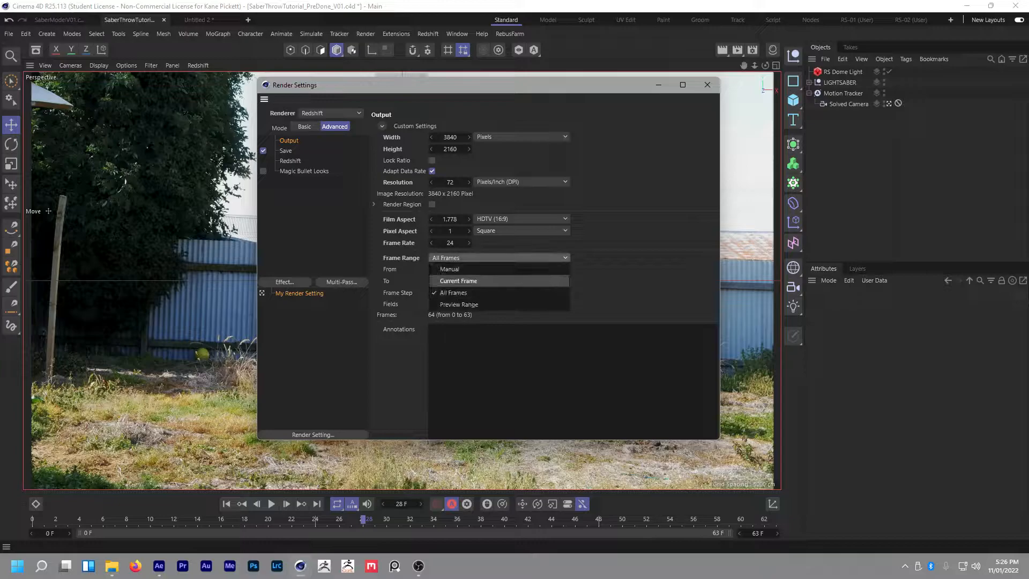
click(285, 150)
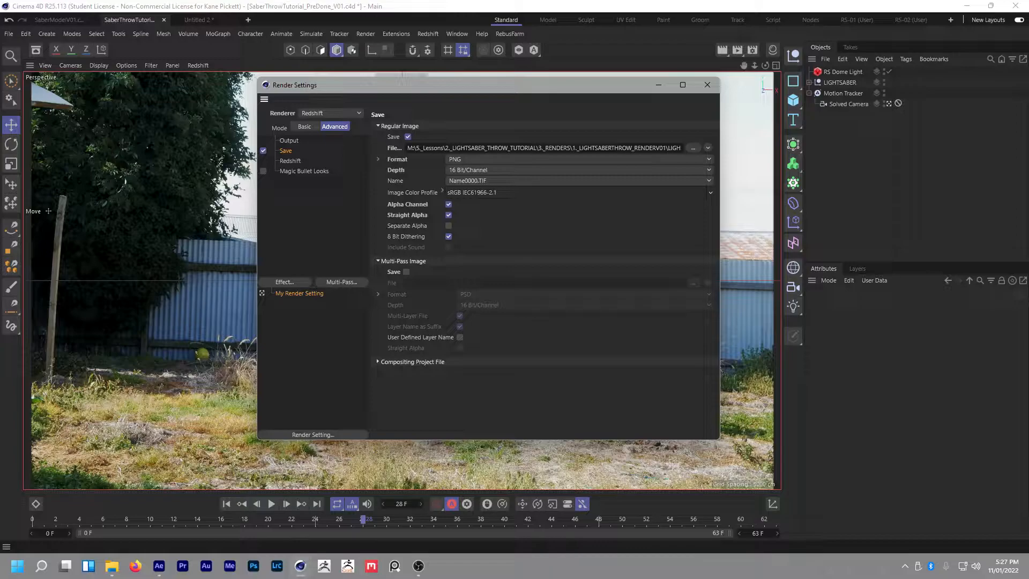
click(291, 161)
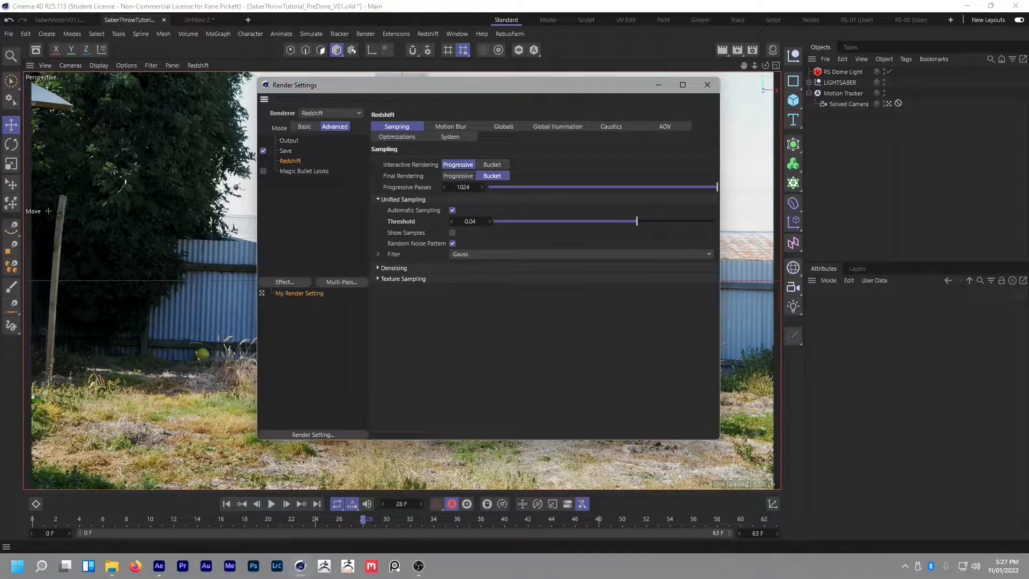
click(288, 140)
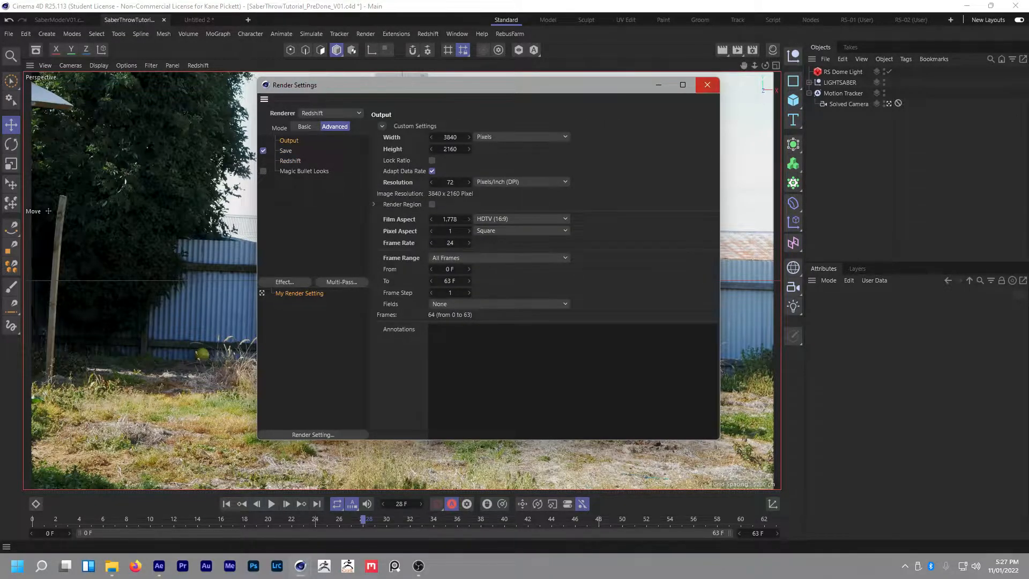
click(707, 85)
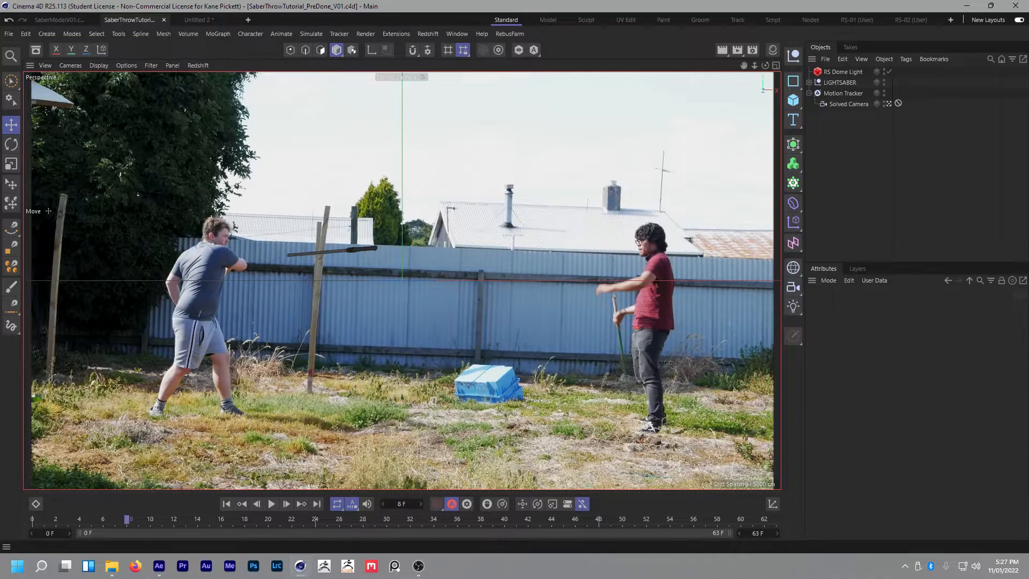
Step: Add a Redshift Camera tag to Solved Camera, check its Bloom, and review Redshift Motion Blur render settings
click(849, 104)
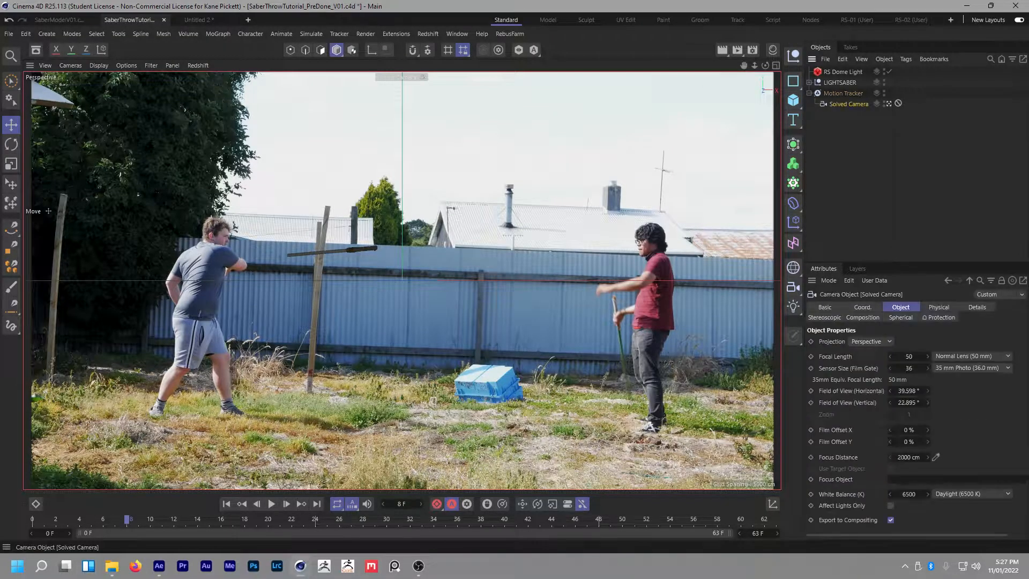
right_click(847, 104)
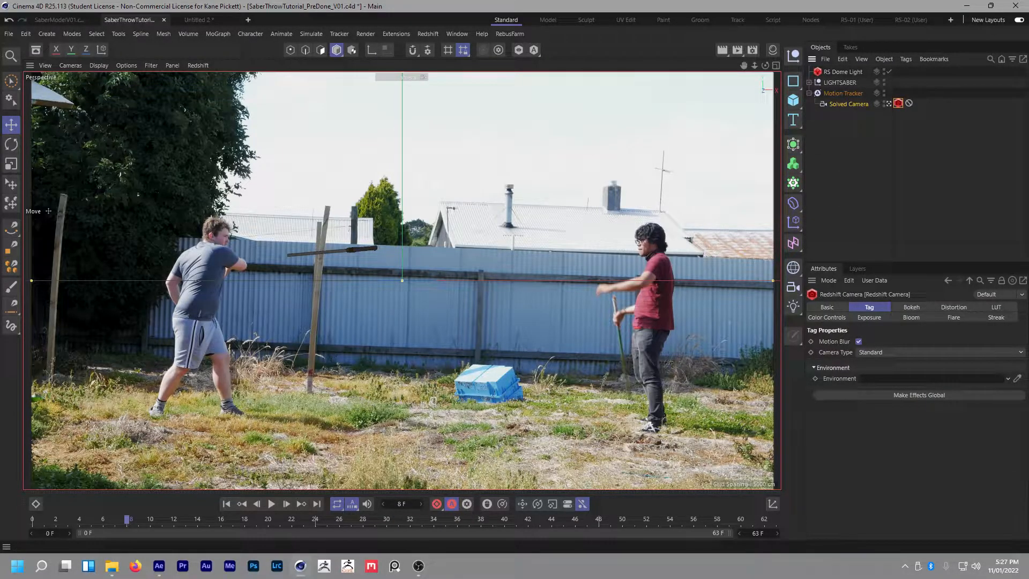
click(911, 308)
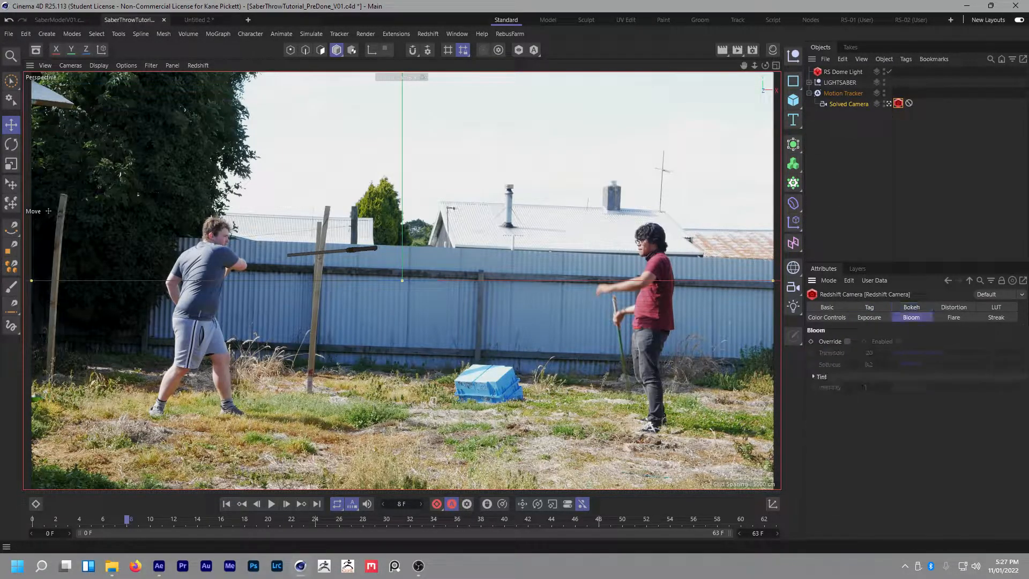
click(847, 341)
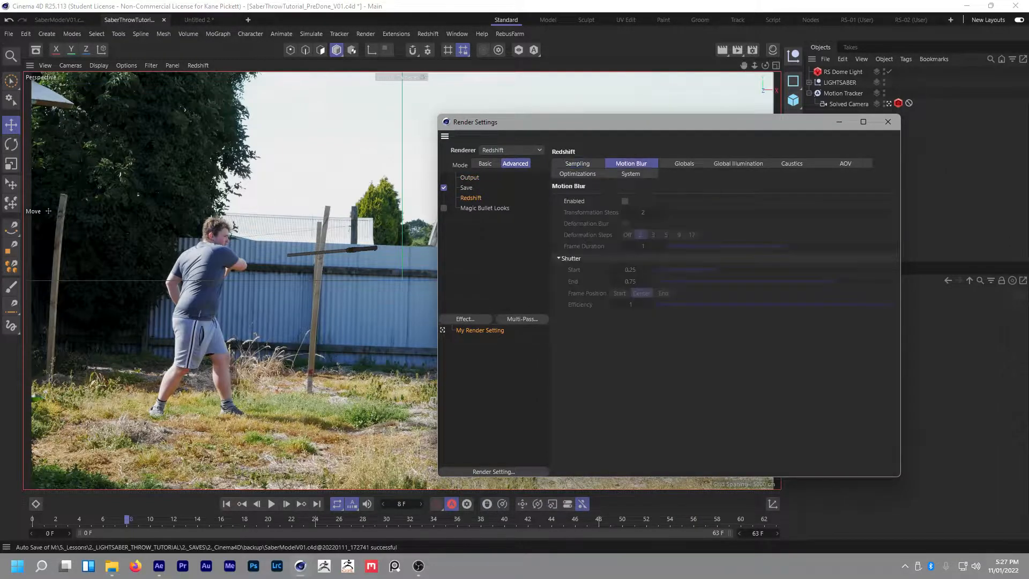
click(888, 121)
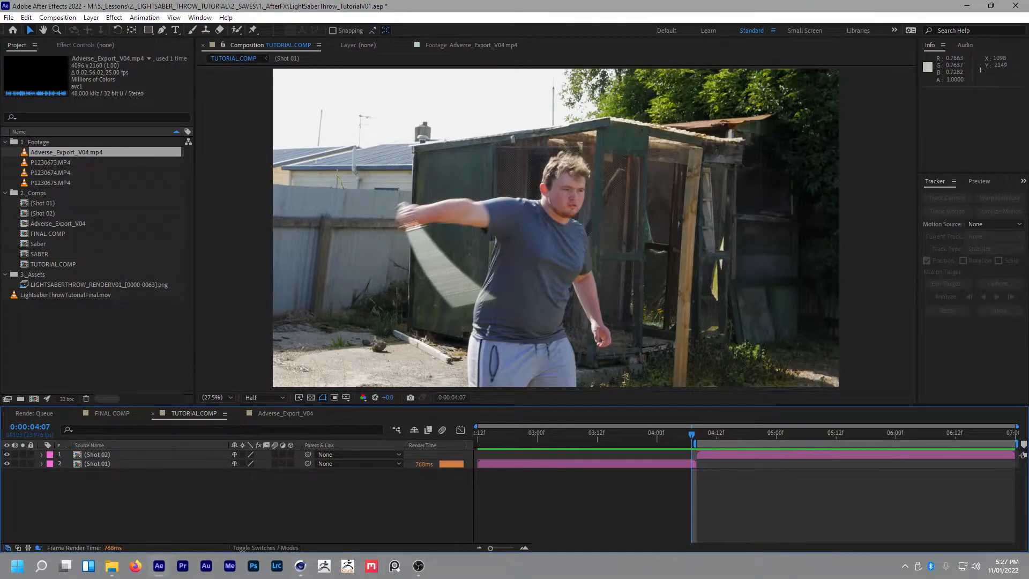
Step: Move the playhead to the start of Shot 02 and select the LIGHTSABERTHROW PNG sequence for reinterpretation
click(558, 432)
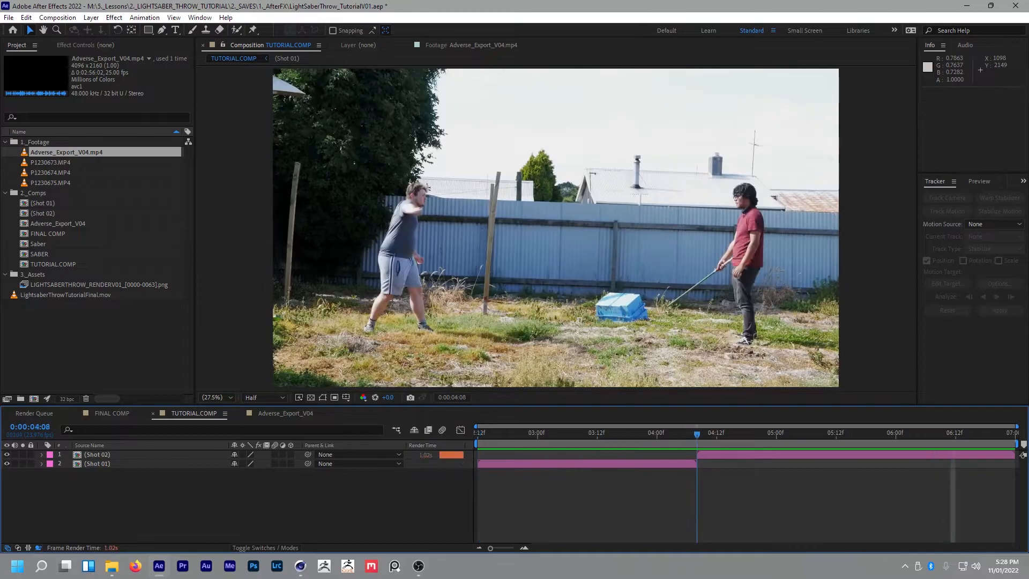
click(97, 285)
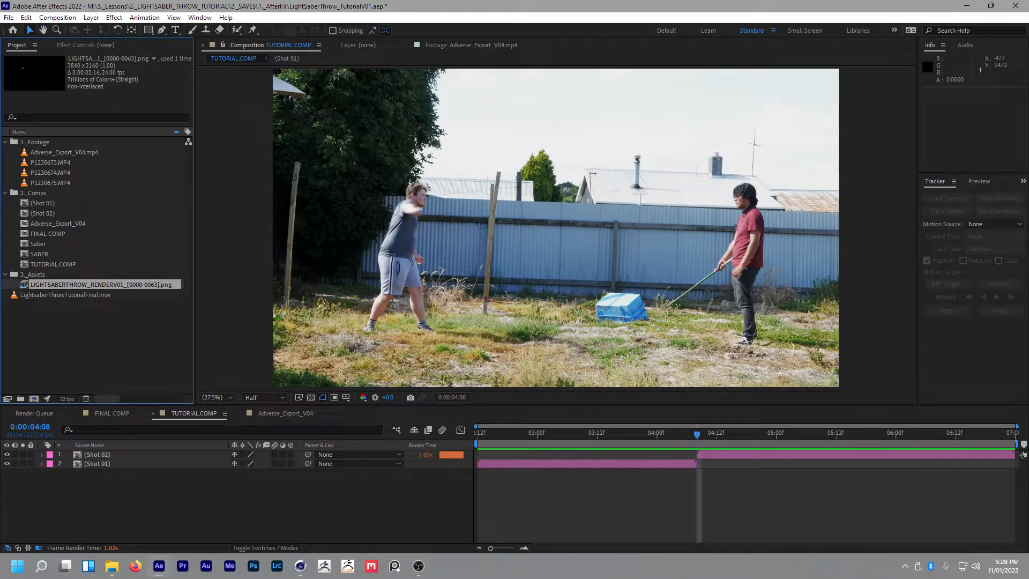
right_click(102, 284)
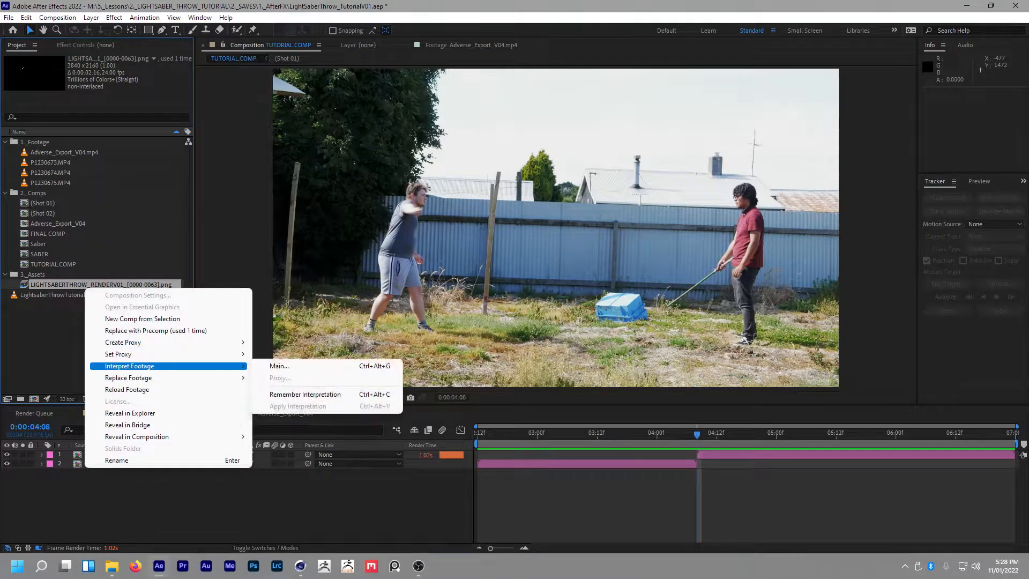
Step: Confirm the sequence interpretation at 24 fps, place it in TUTORIAL.COMP and preview the throw
click(278, 365)
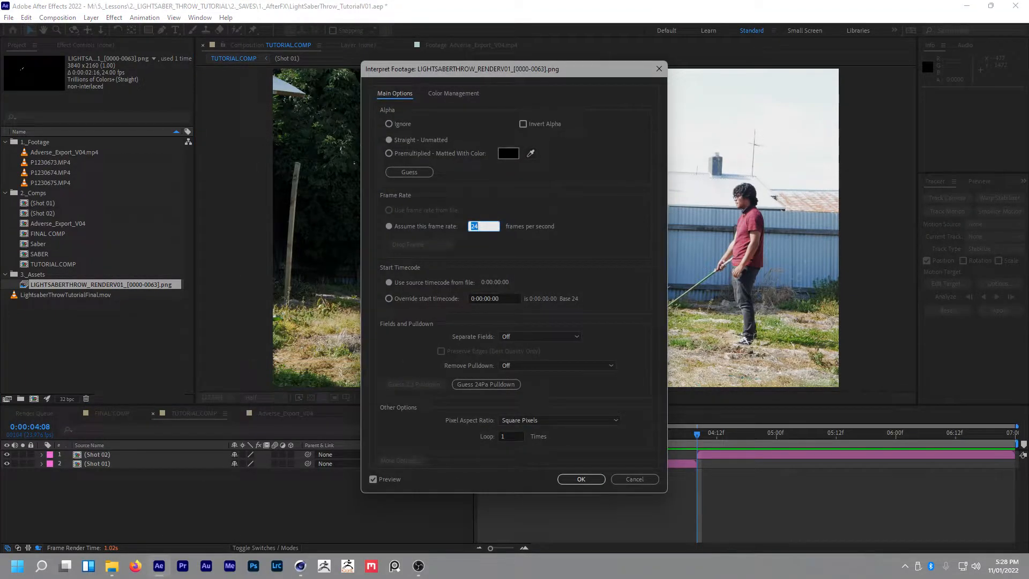
click(580, 478)
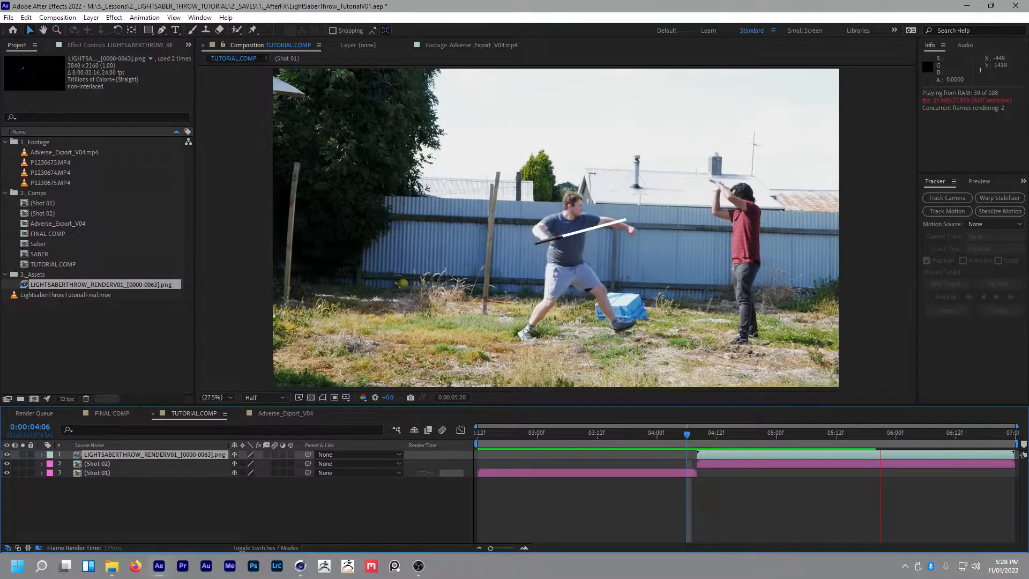
click(513, 432)
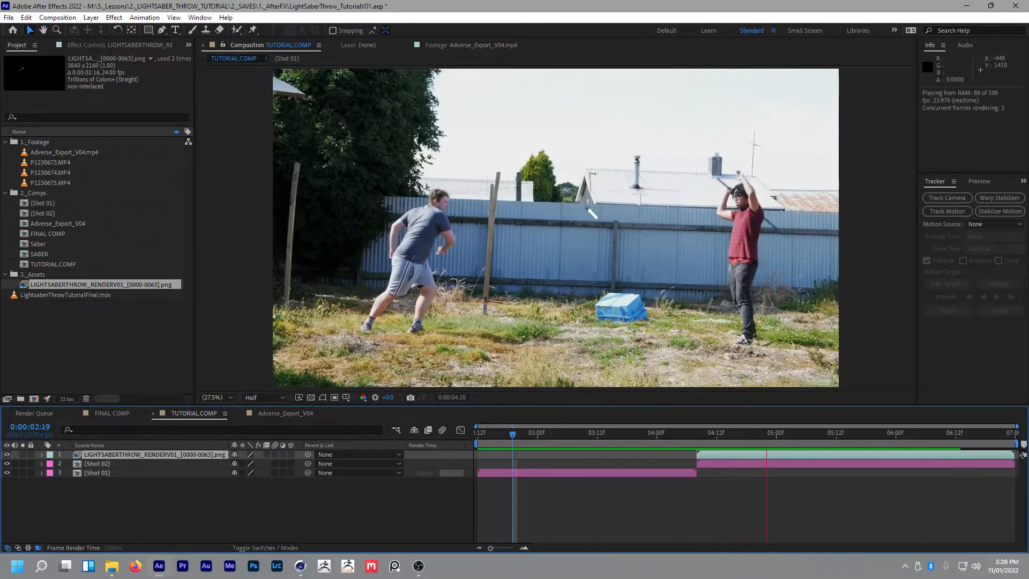
click(982, 432)
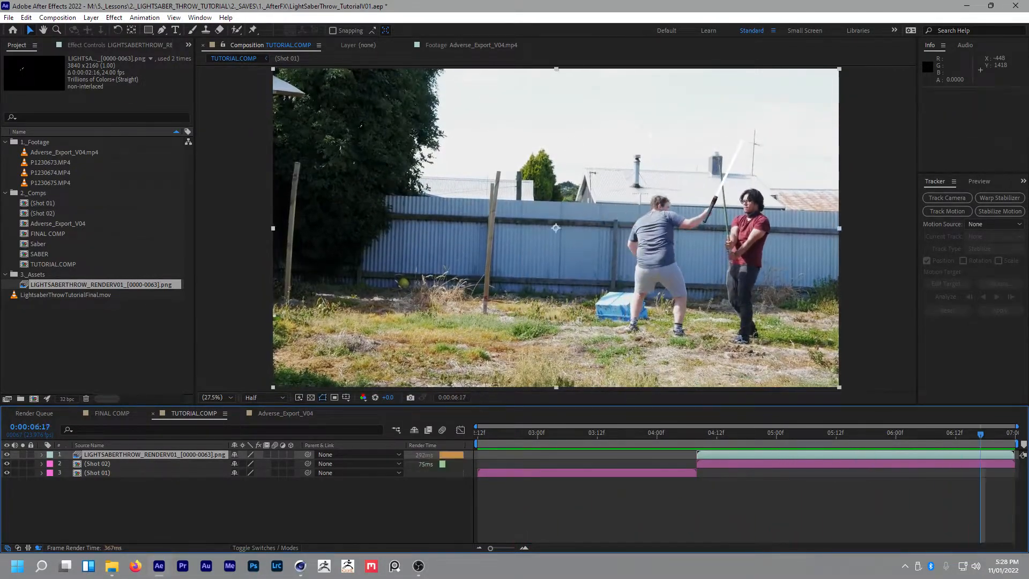
click(671, 432)
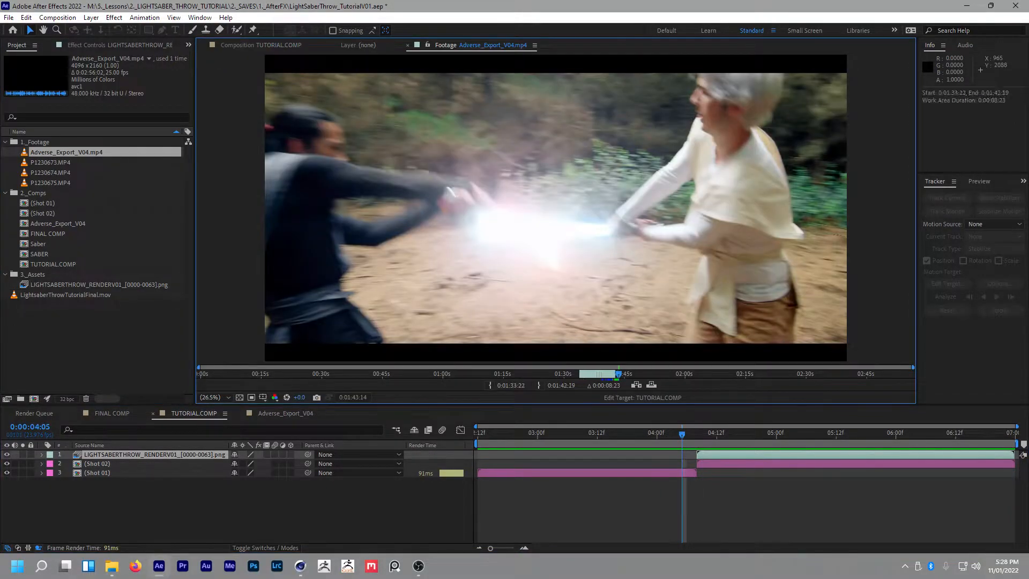
Step: Scrub through the Adverse_Export_V04 duel footage, then return to TUTORIAL.COMP
click(286, 413)
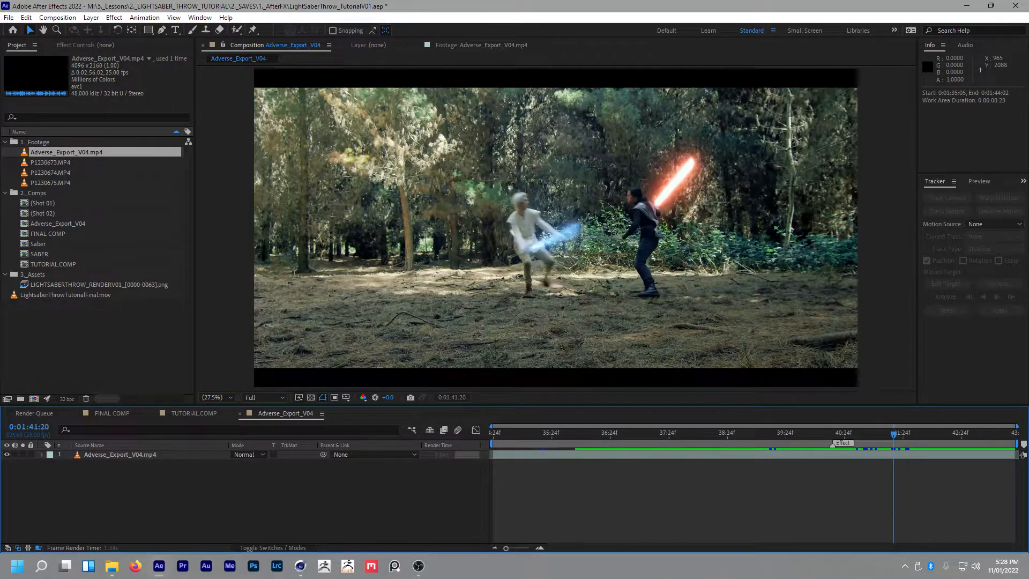
click(859, 432)
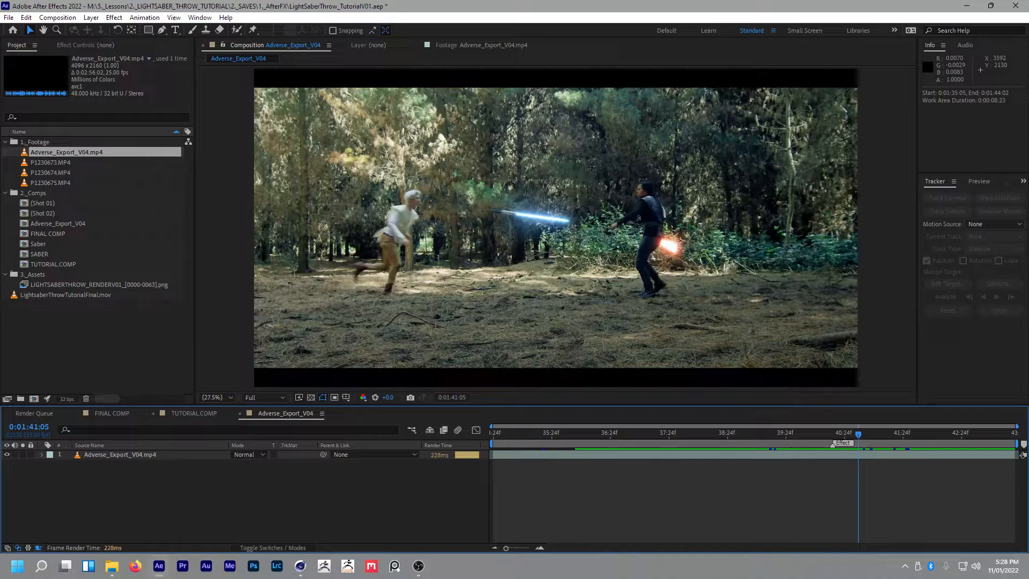
click(194, 413)
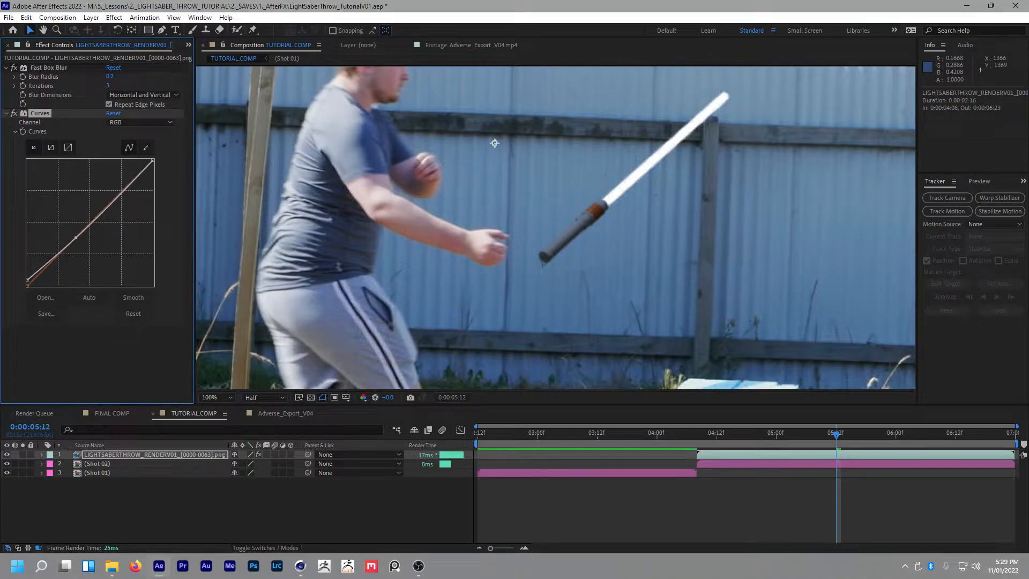
Step: Adjust the Curves colour channel on the saber layer and apply Pixel Motion Blur to it
click(141, 122)
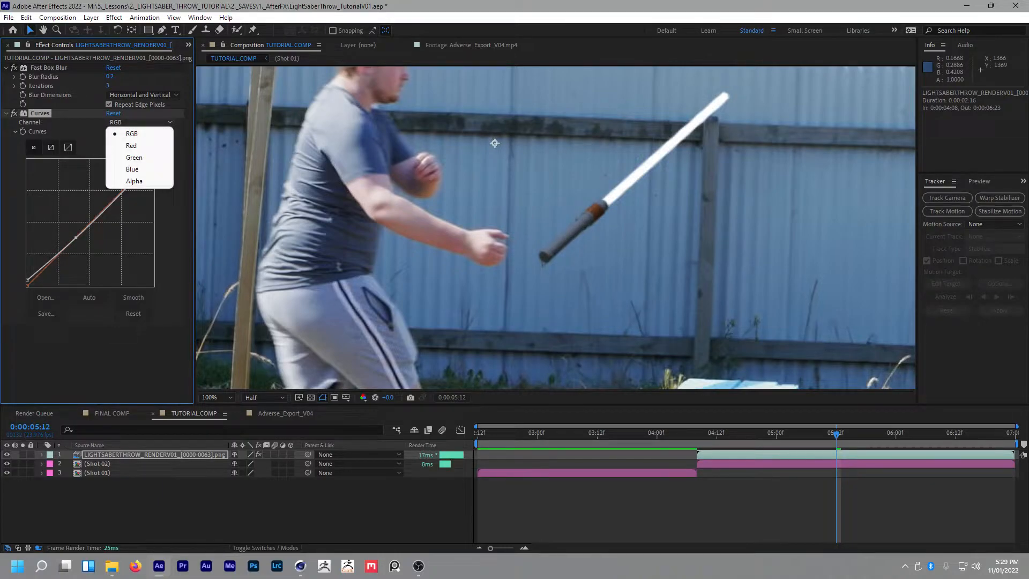
click(131, 168)
text(pix)
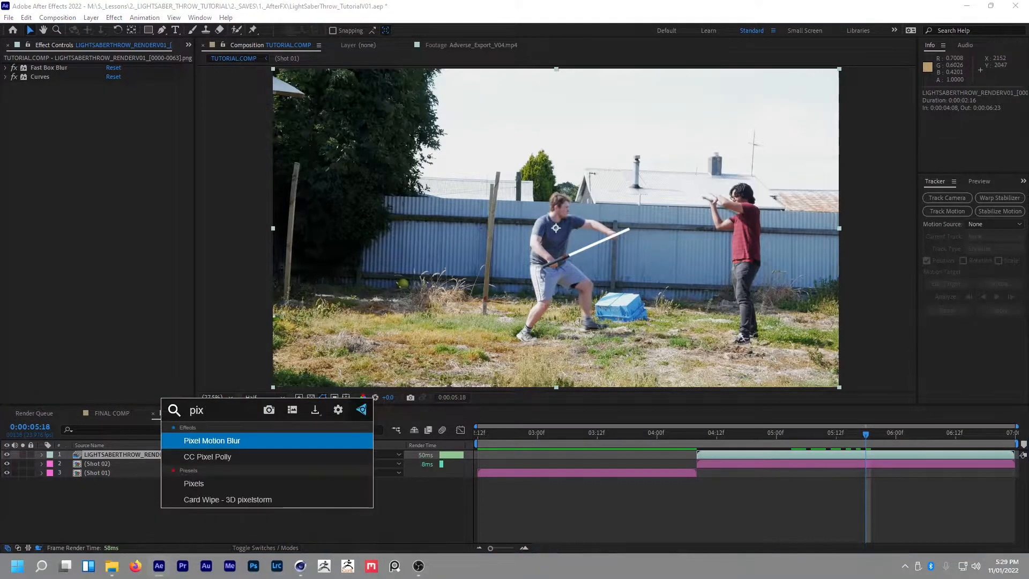
double_click(211, 441)
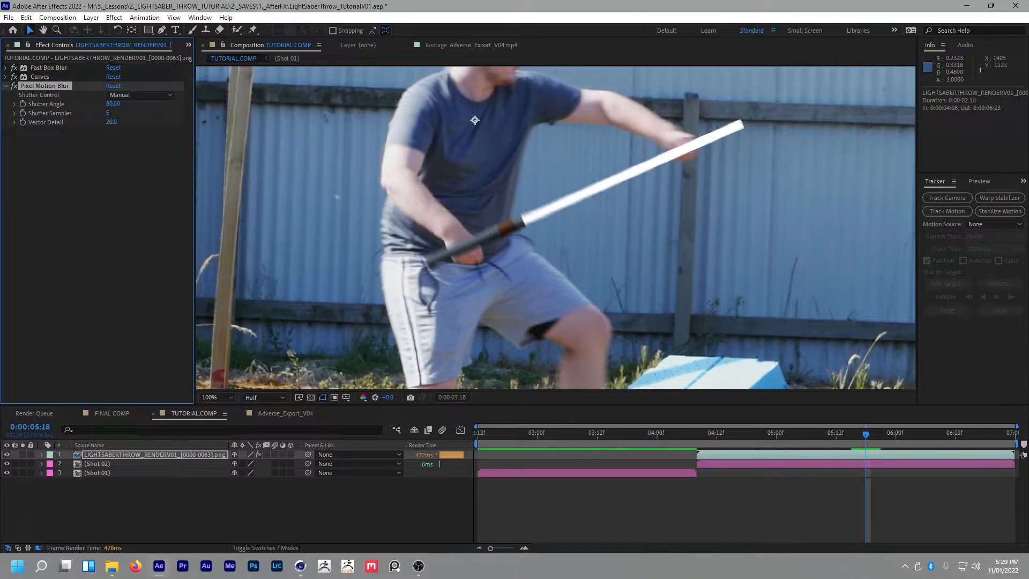
click(7, 86)
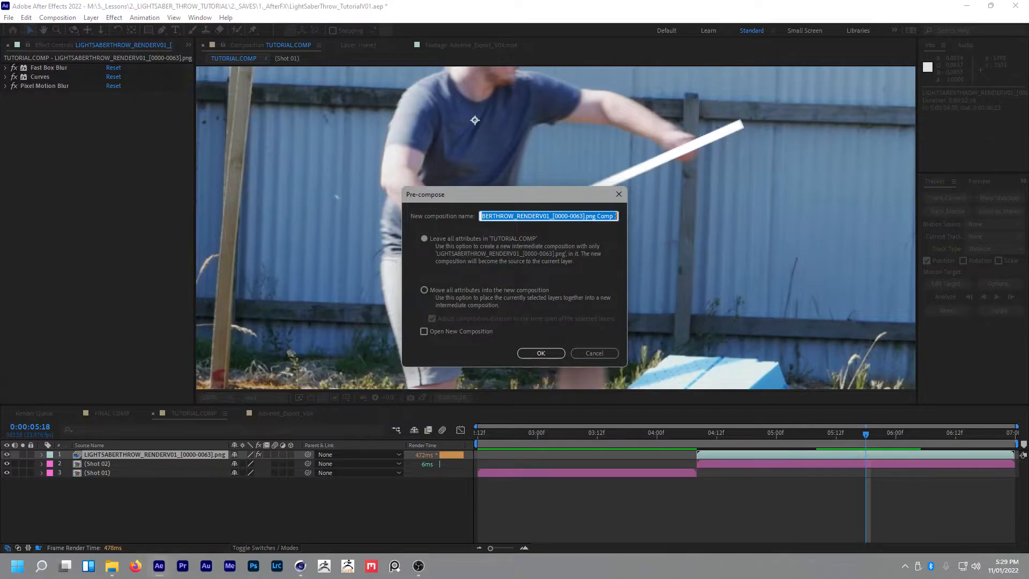
Step: Pre-compose the saber layer with all attributes as LIGHTSABER and search for the Extract effect
click(425, 290)
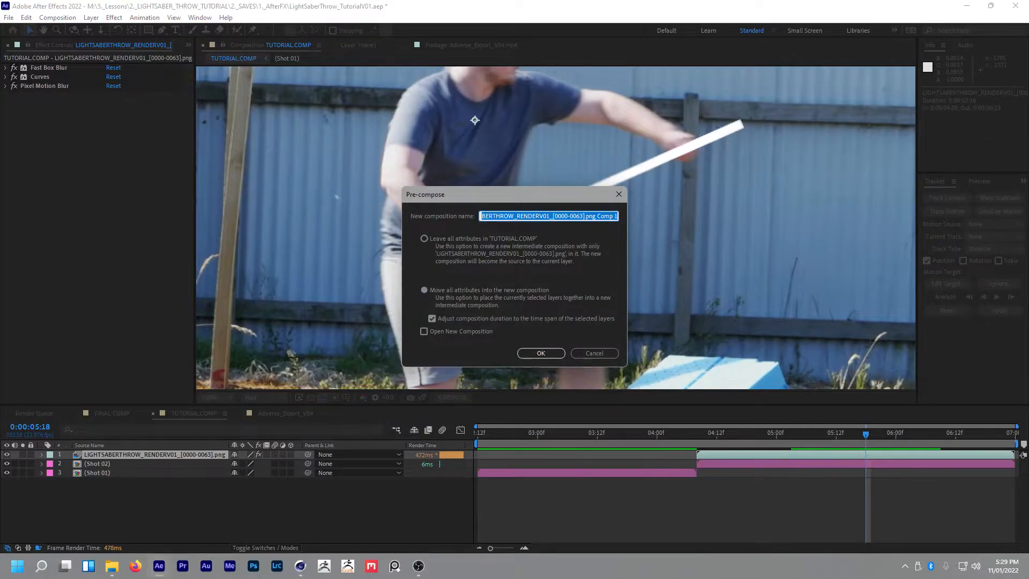
text(LIGHTSA)
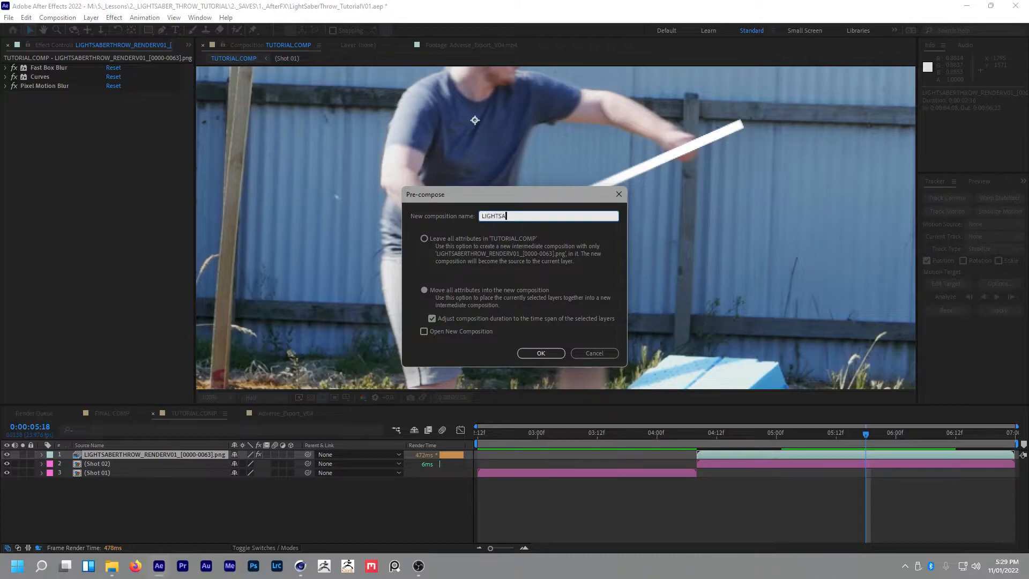
click(540, 352)
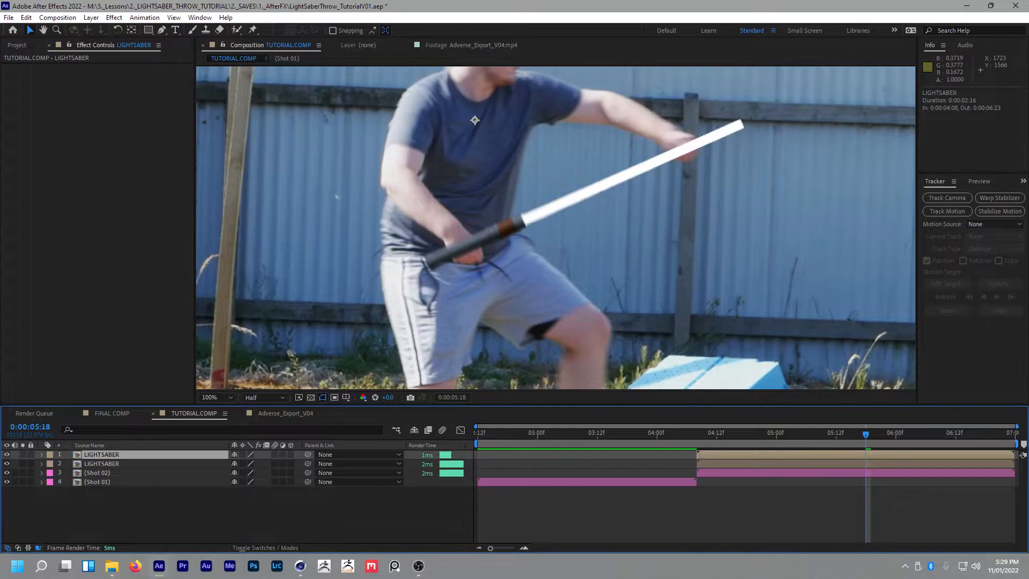
text(extra)
text(GLOW)
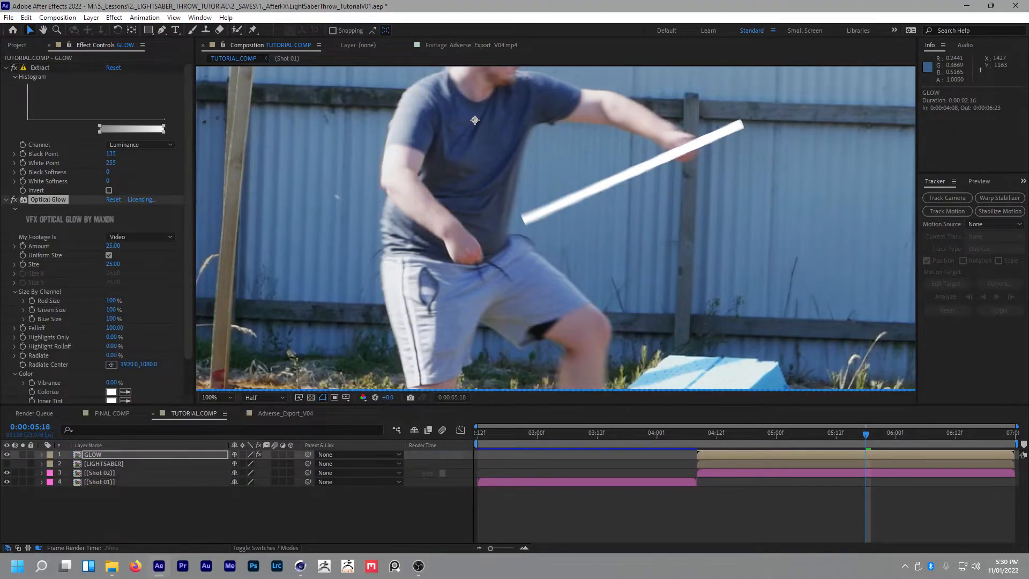
Step: Apply VC Color Vibrance to the GLOW layer and tint it a soft pink (EC3D83)
triple_click(113, 265)
text(1000)
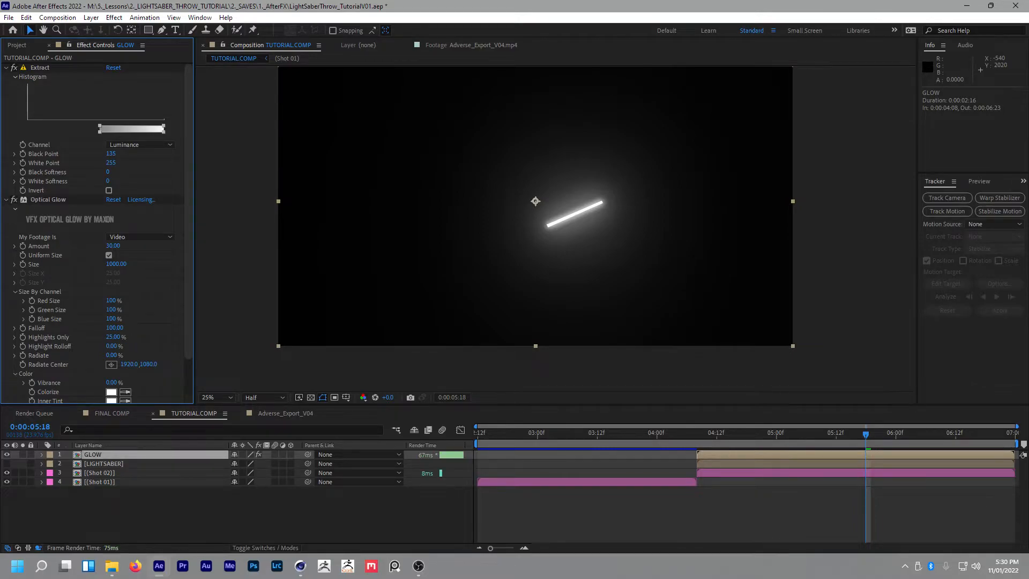
click(14, 67)
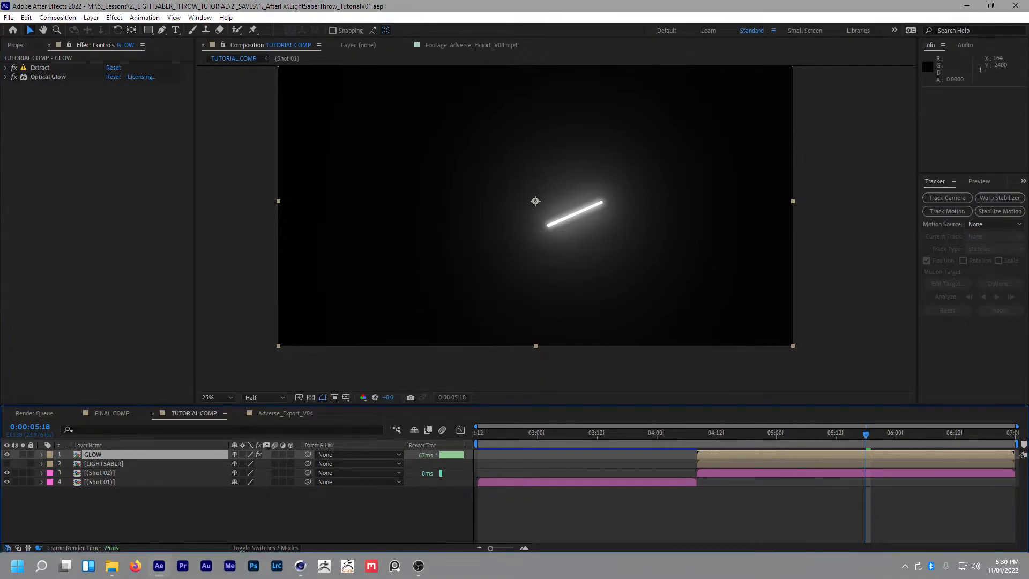
text(VC)
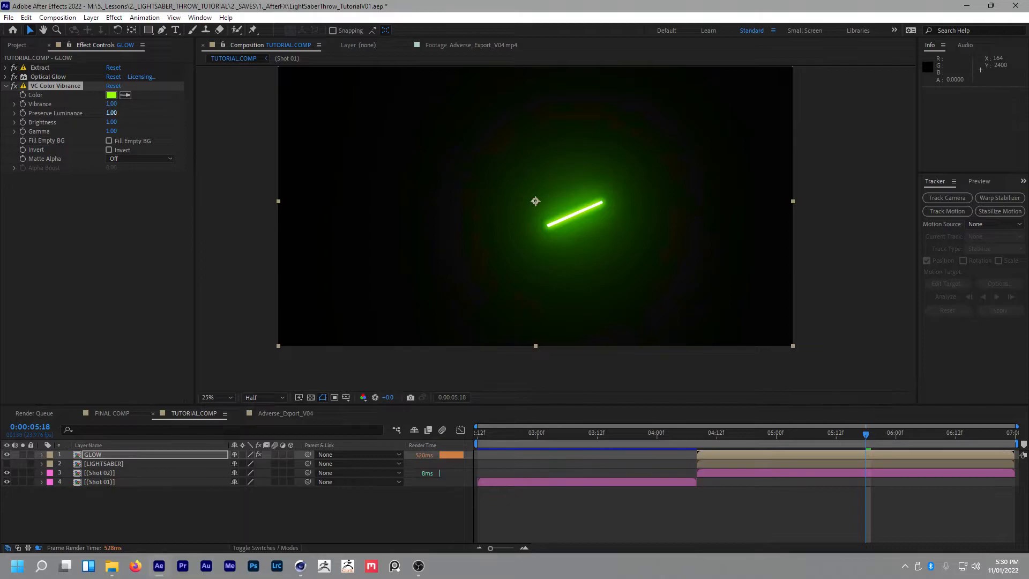
click(110, 95)
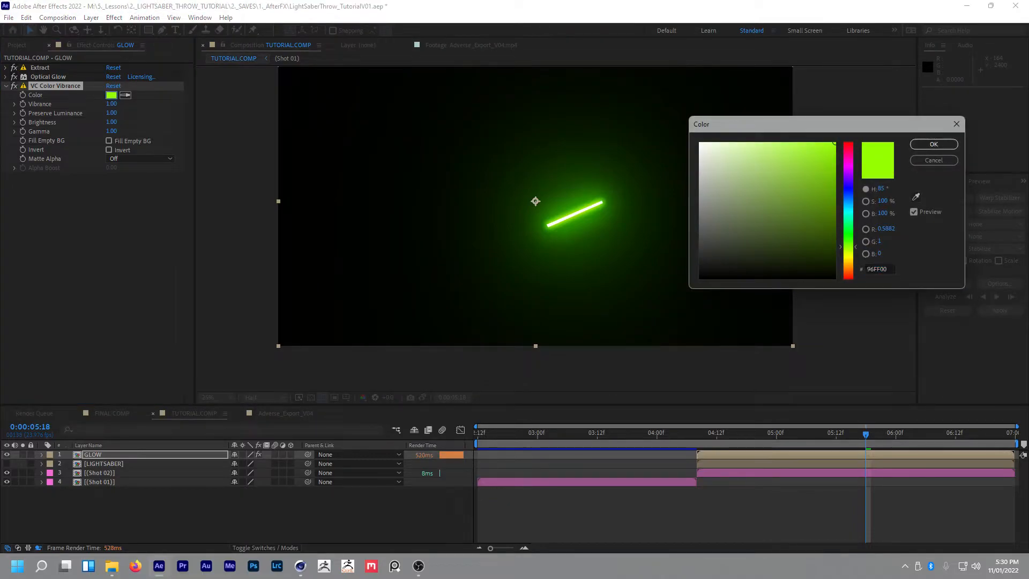
click(847, 158)
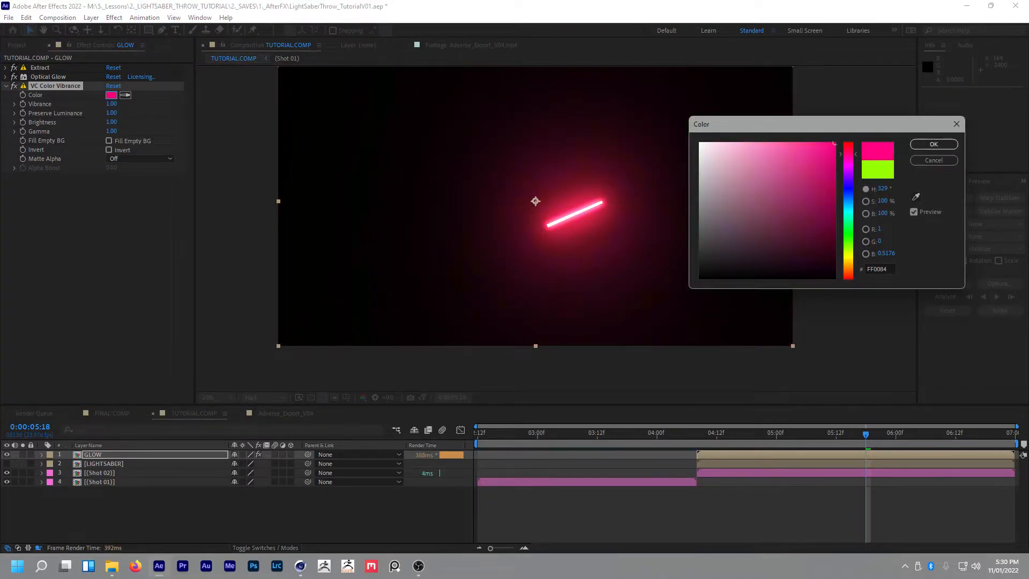
click(800, 151)
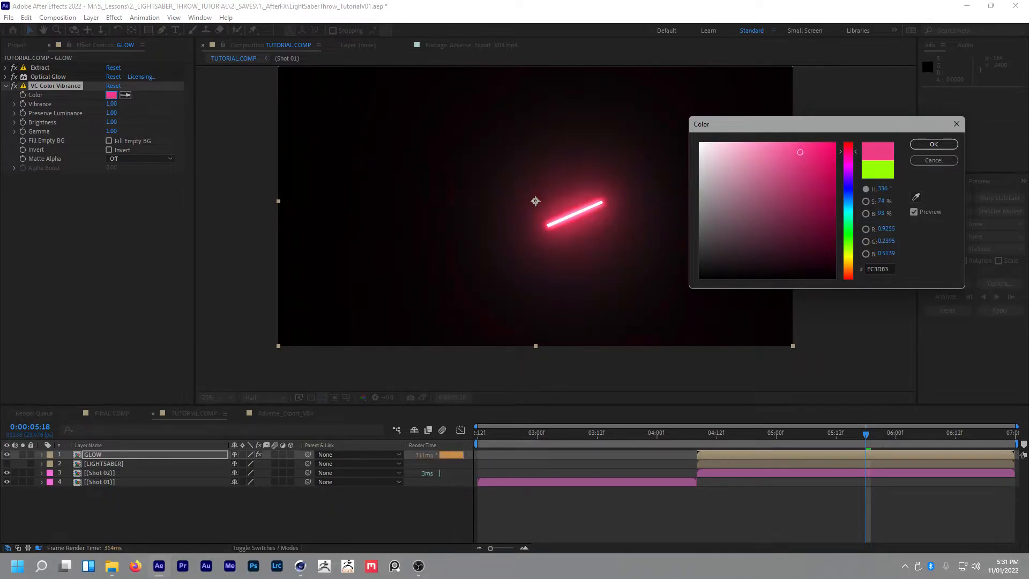
click(933, 144)
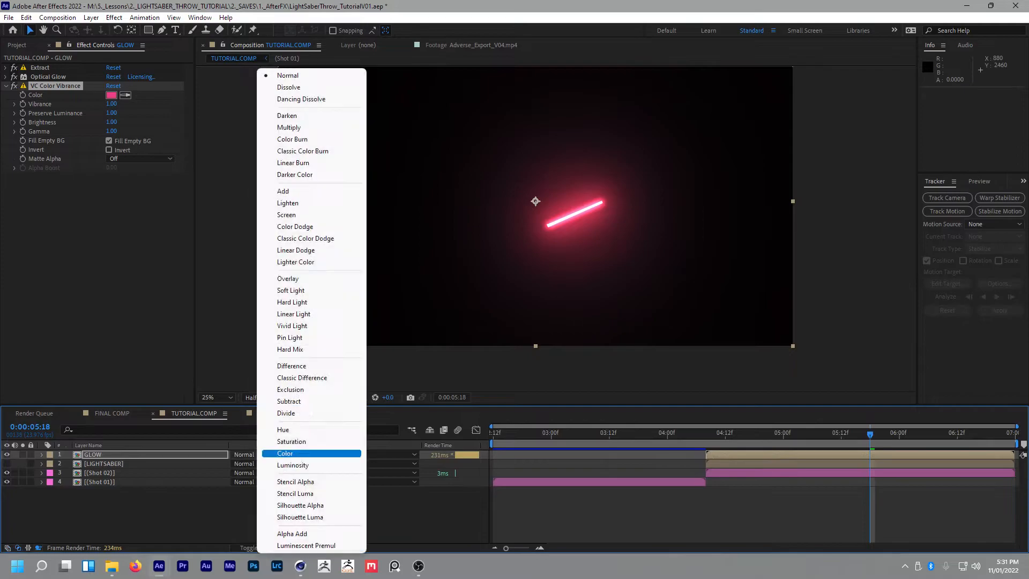
Step: Set the GLOW layer to Screen mode over the footage and zoom the view to 50%
click(286, 214)
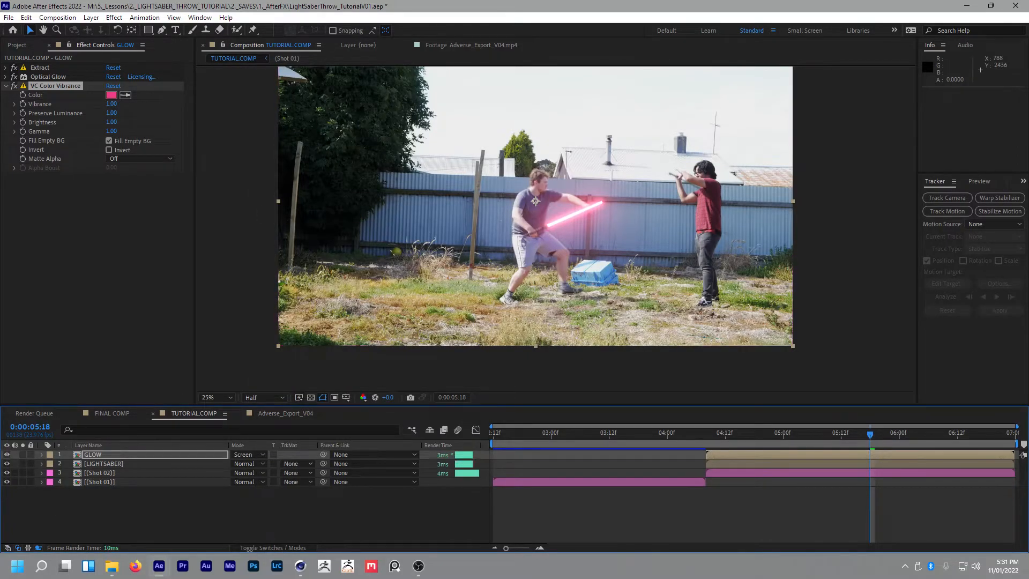
click(211, 396)
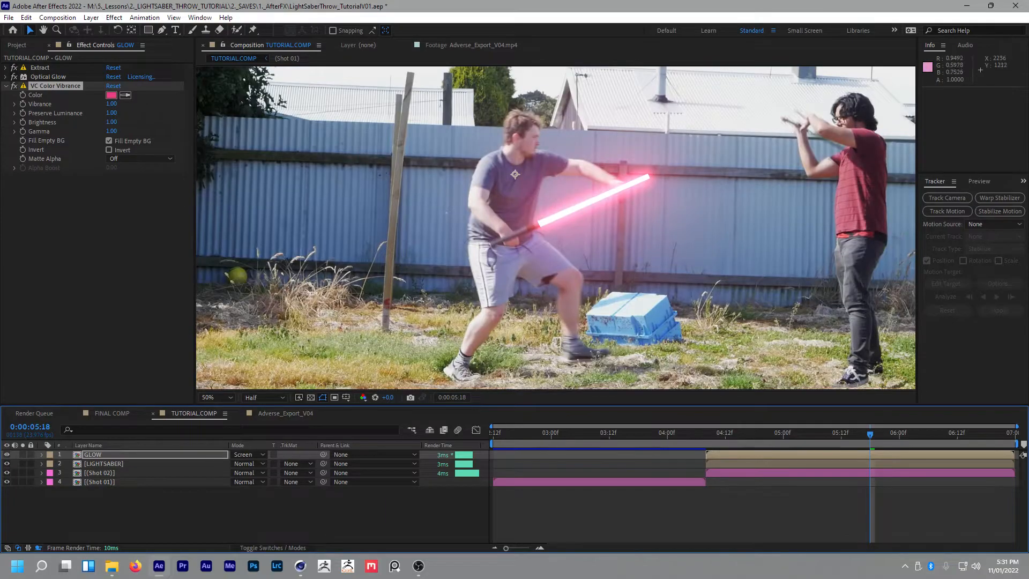
Step: Draw a Subtract pen mask around the hand on the LIGHTSABER layer, then switch to FINAL COMP
click(103, 463)
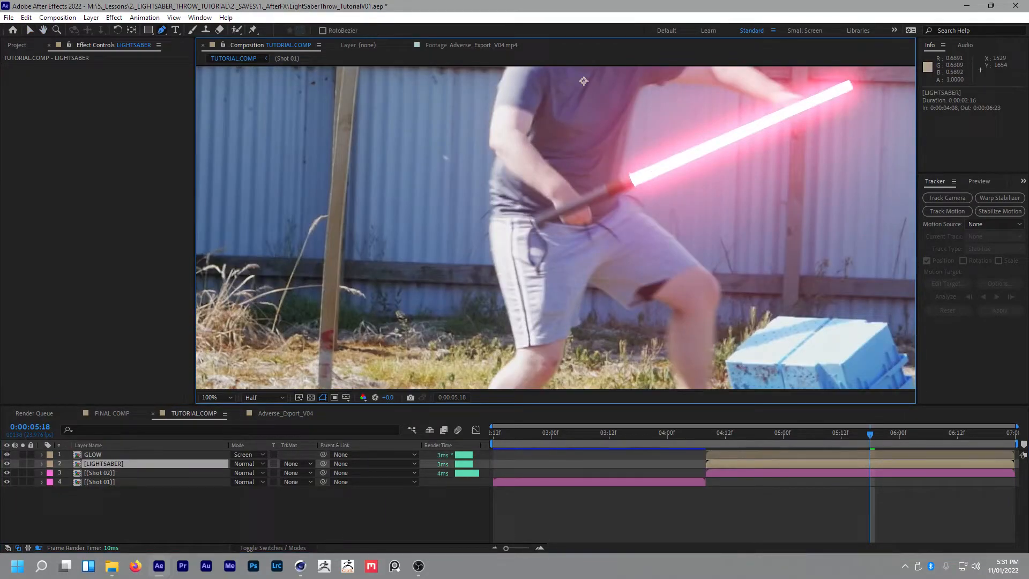
click(216, 397)
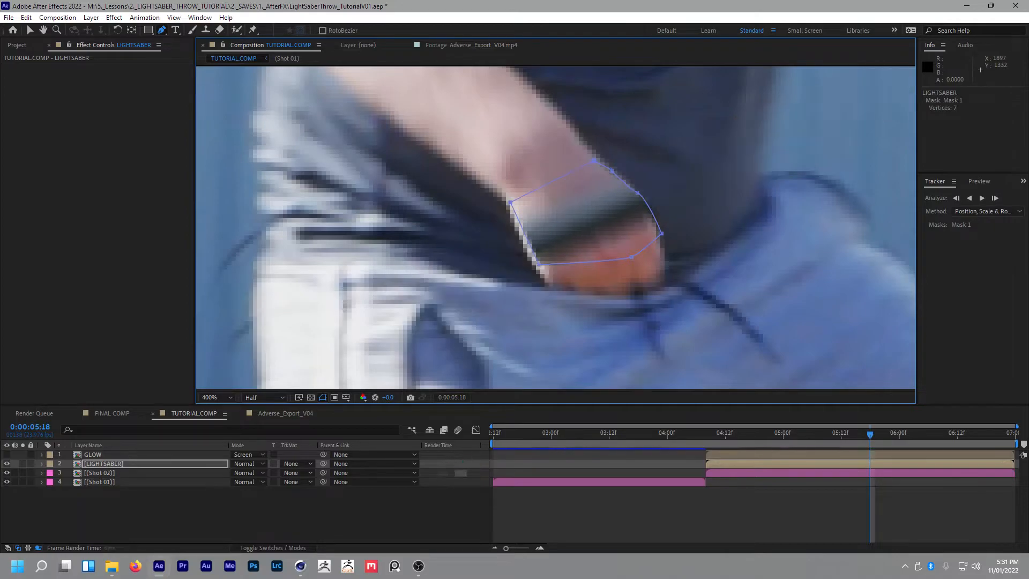
click(247, 473)
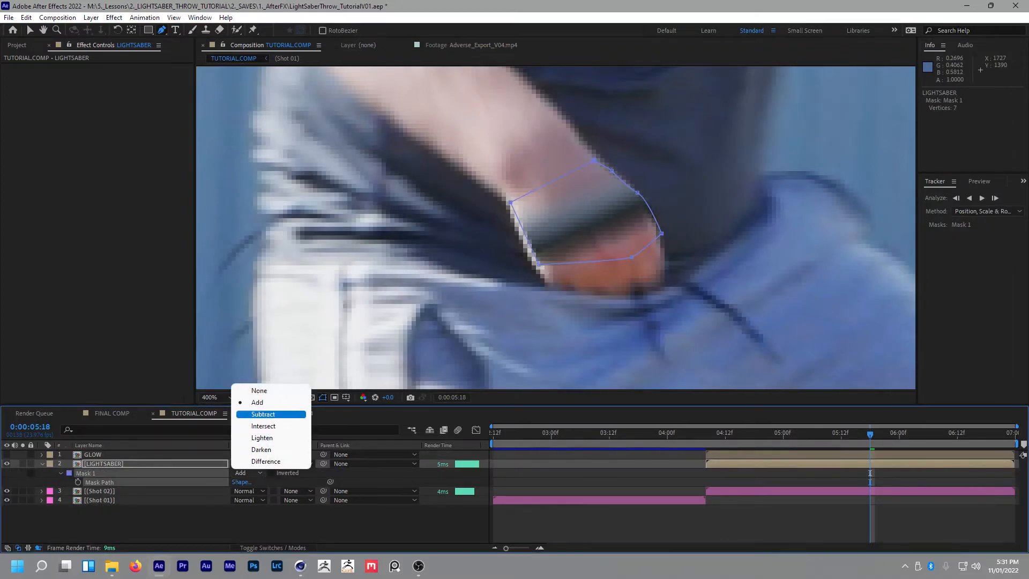
click(263, 413)
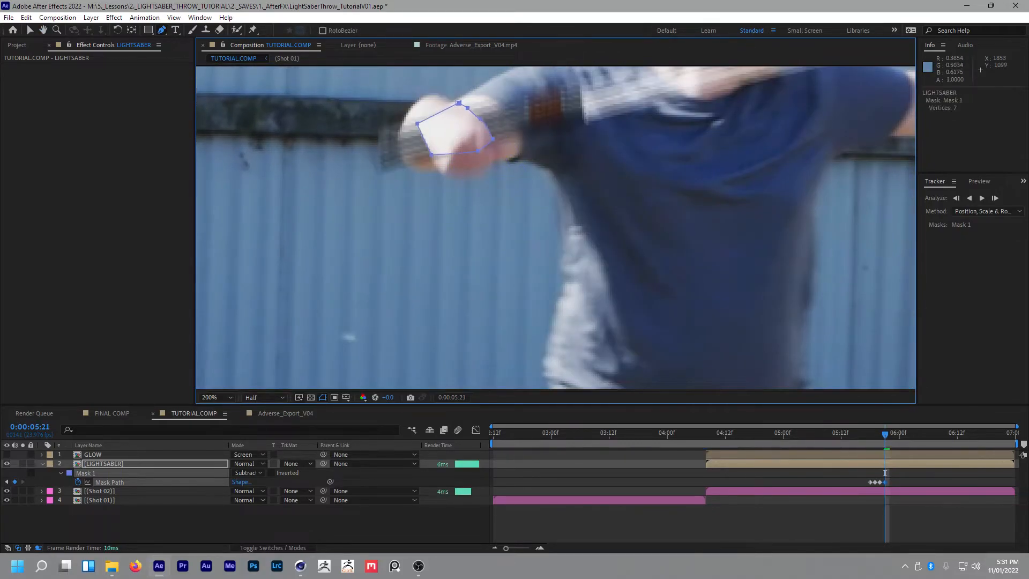
click(111, 413)
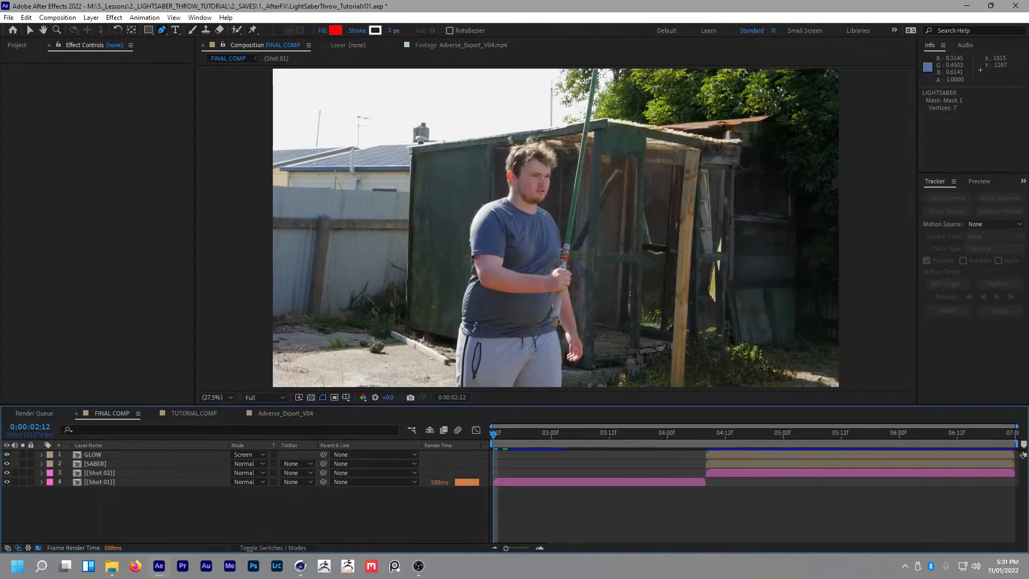
Step: Preview the pink saber throw and catch at several frames in TUTORIAL.COMP
click(763, 432)
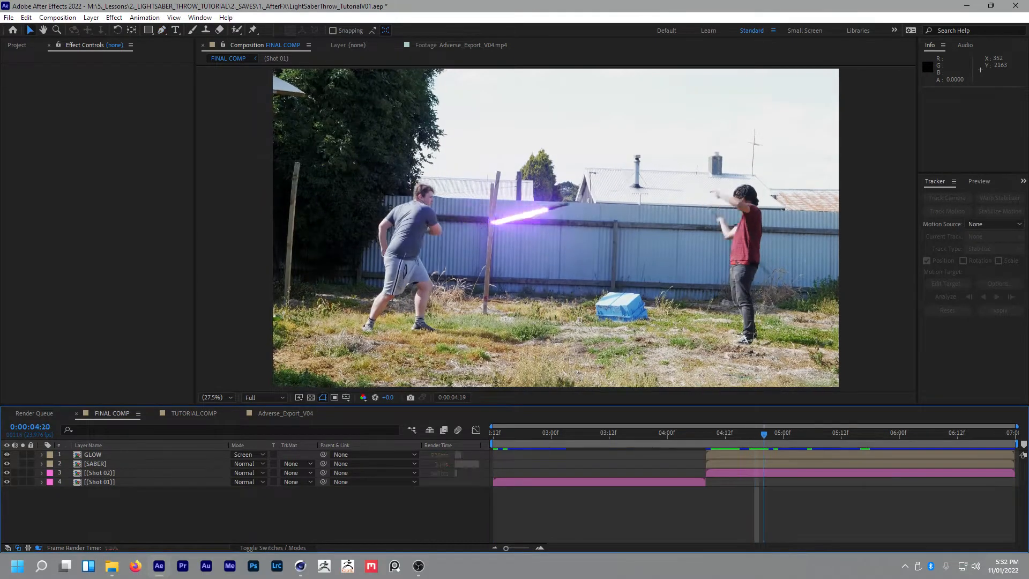
click(194, 413)
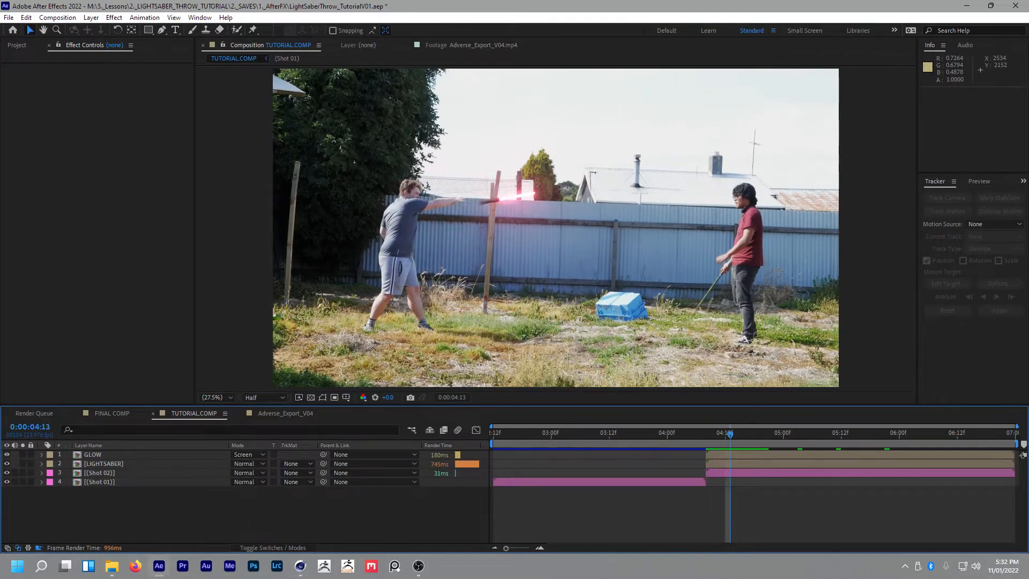
click(793, 432)
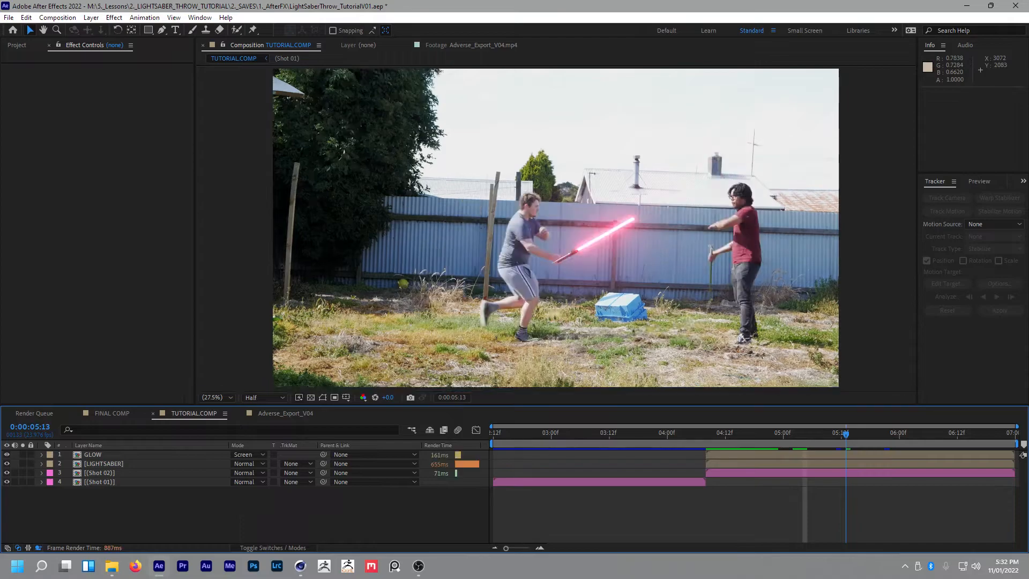
click(884, 432)
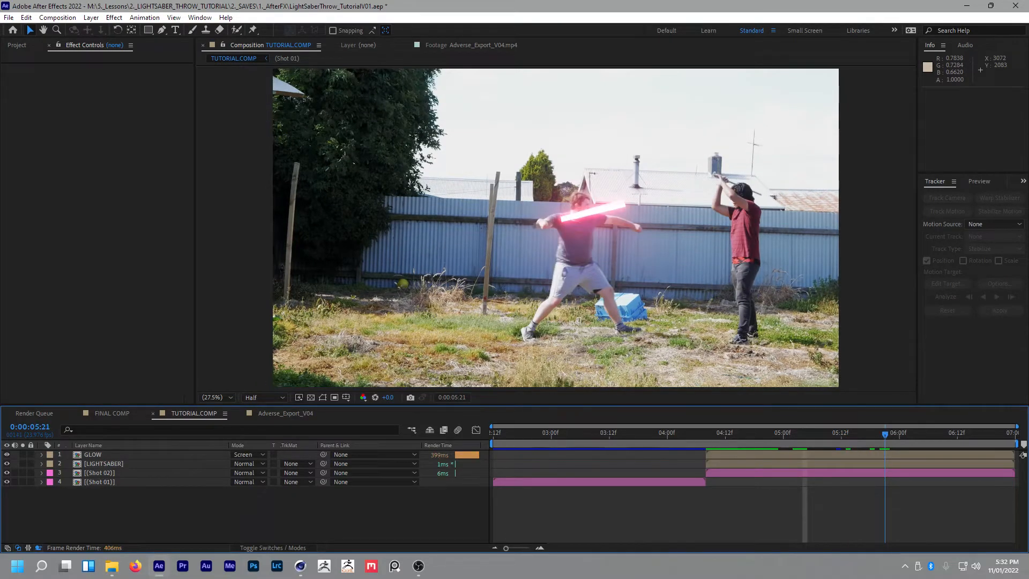
click(798, 432)
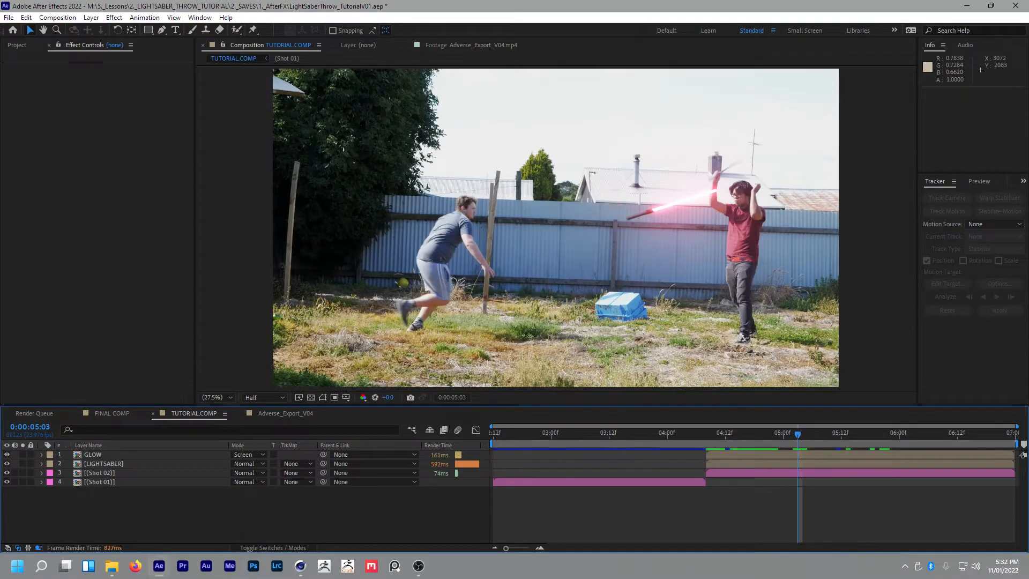
click(284, 413)
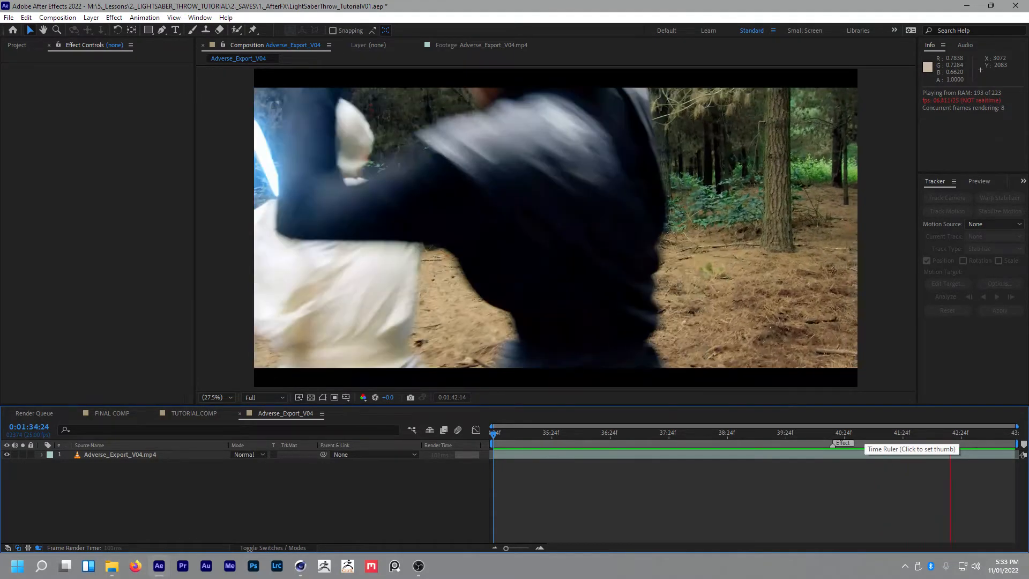
Step: Scrub through the forest-duel reference shots: wide duel, saber flight, grapple and blue saber swing
click(949, 432)
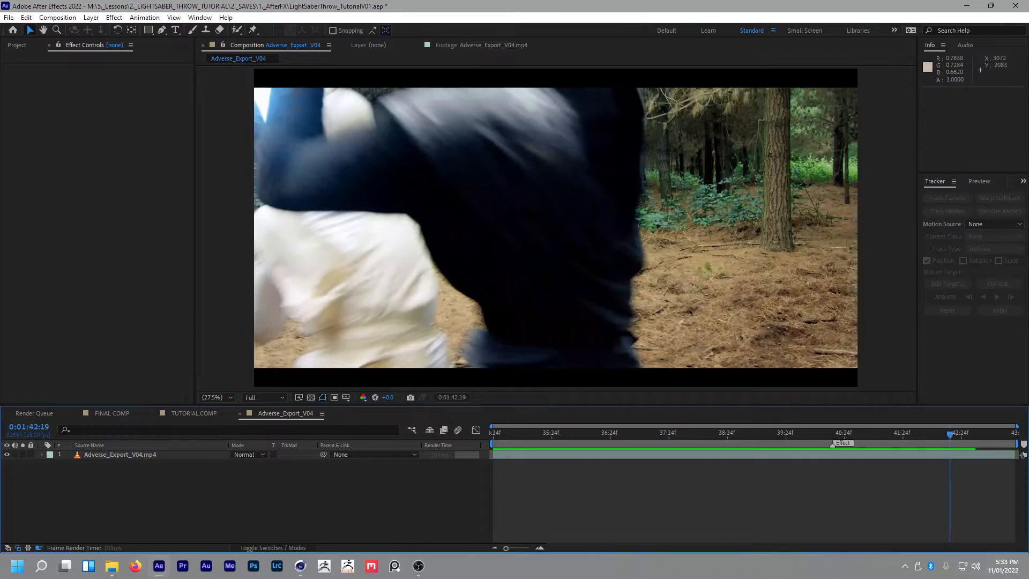
click(844, 442)
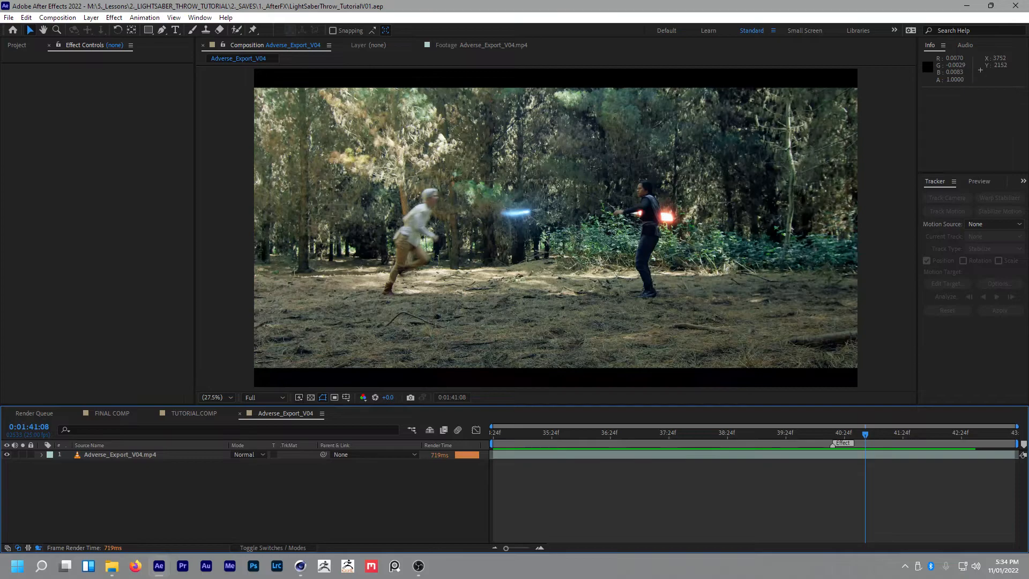
mouse_move(919, 454)
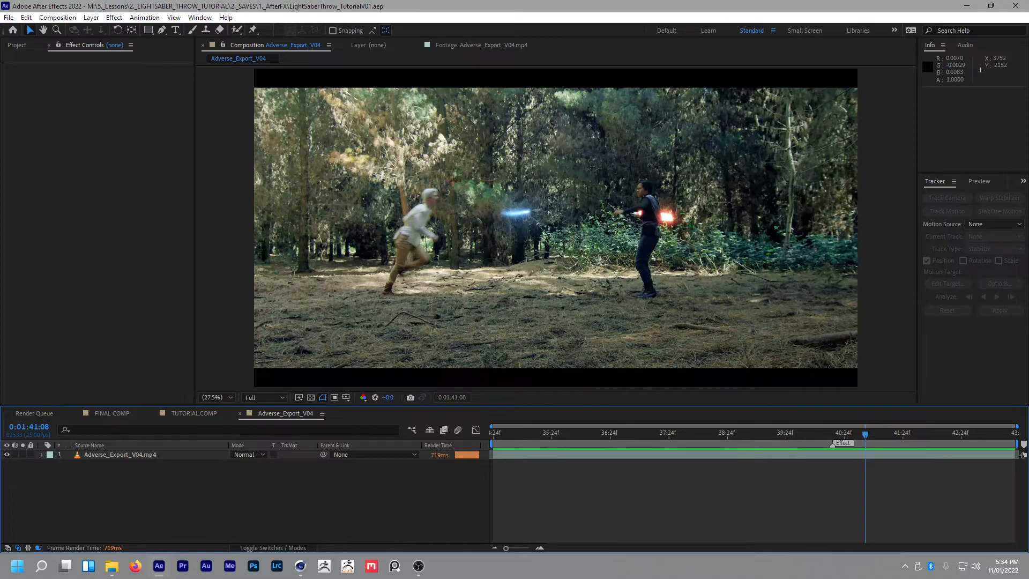
mouse_move(932, 456)
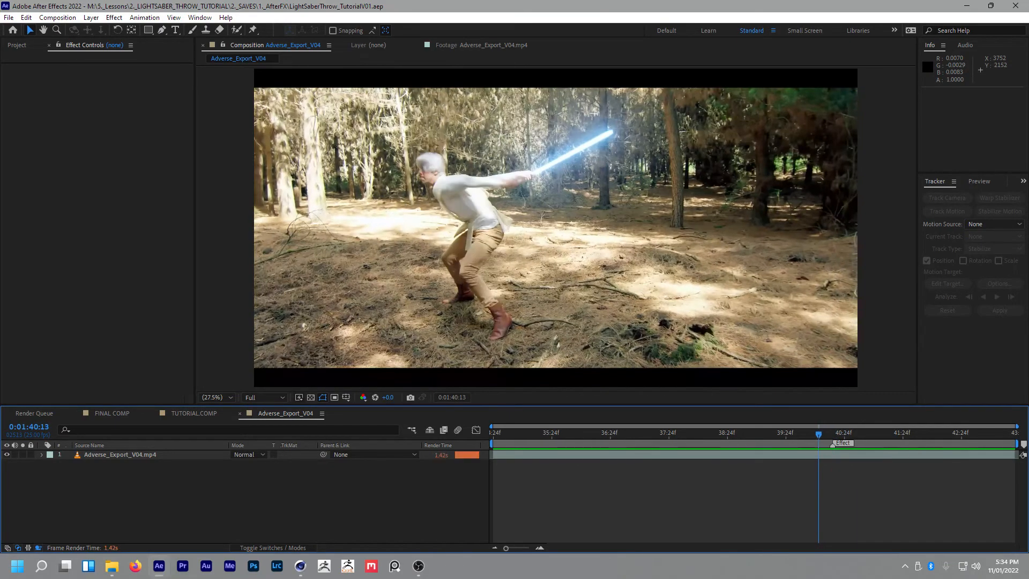
click(663, 432)
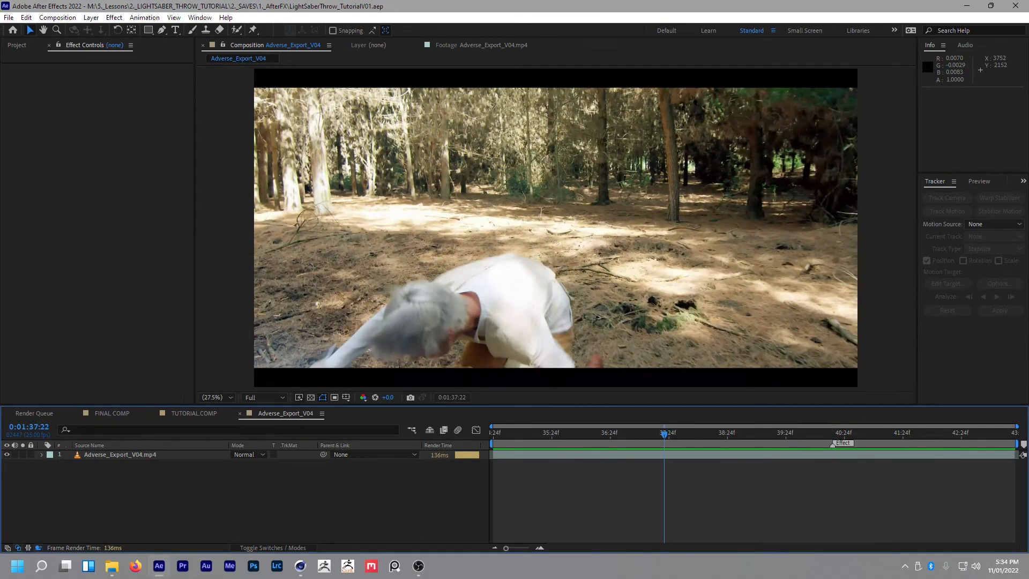
click(844, 432)
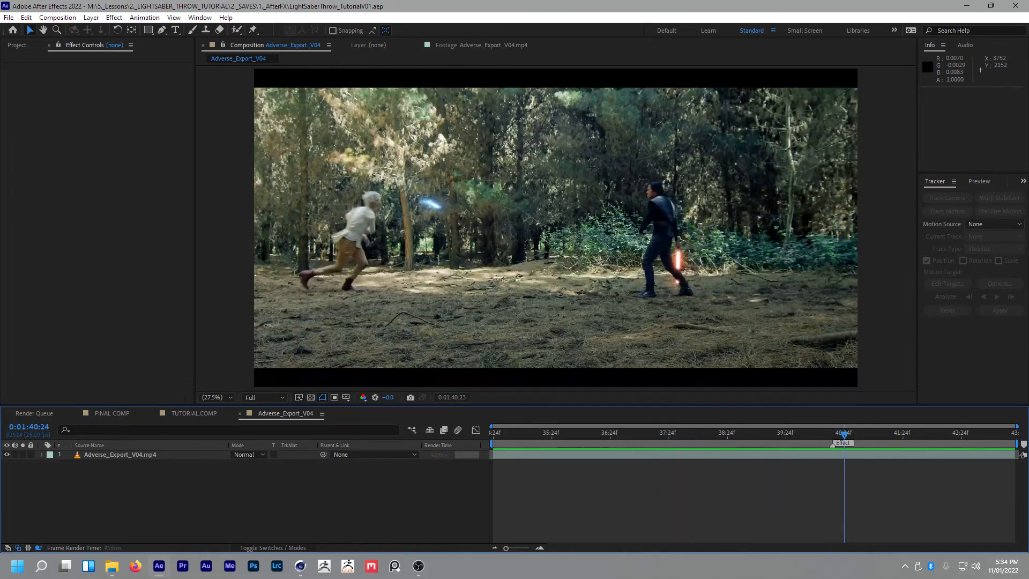
click(942, 432)
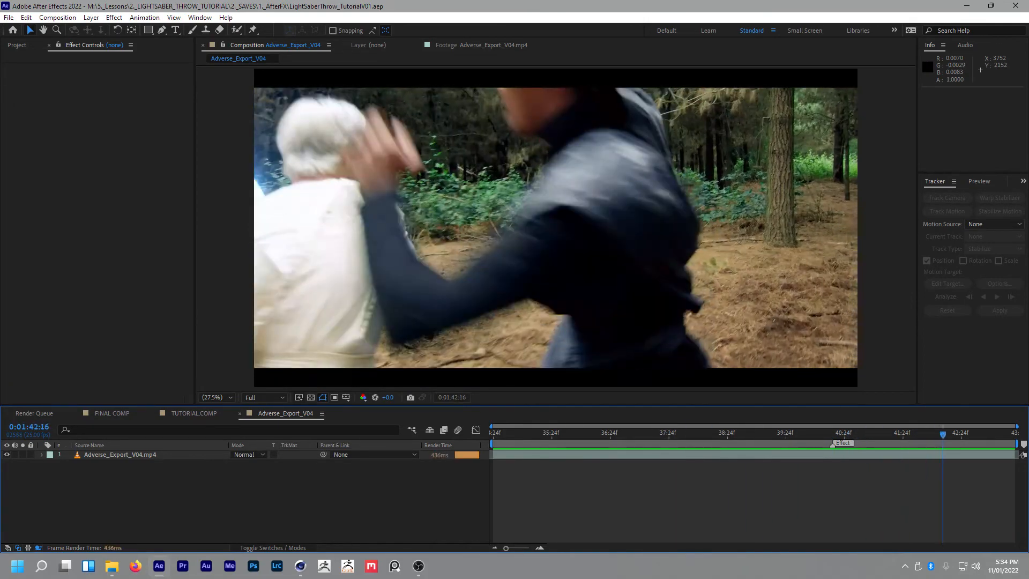
click(791, 432)
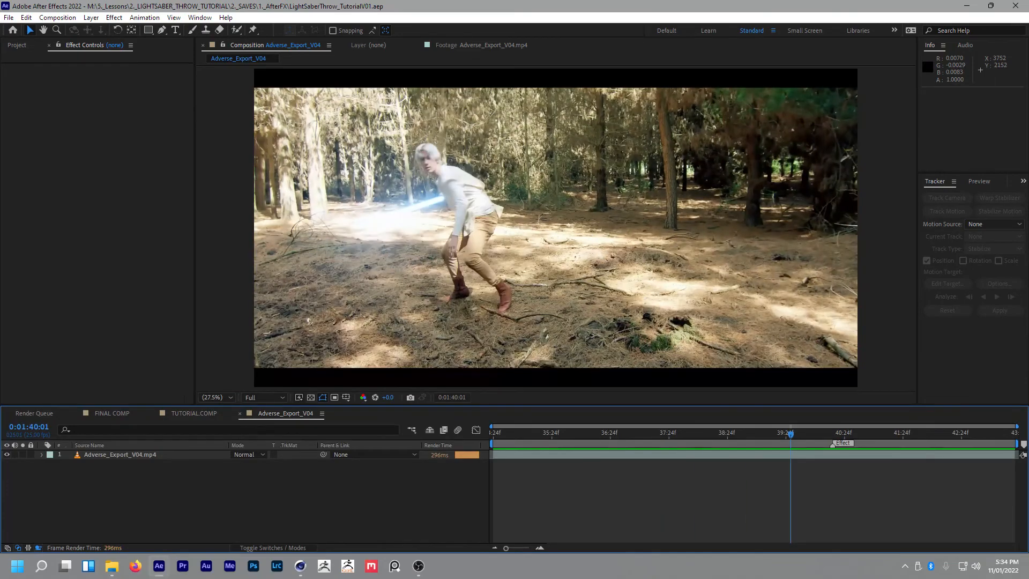